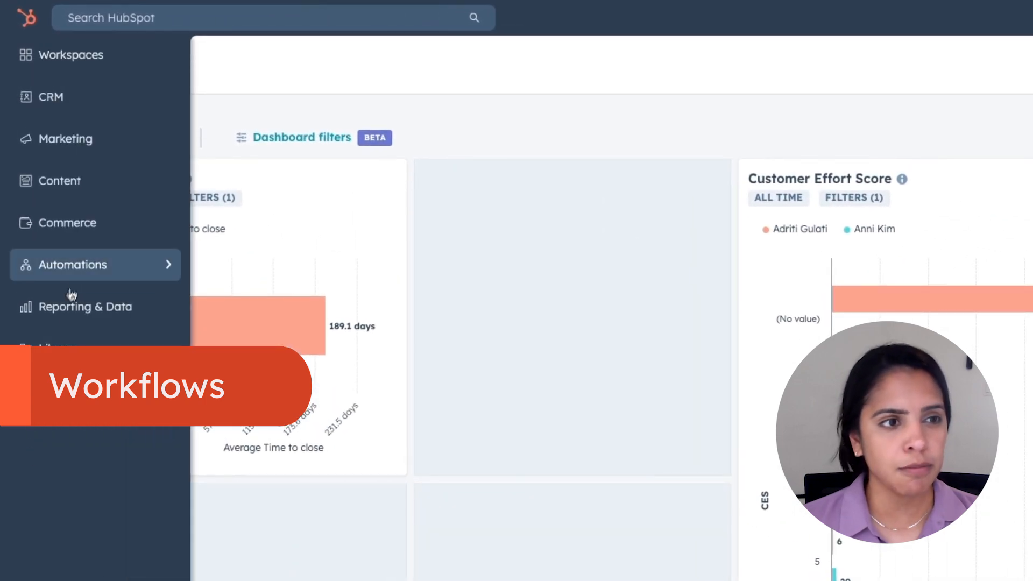
Step: Navigate from the dashboard through Automations to the Workflows list
click(73, 264)
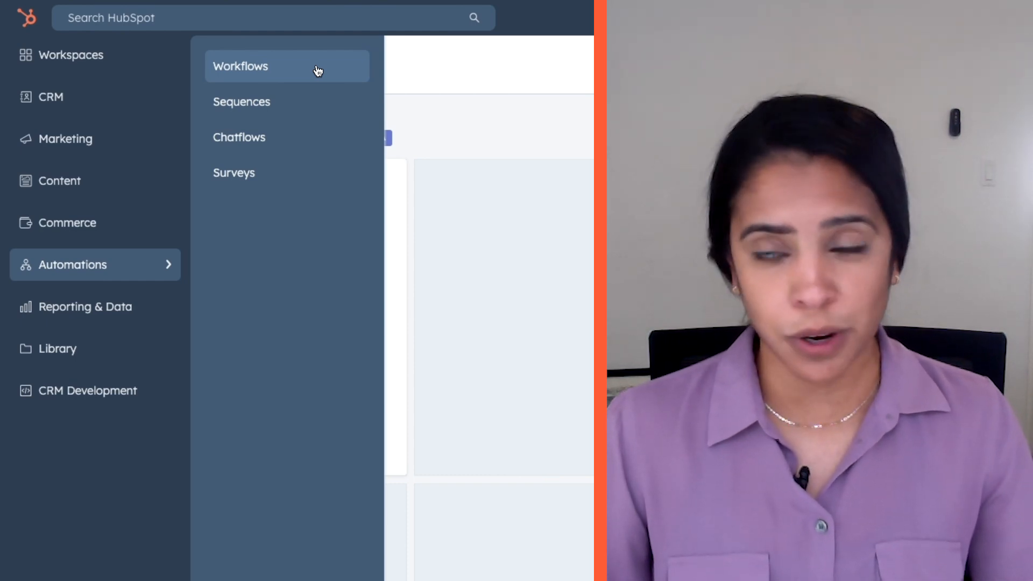
click(240, 65)
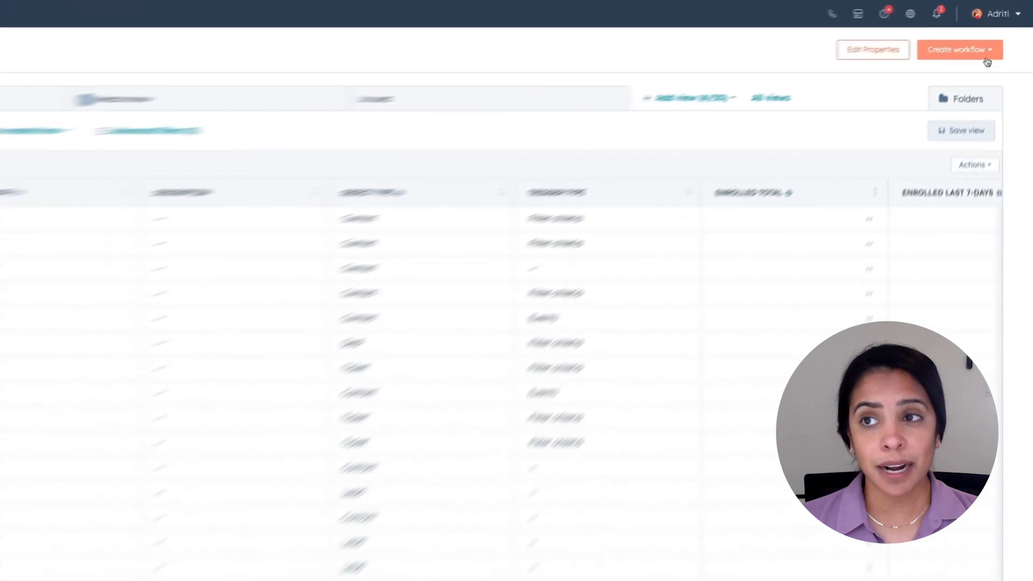
Step: Create a new workflow from scratch, keeping Contact-based and Blank workflow
click(937, 64)
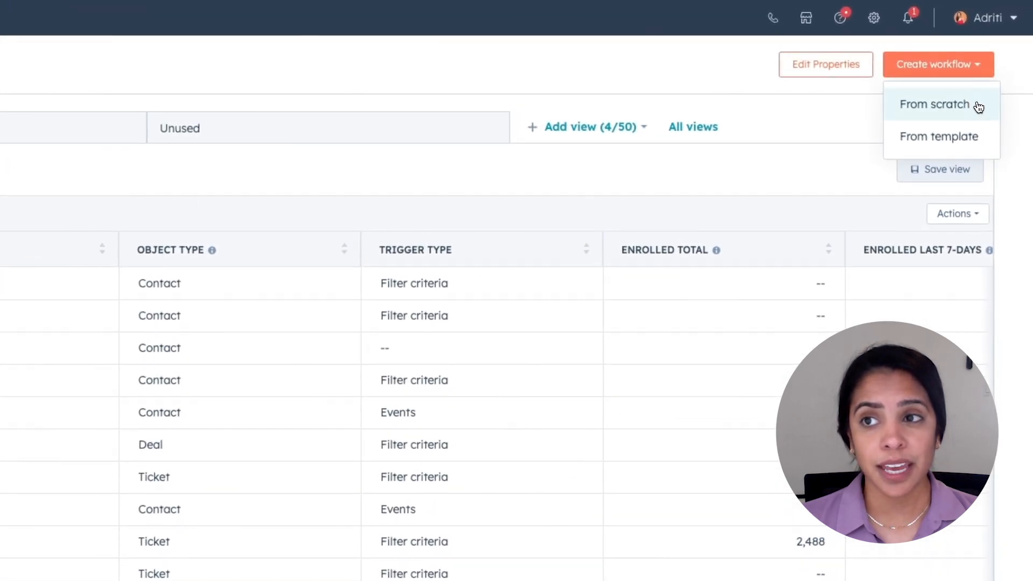
click(935, 105)
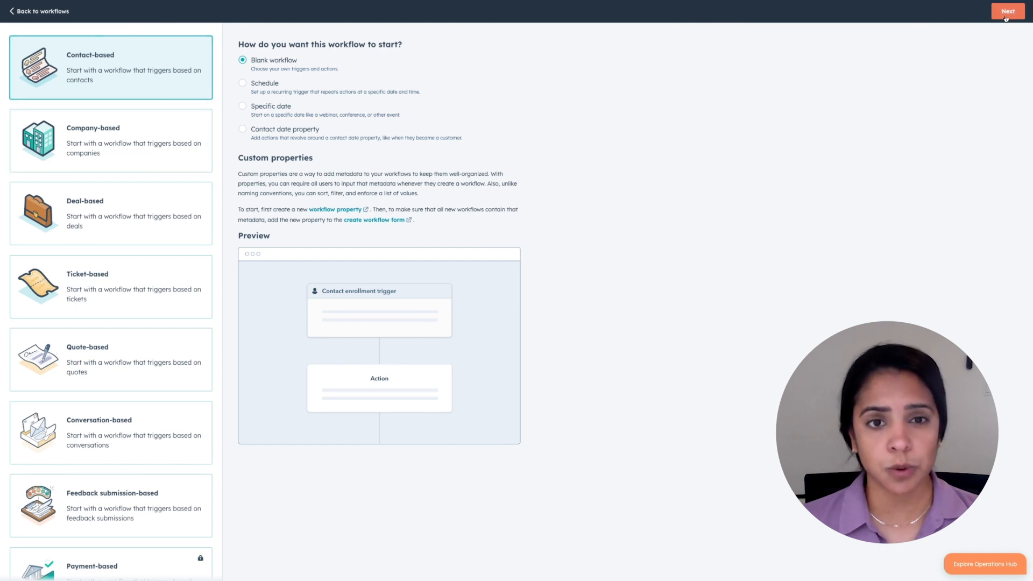
click(1008, 10)
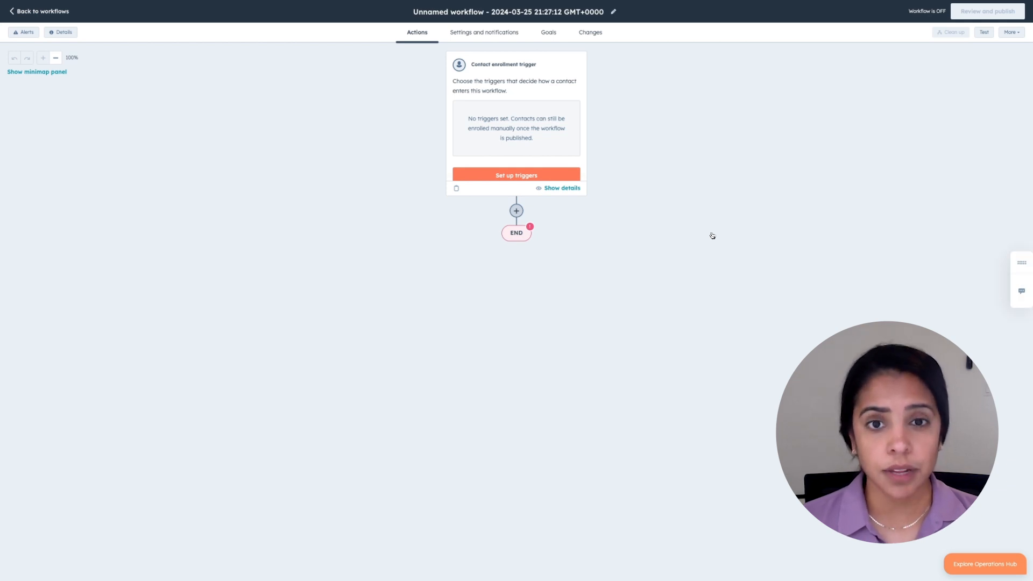
Step: Set enrollment triggers by filter criteria: City is Austin AND Help form submission, then save
click(515, 175)
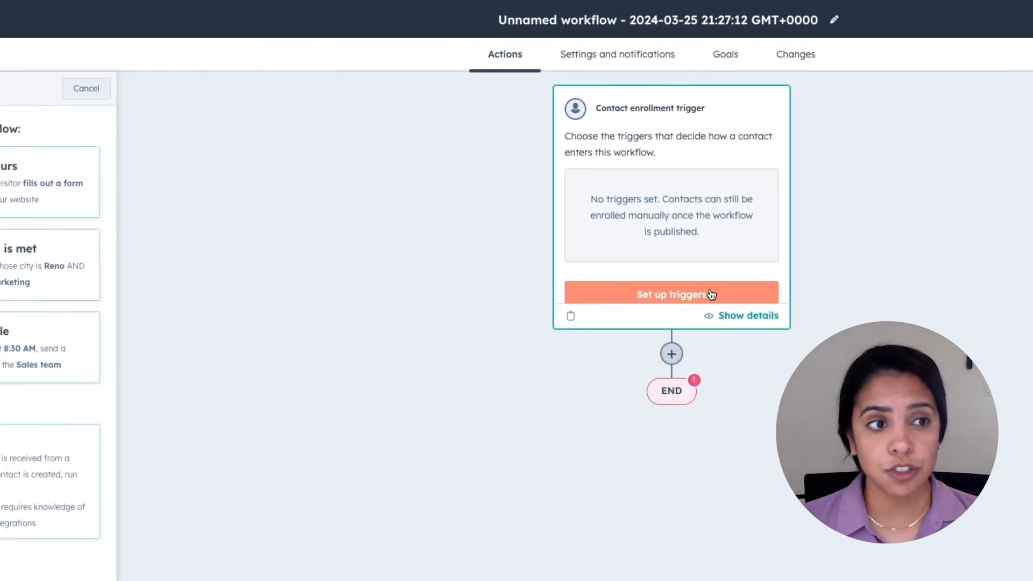
click(670, 294)
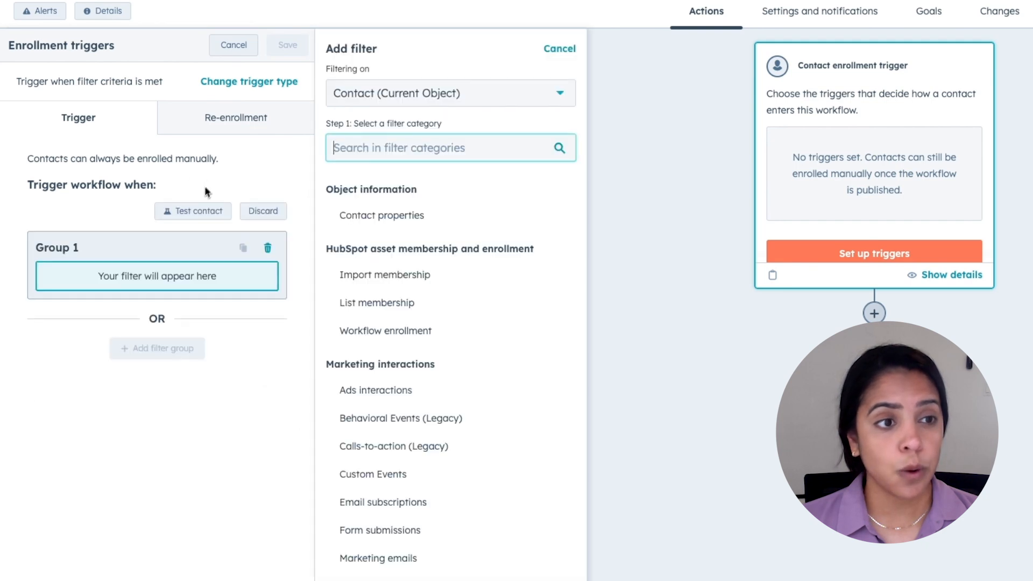
click(381, 215)
text(city)
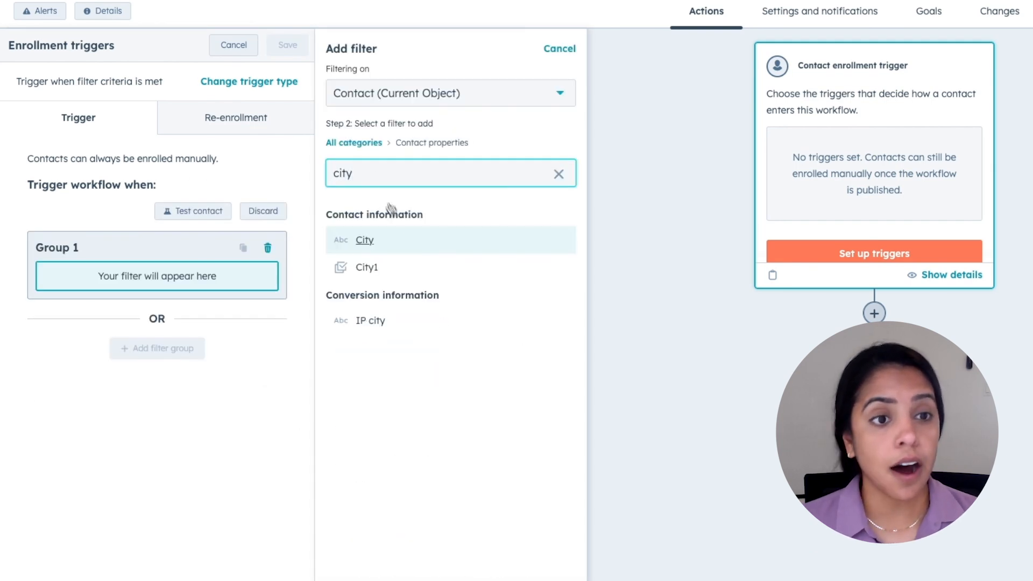
click(365, 239)
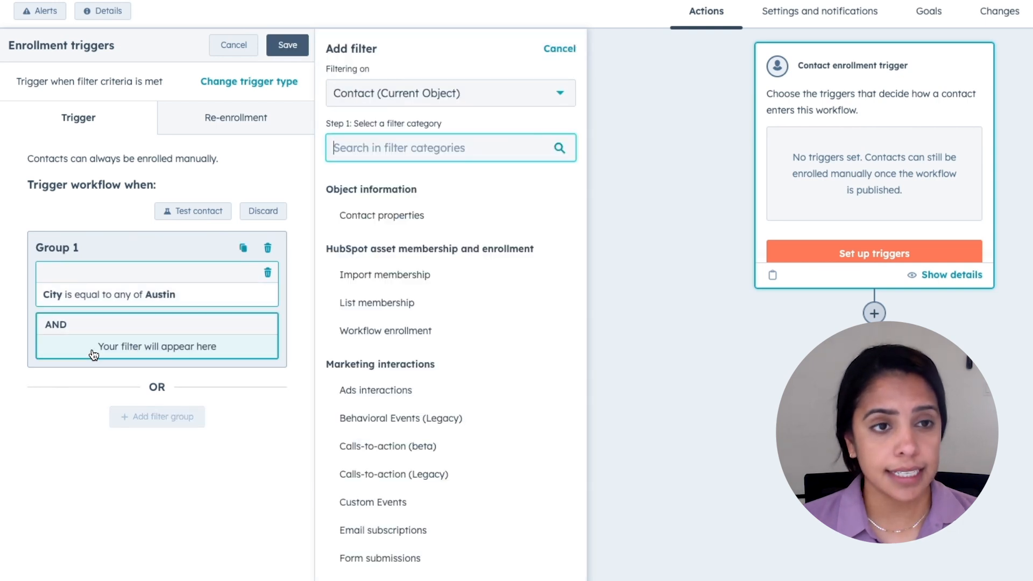
text(f)
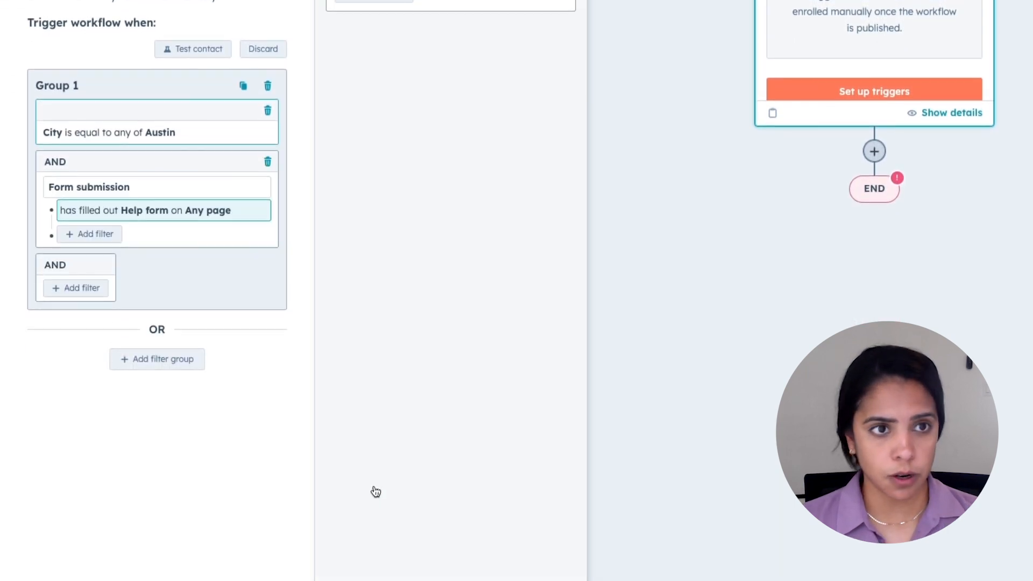
click(874, 151)
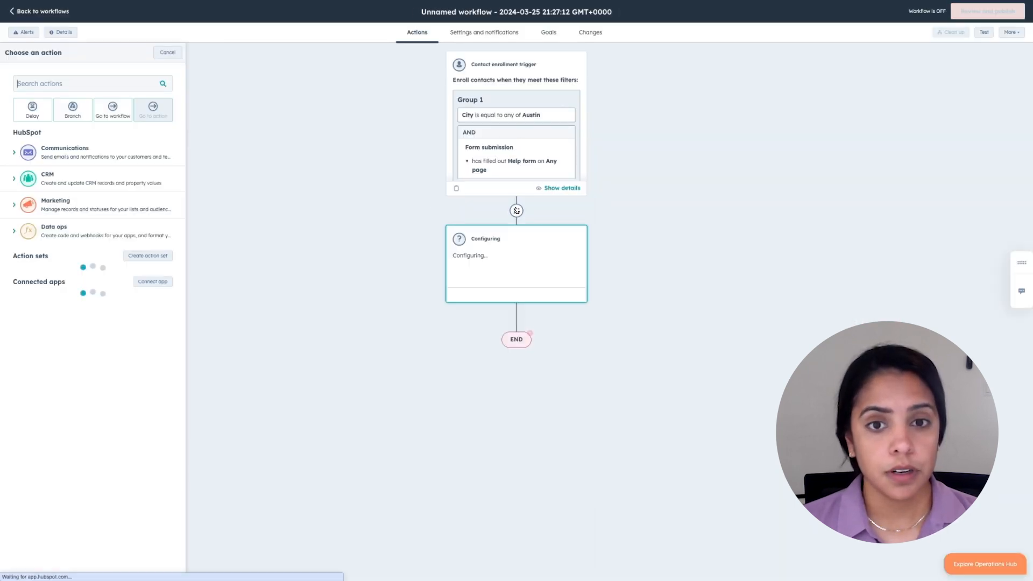
Step: Add a CRM 'Rotate record to owner' action rotating among the NAM Sales reps team
click(28, 178)
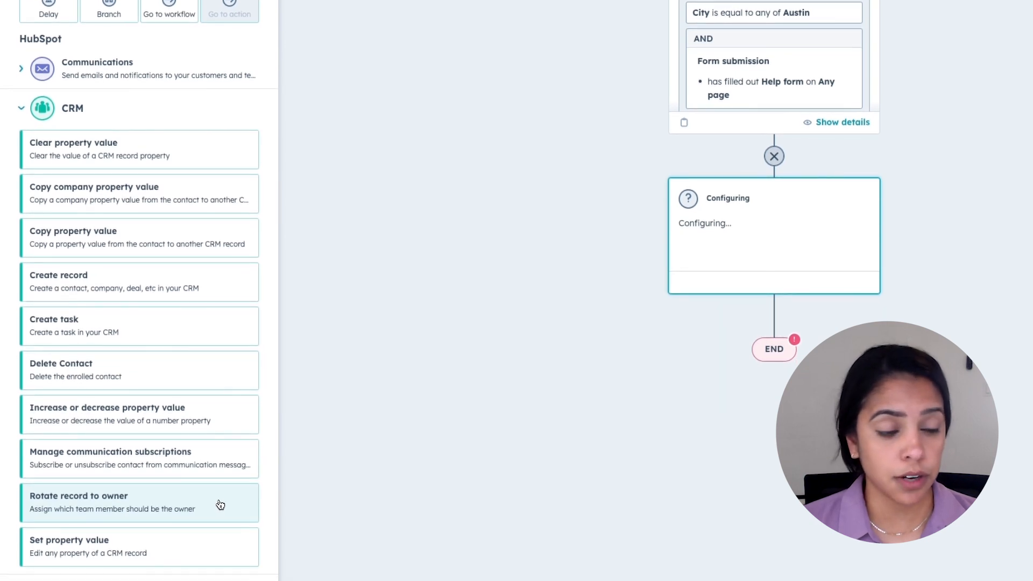
click(139, 502)
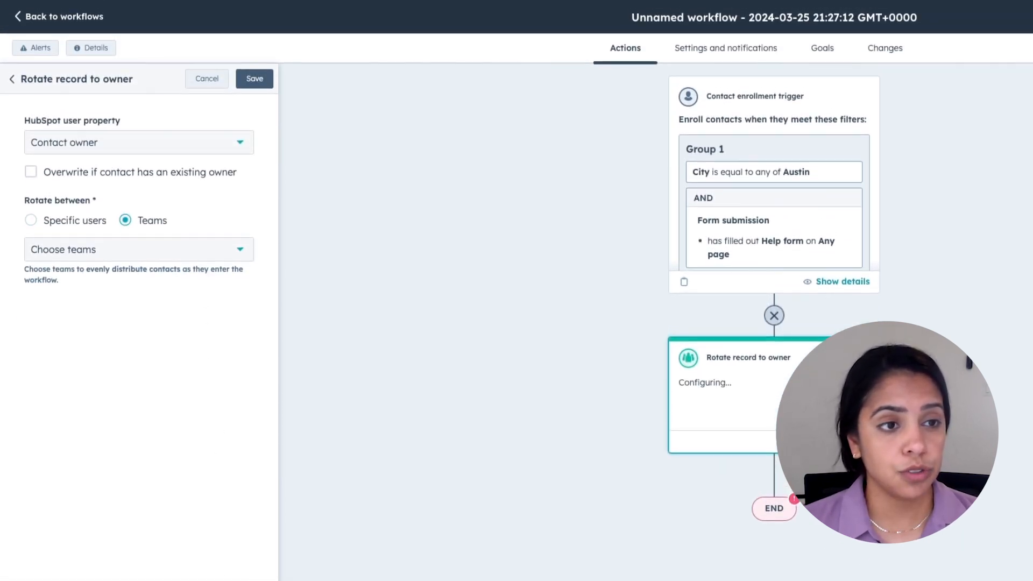
click(138, 248)
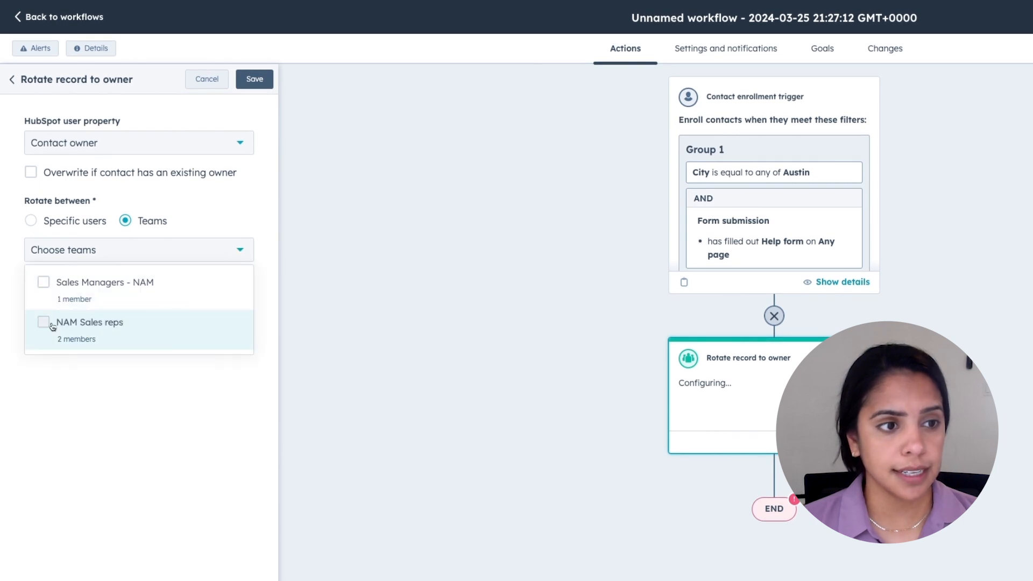
click(43, 322)
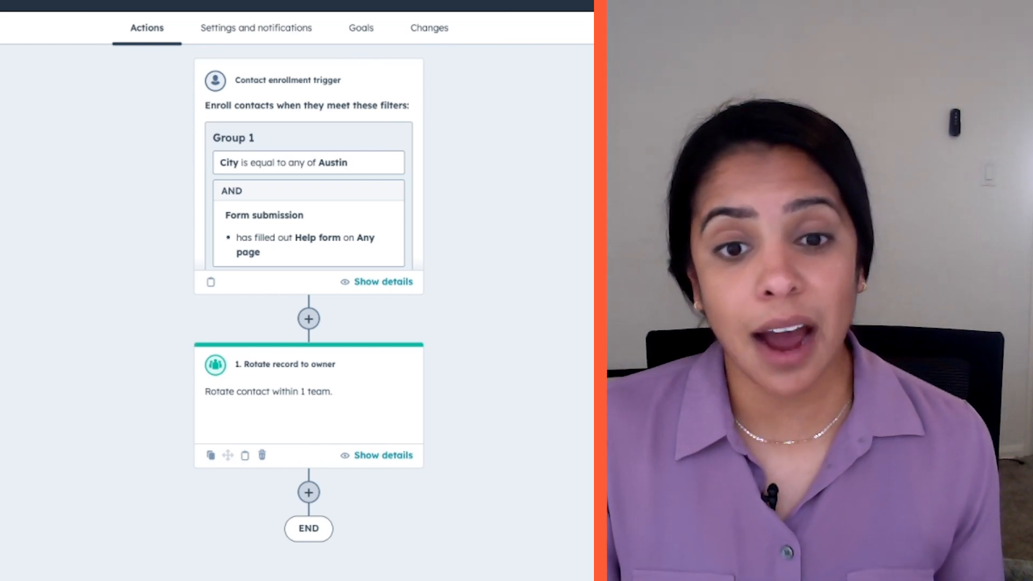
Step: Add another action after the owner rotation step
click(309, 492)
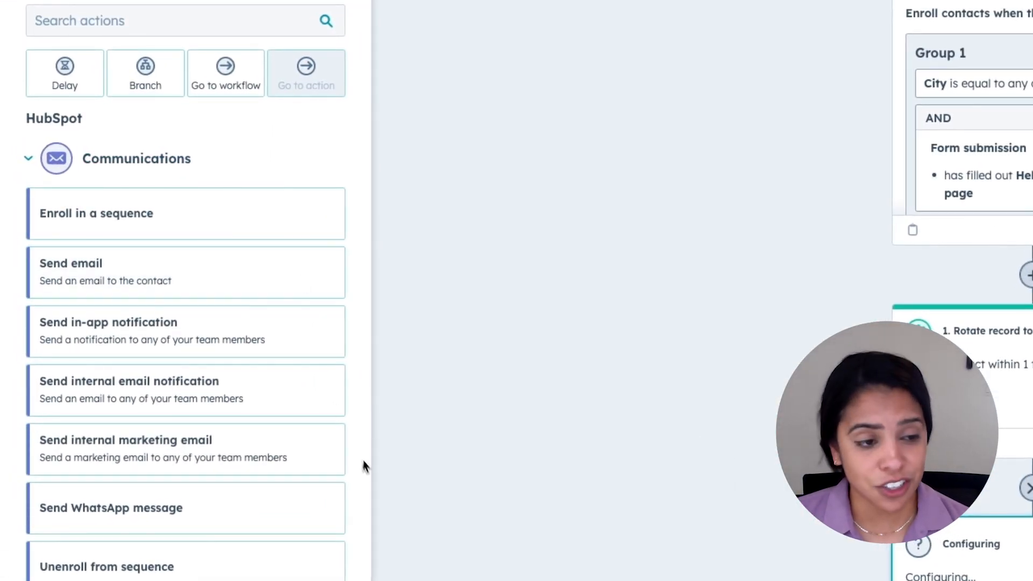
mouse_move(369, 477)
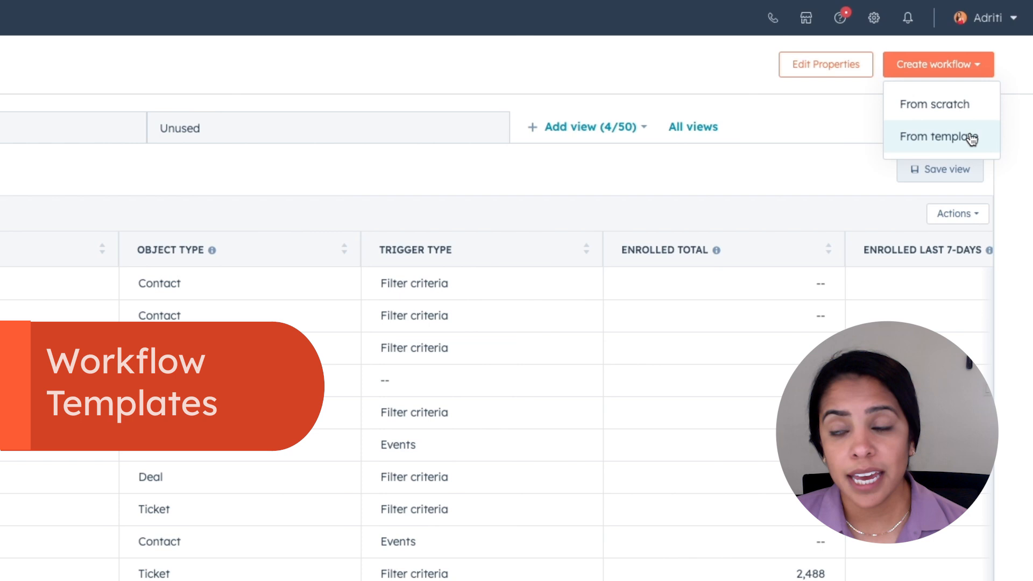
Step: Start a workflow from a template and filter the library to Sales Hub templates
click(940, 136)
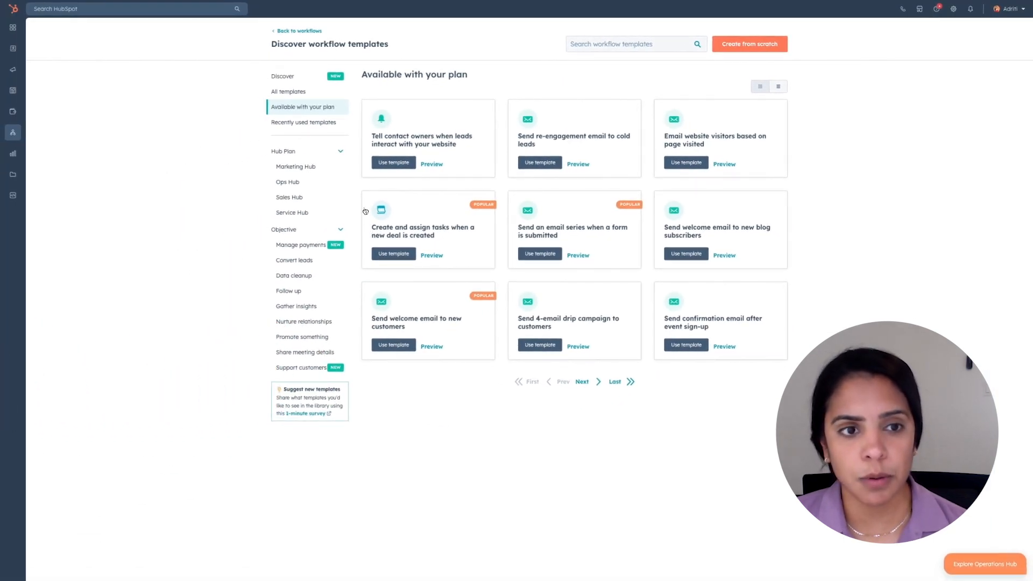
click(288, 197)
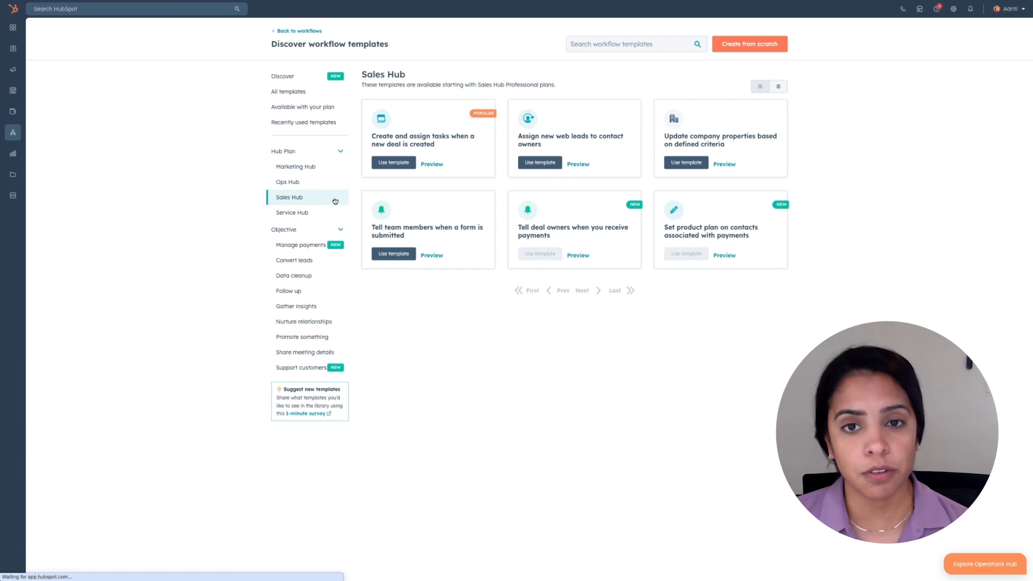
mouse_move(506, 292)
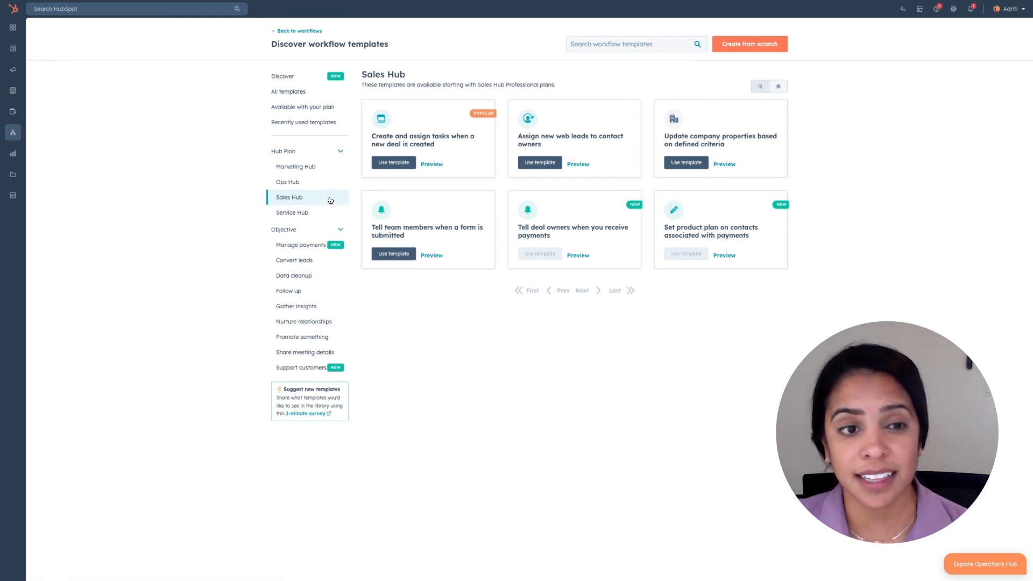
mouse_move(500, 310)
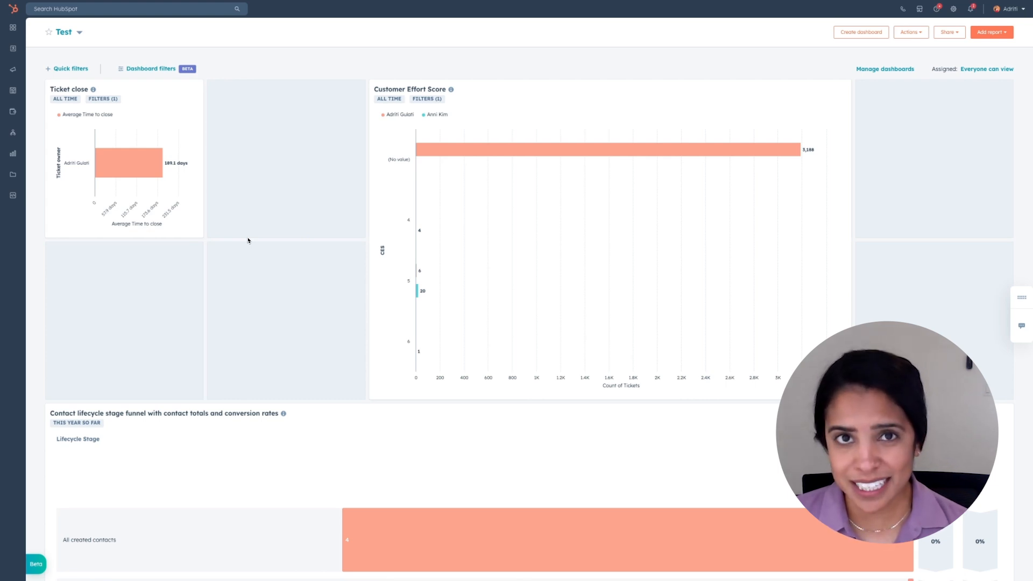
mouse_move(125, 161)
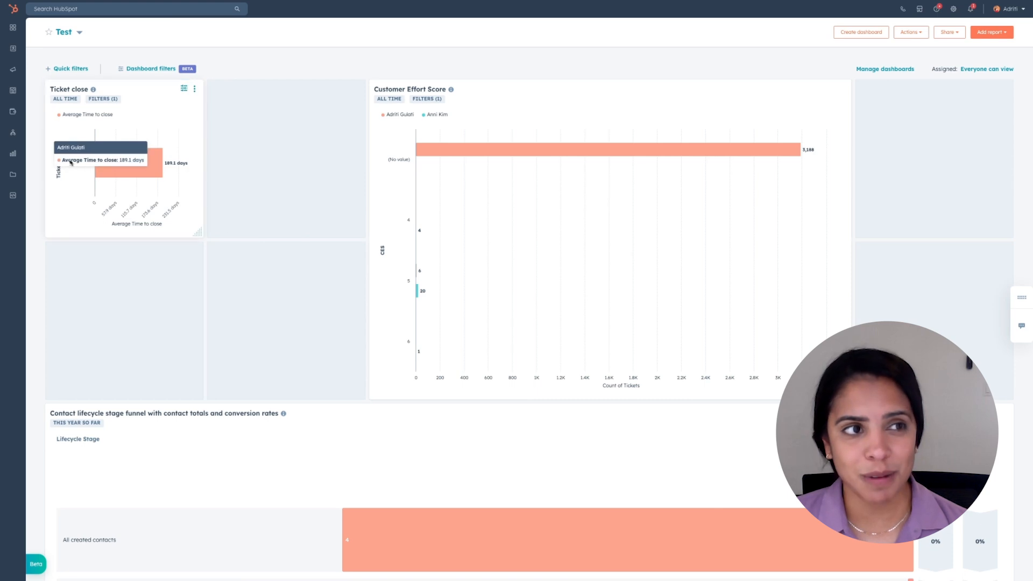
Step: Switch workspaces to Prospecting and review its Summary of tasks and sequences
click(12, 28)
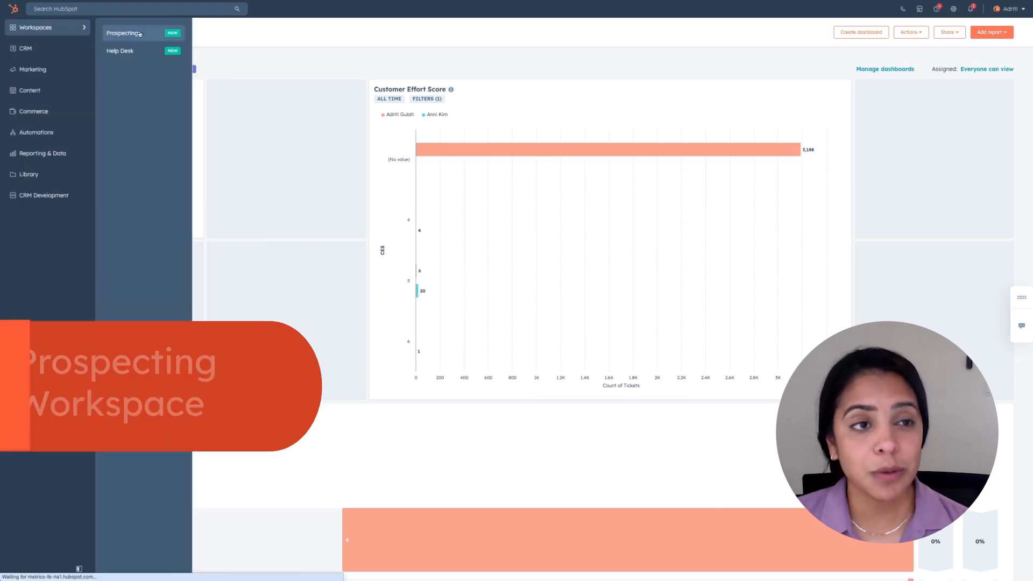
click(122, 33)
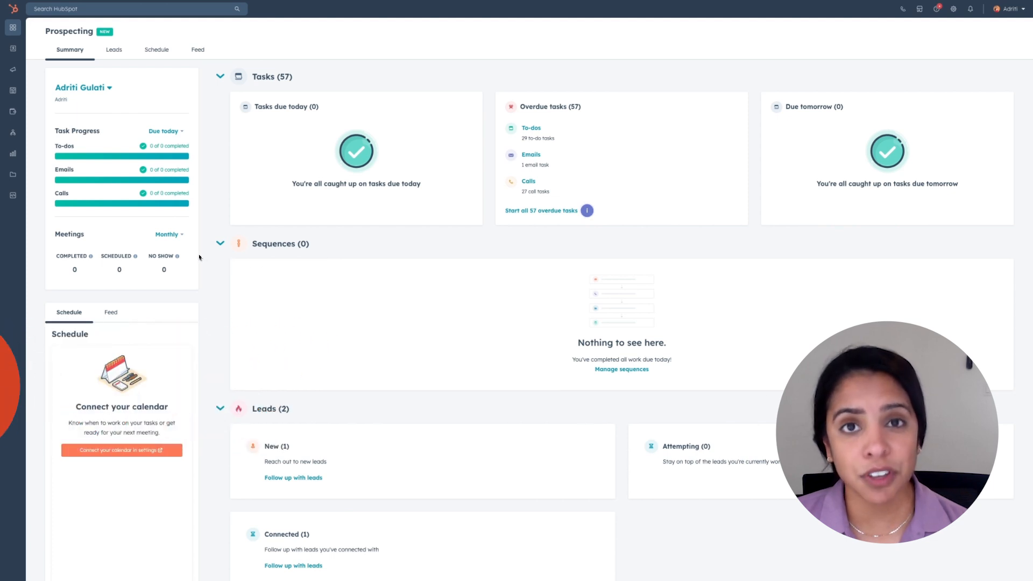
mouse_move(210, 283)
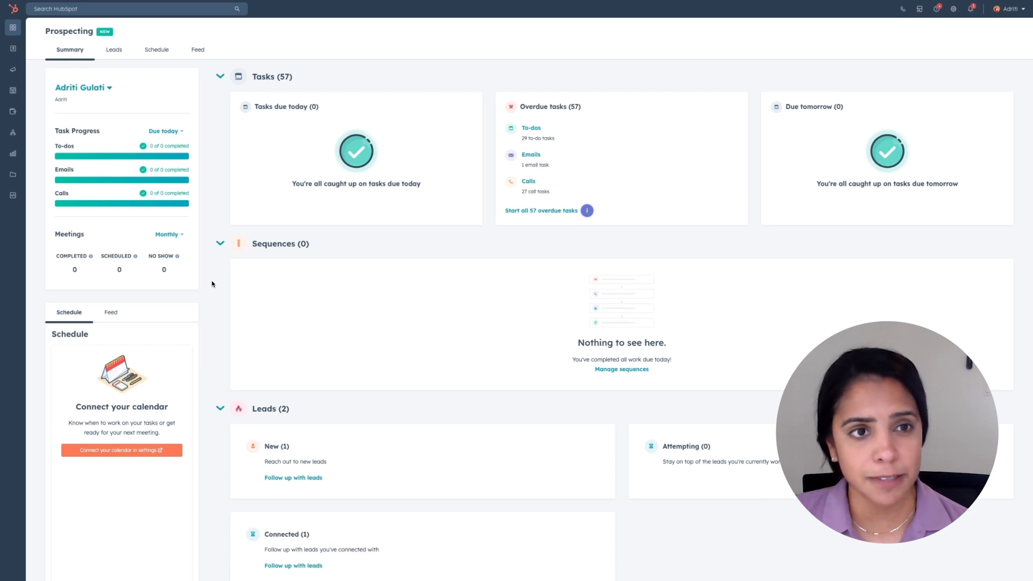
mouse_move(325, 112)
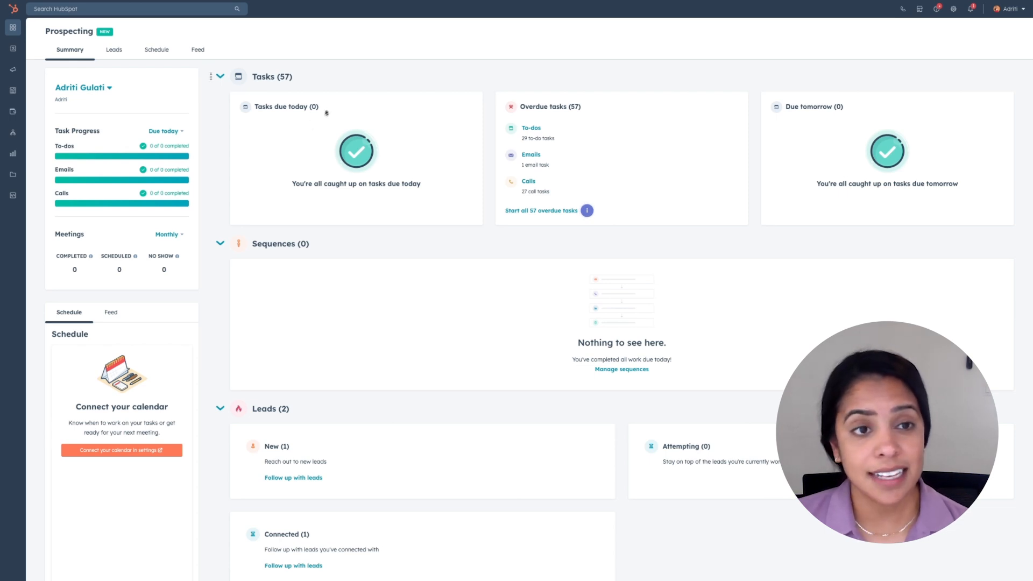
mouse_move(636, 225)
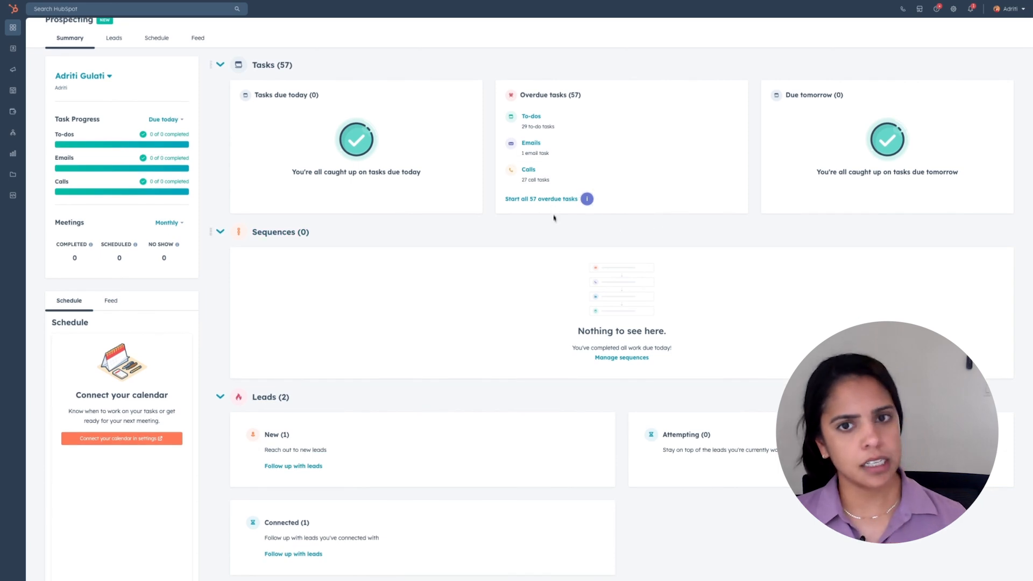
scroll(down, 3)
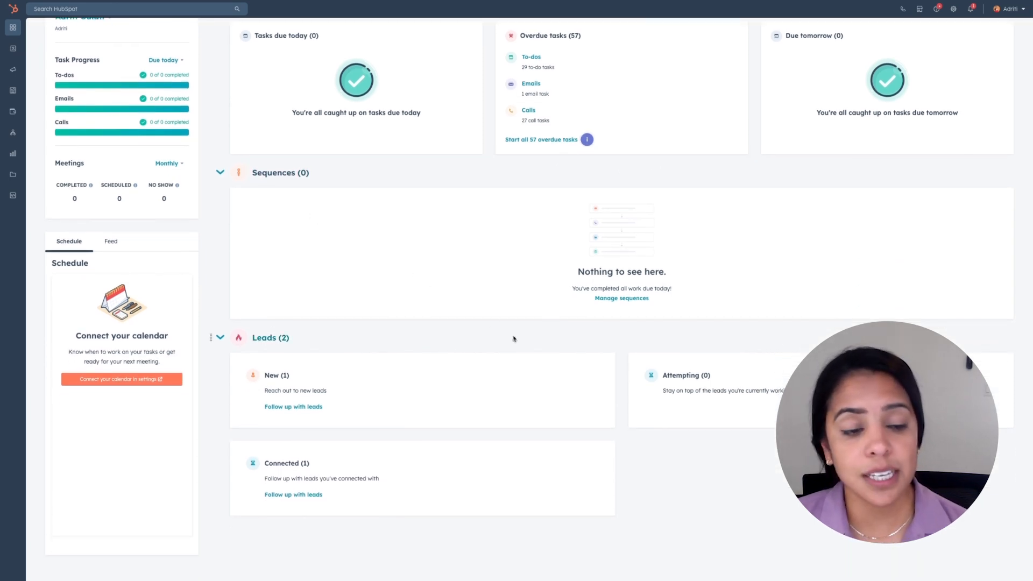
mouse_move(521, 344)
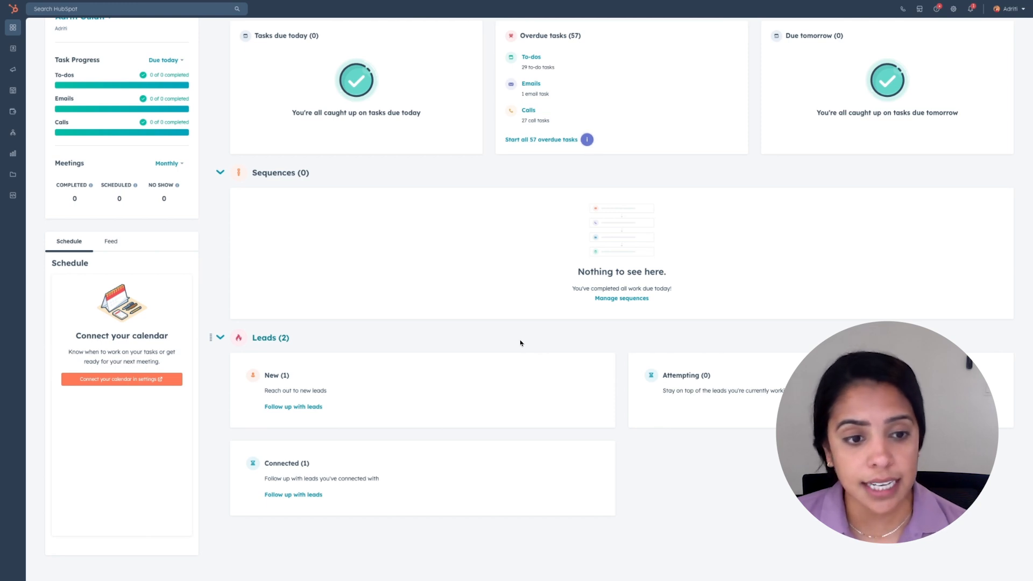
mouse_move(389, 373)
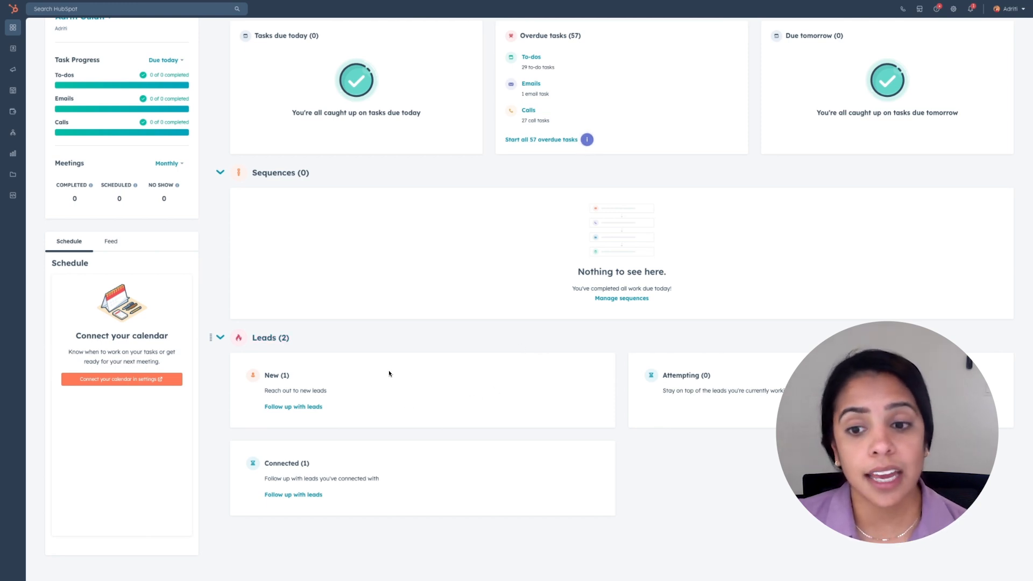
mouse_move(382, 422)
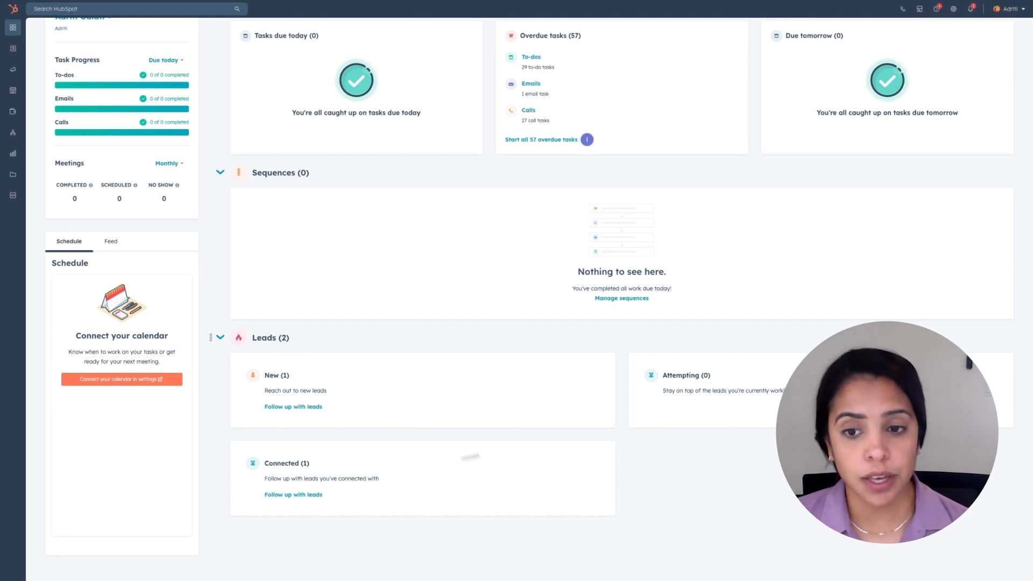
scroll(up, 3)
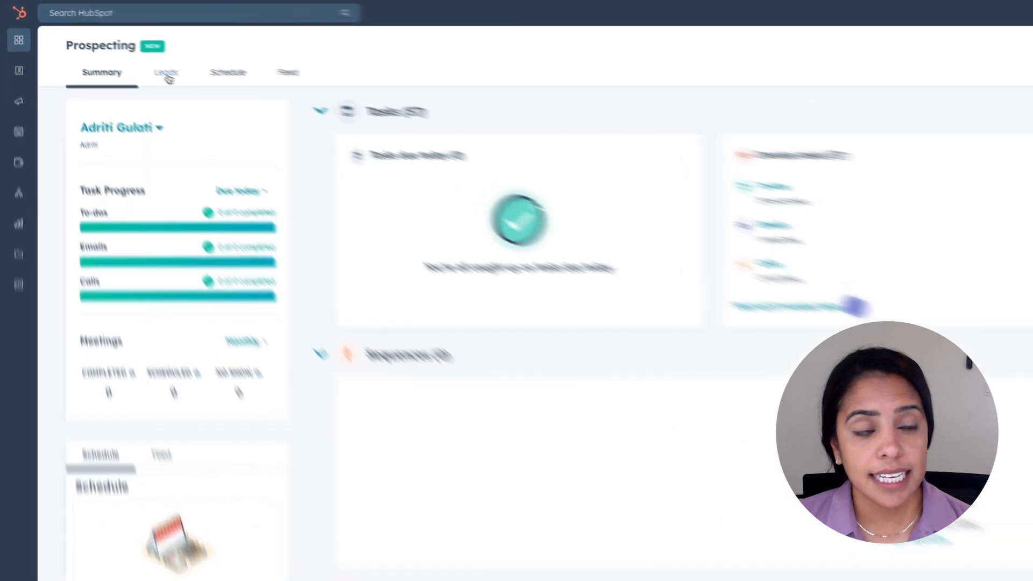
click(166, 72)
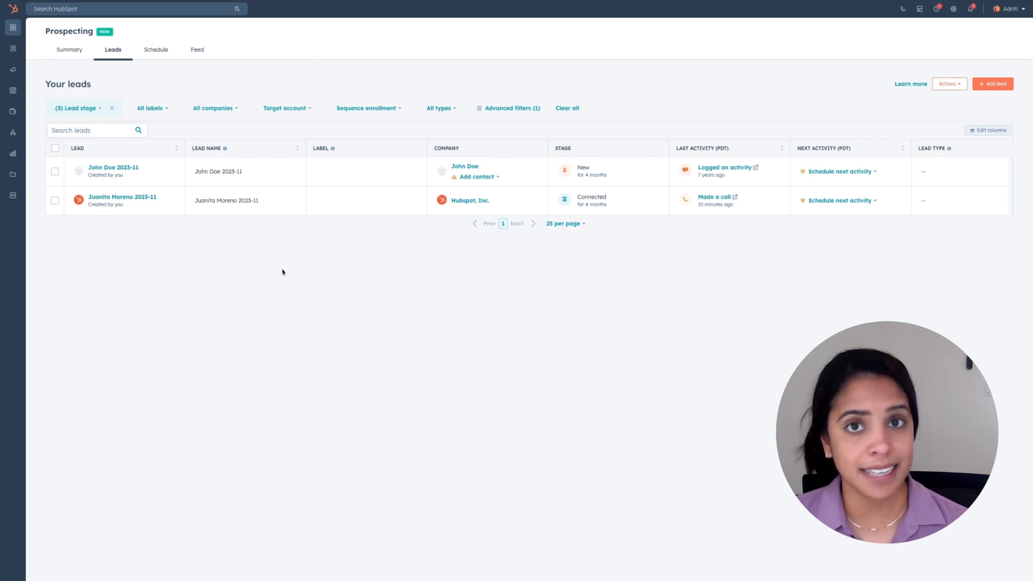
mouse_move(199, 400)
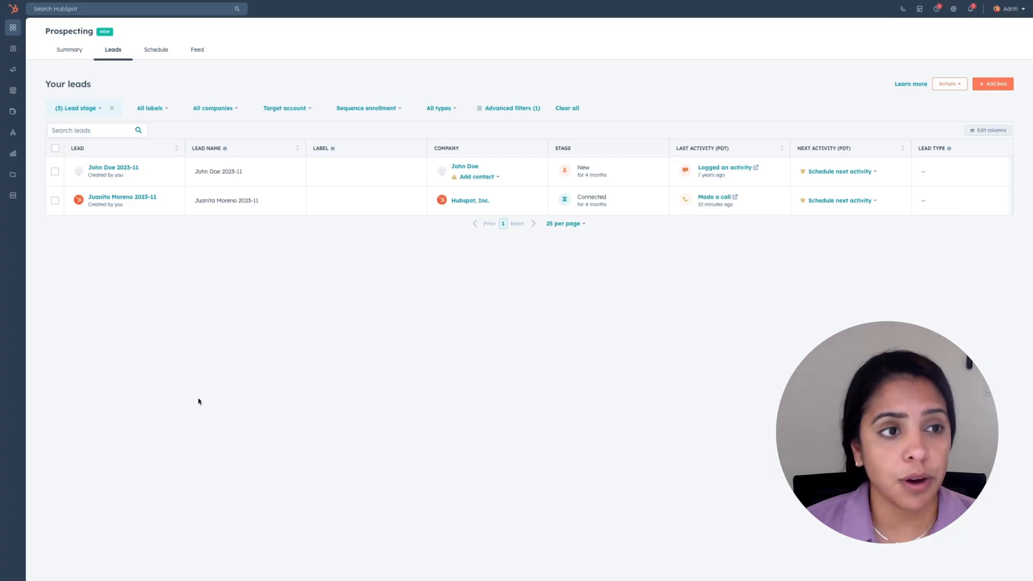
click(77, 107)
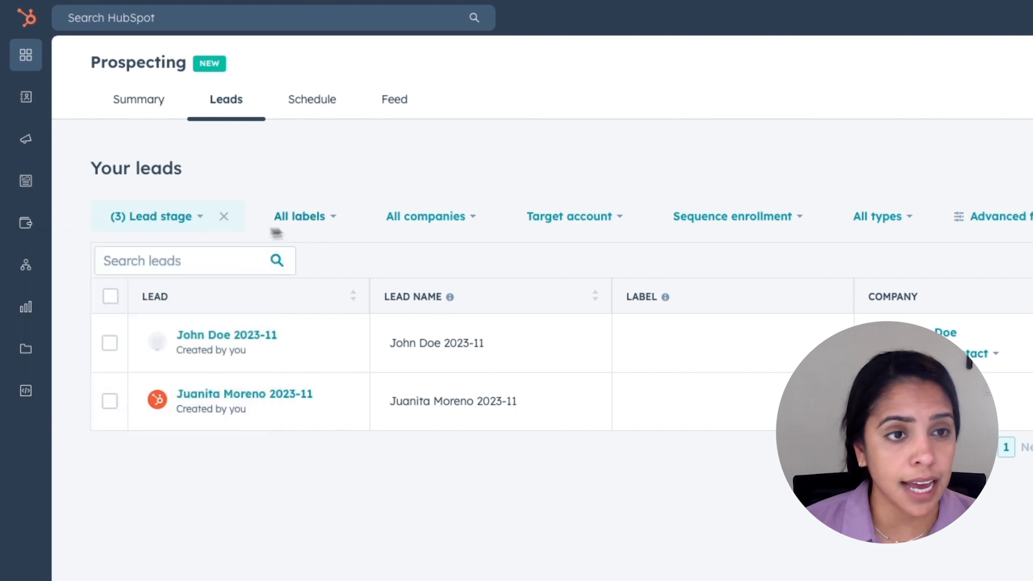
mouse_move(477, 231)
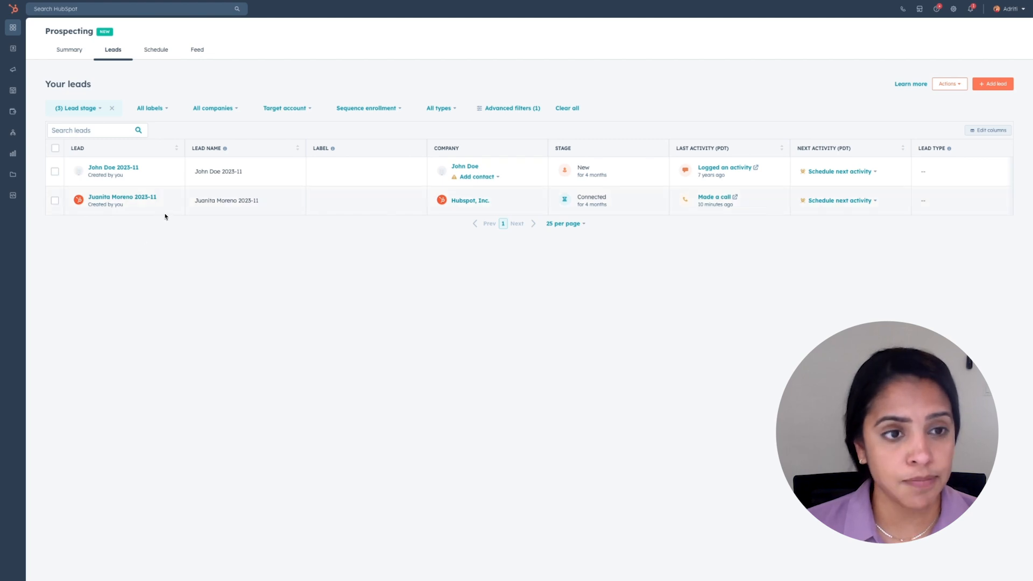
click(122, 196)
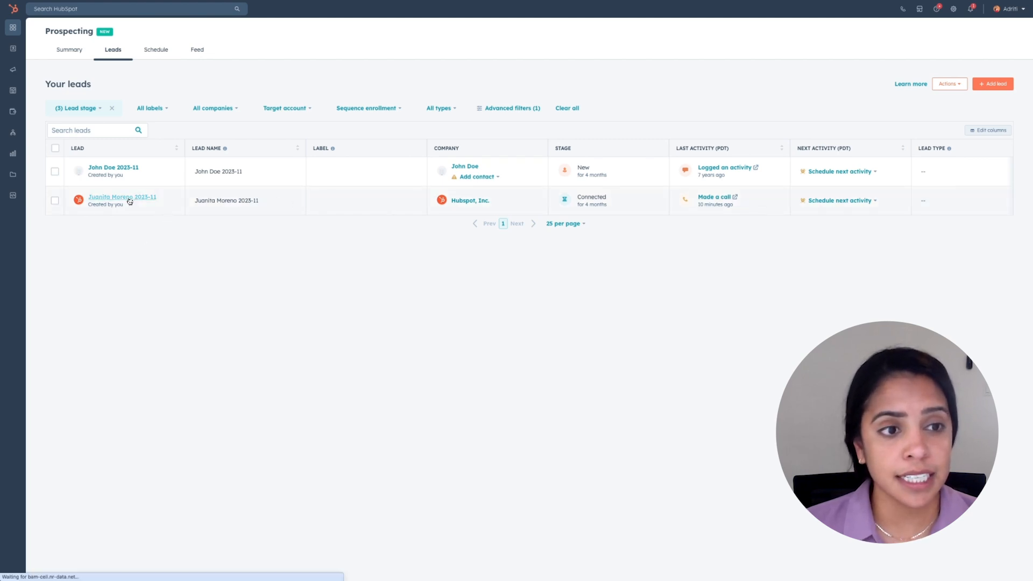
click(121, 196)
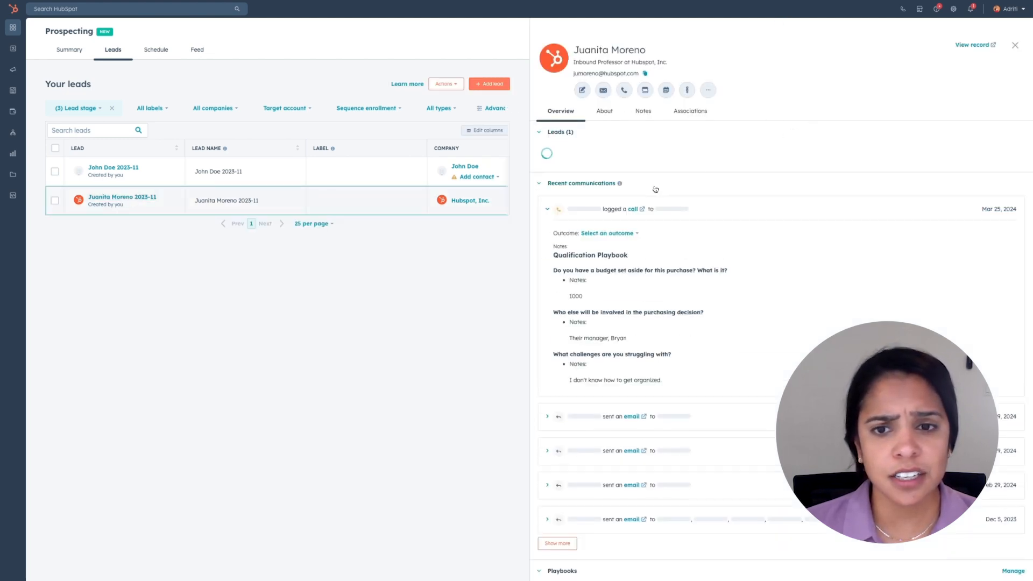
click(547, 153)
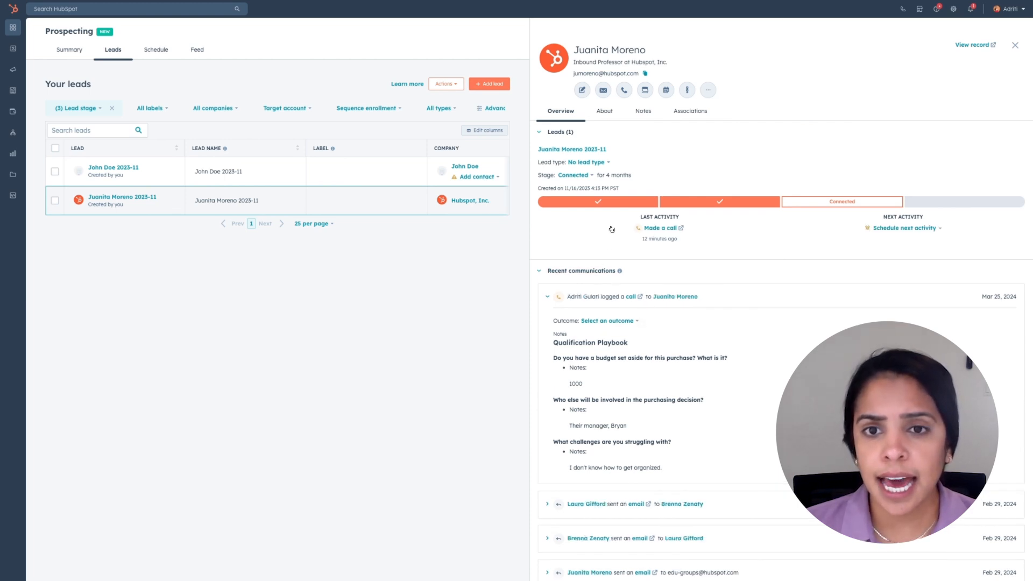
mouse_move(642, 214)
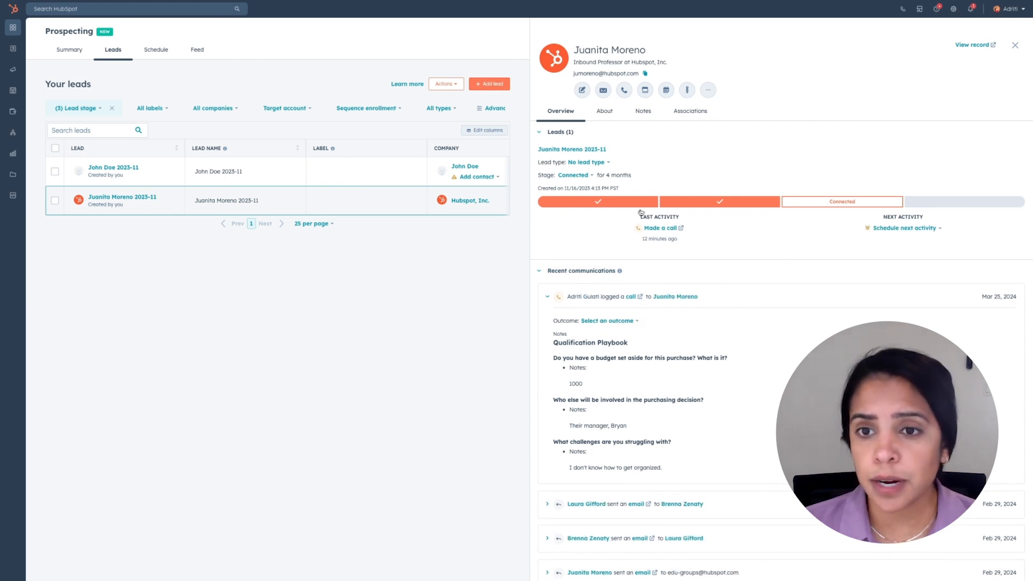
mouse_move(841, 201)
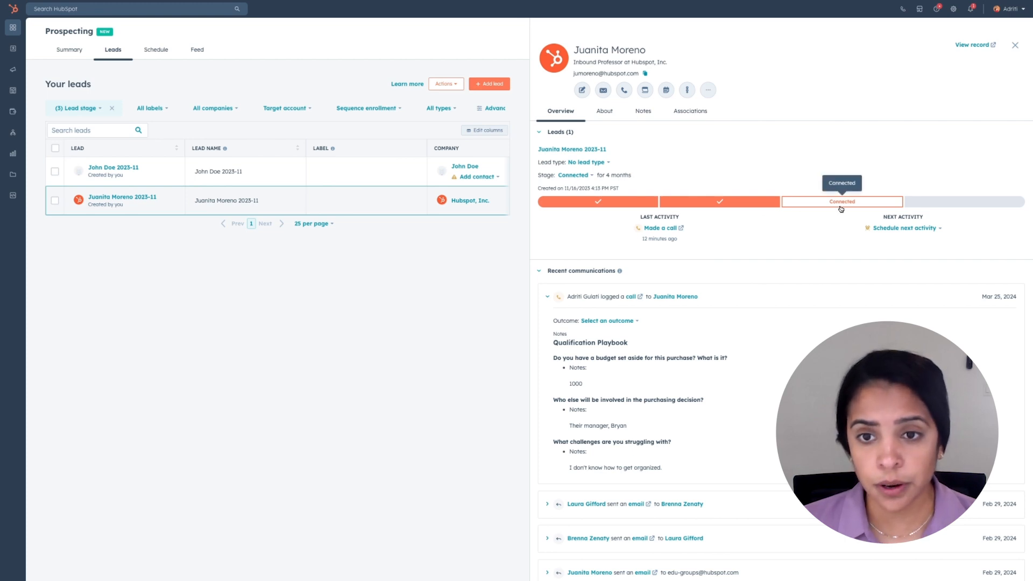
mouse_move(726, 230)
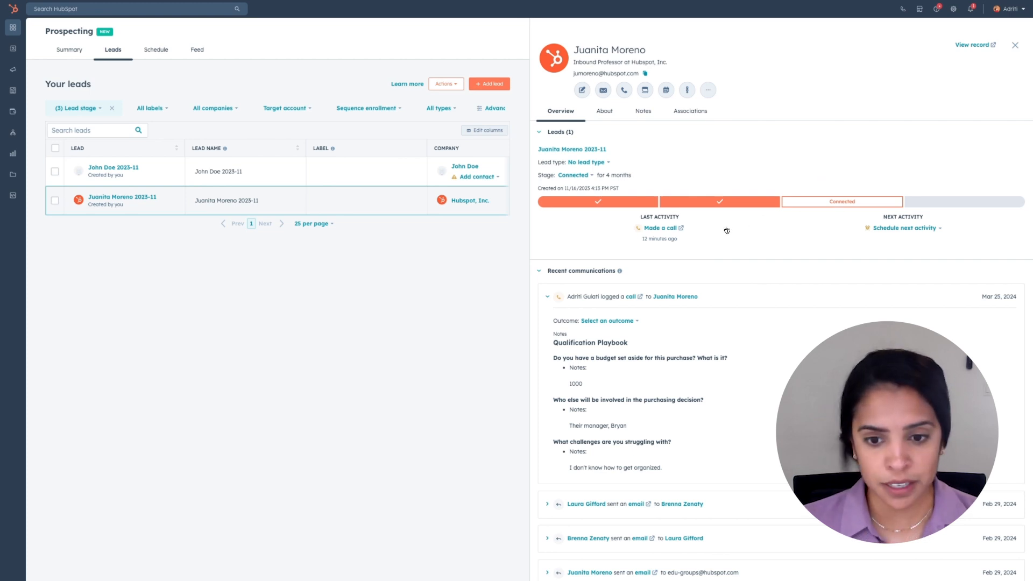
mouse_move(736, 284)
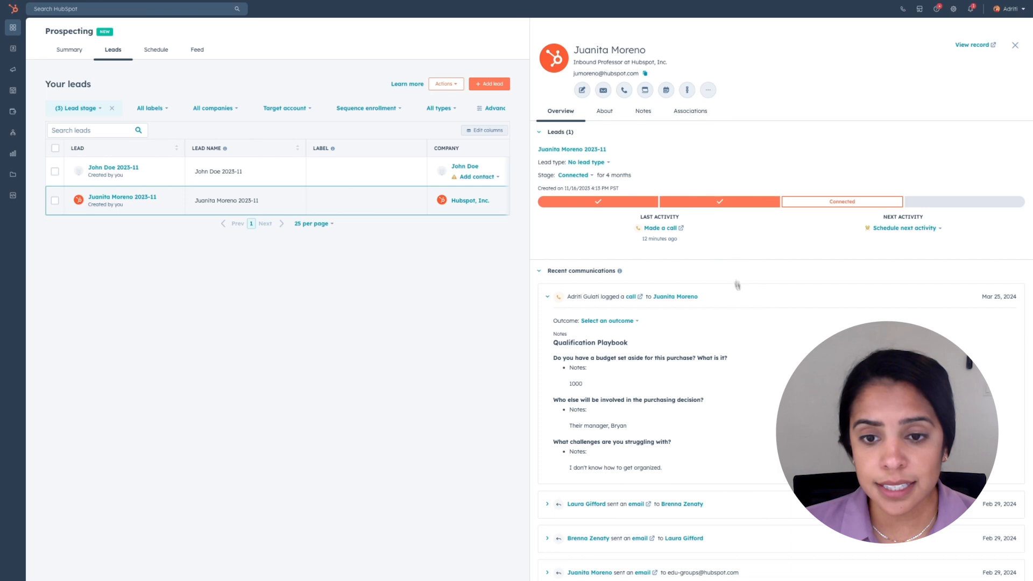
scroll(down, 3)
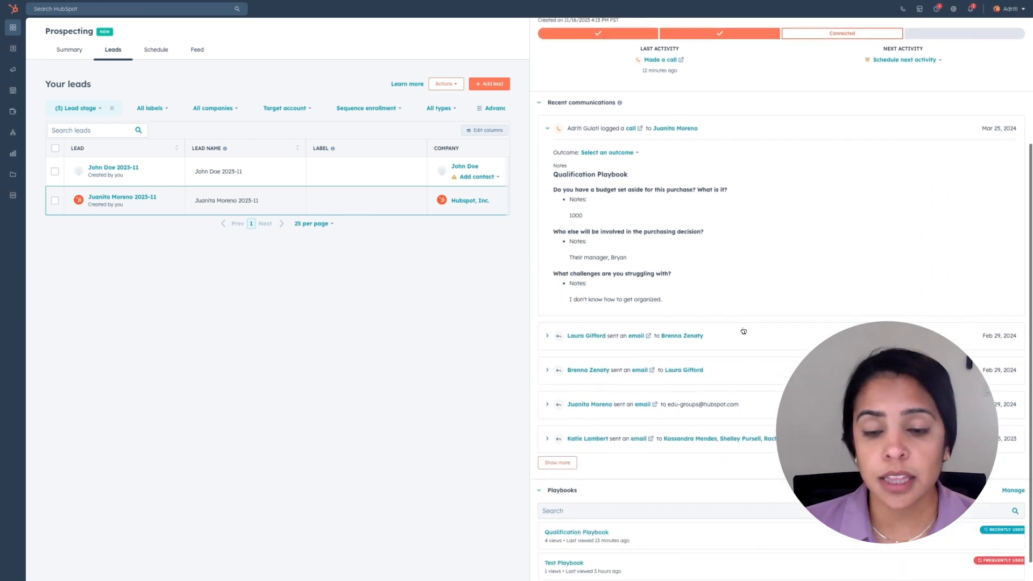
mouse_move(742, 364)
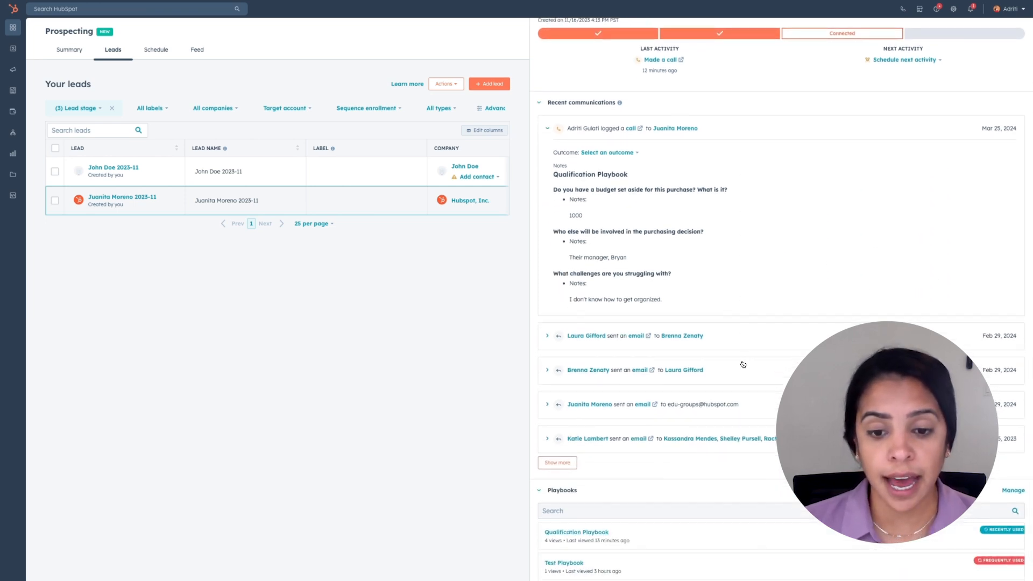
scroll(up, 3)
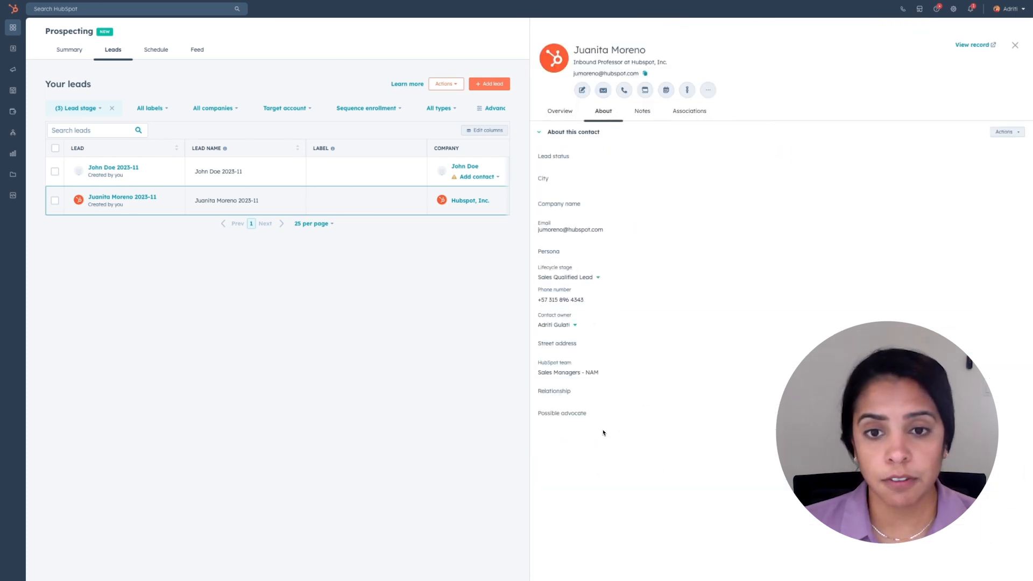
Step: Review Juanita's Notes and Associations showing Hubspot, Inc. and nine tickets
click(641, 111)
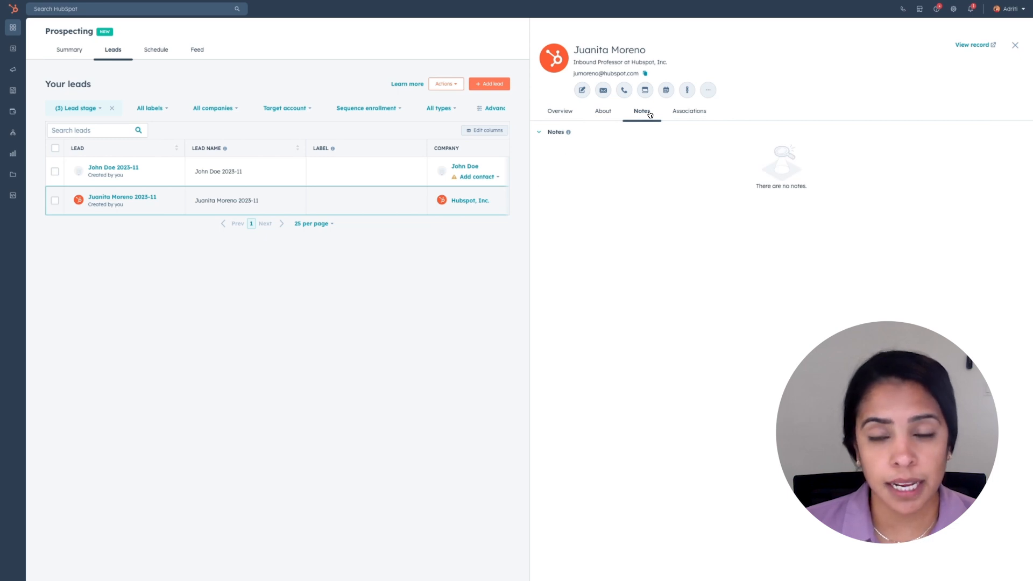
click(688, 111)
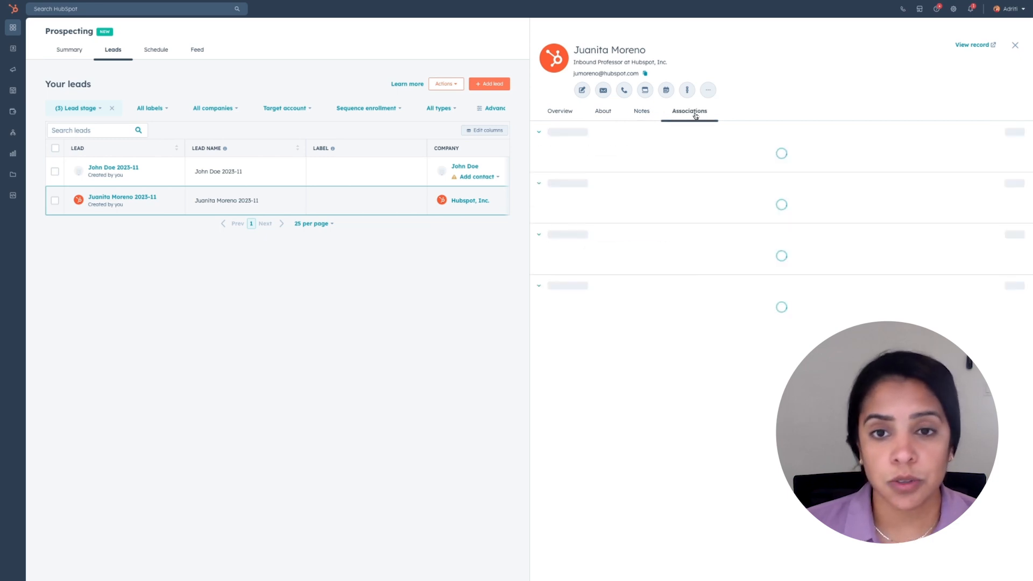
click(688, 111)
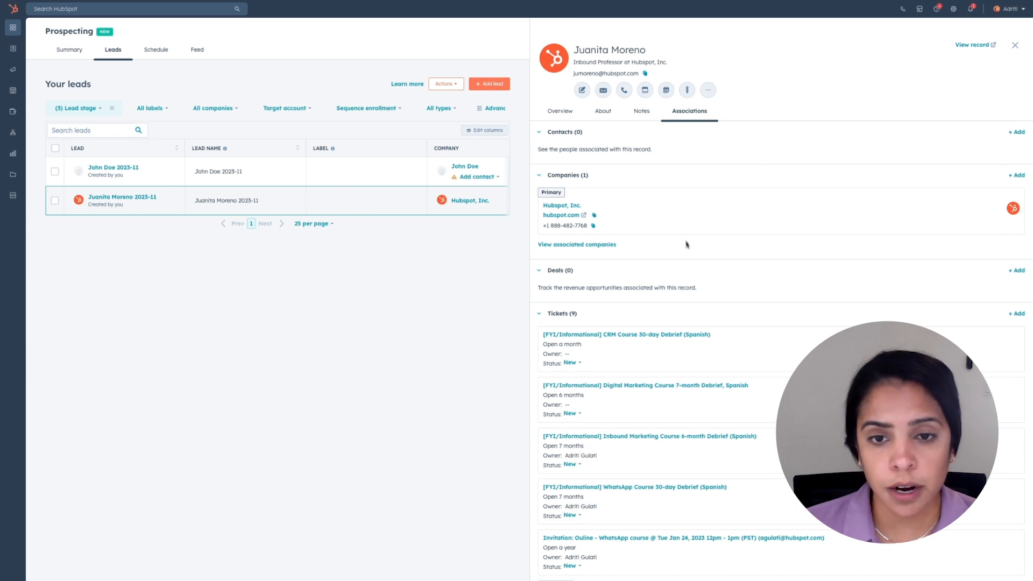
scroll(up, 3)
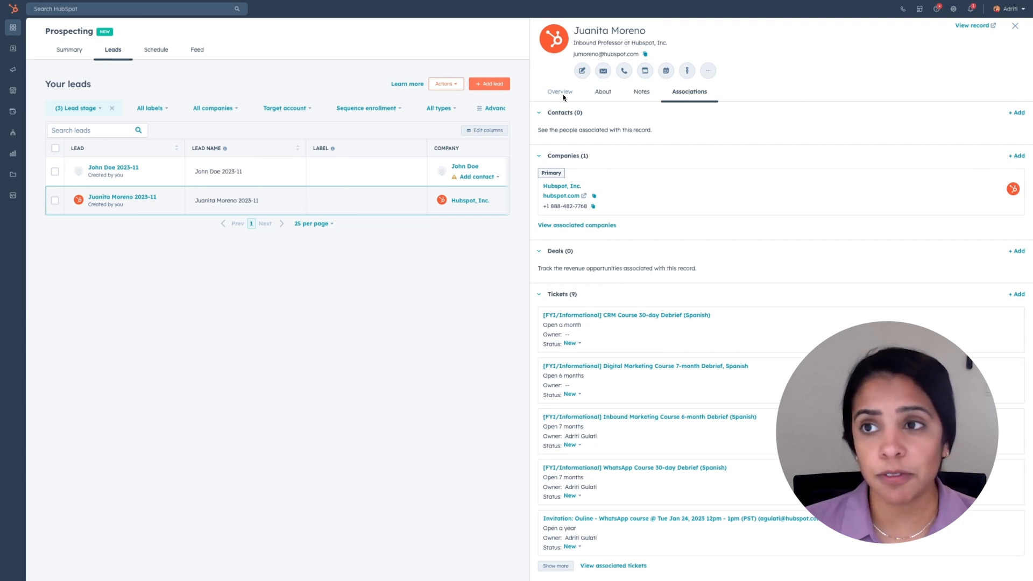
click(1015, 26)
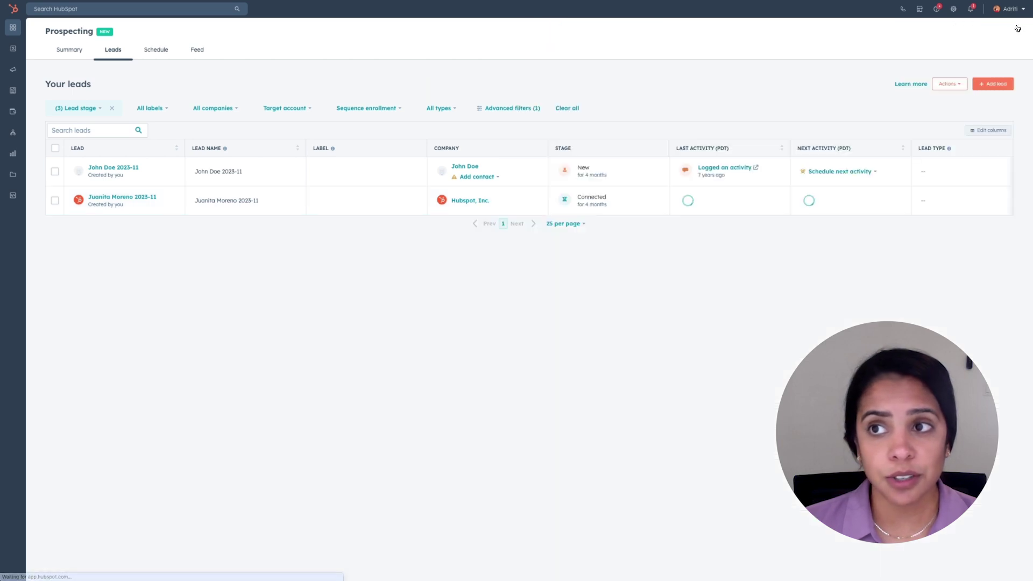
click(55, 201)
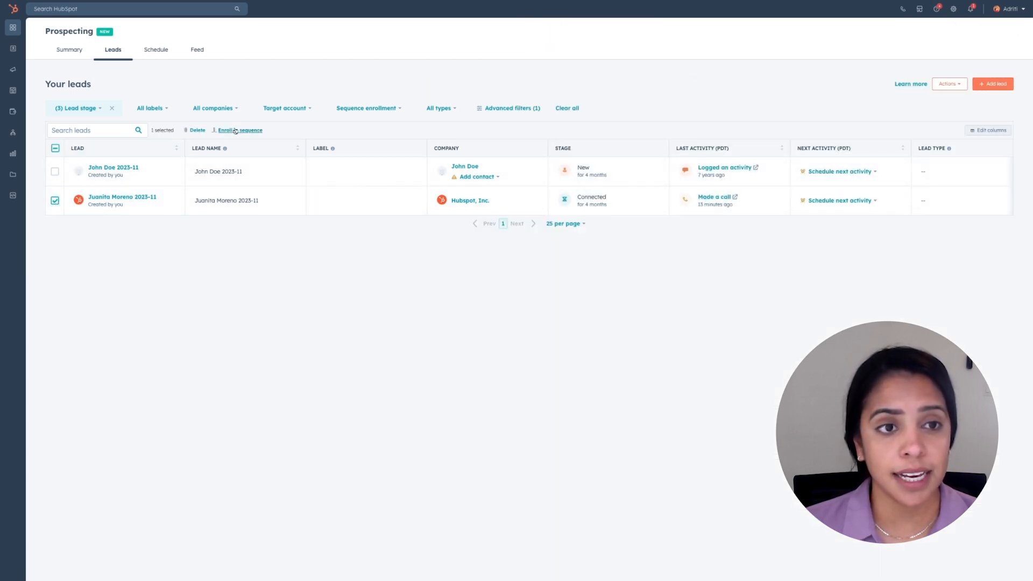
click(240, 130)
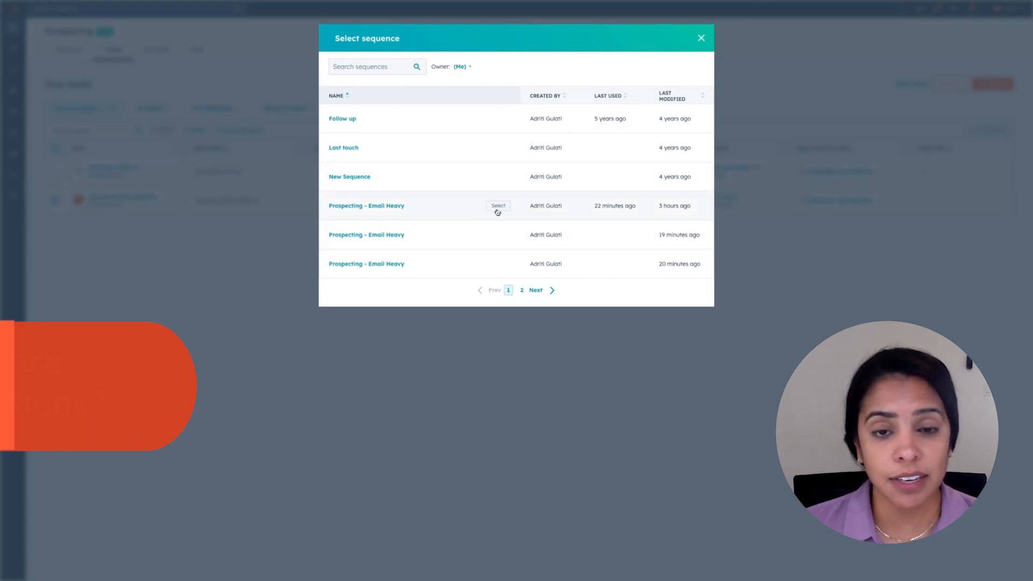
click(498, 206)
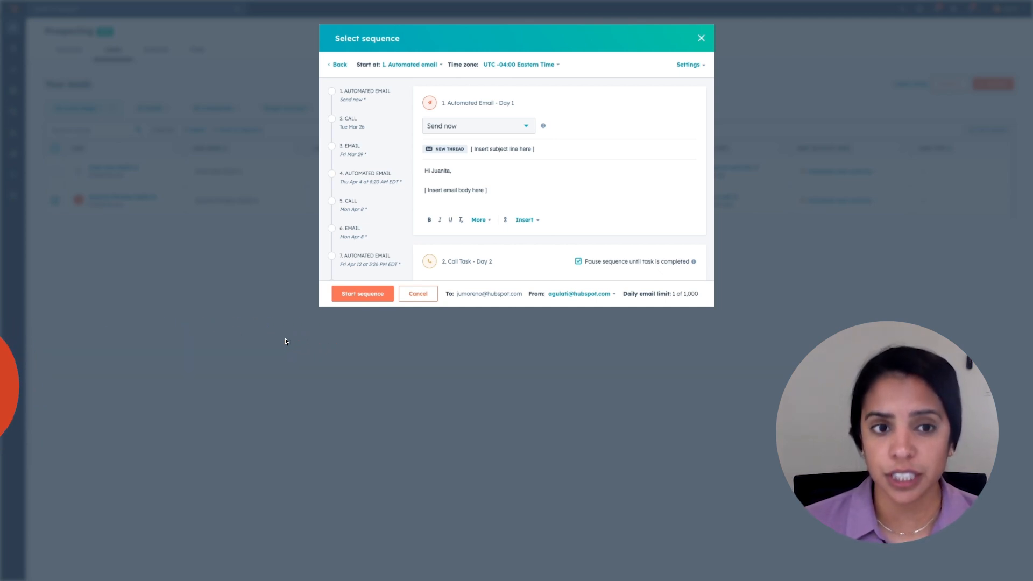
mouse_move(404, 117)
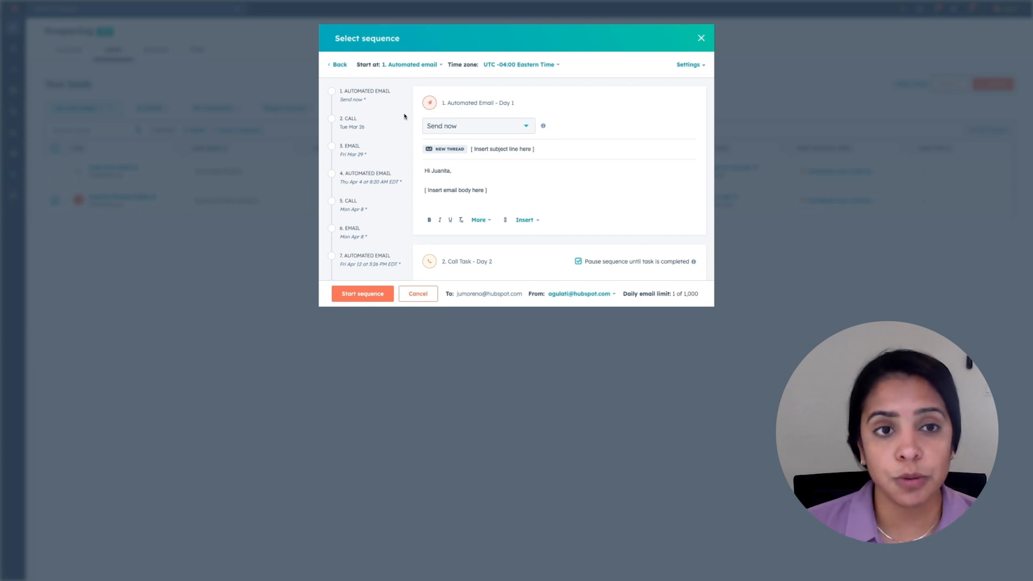
mouse_move(378, 172)
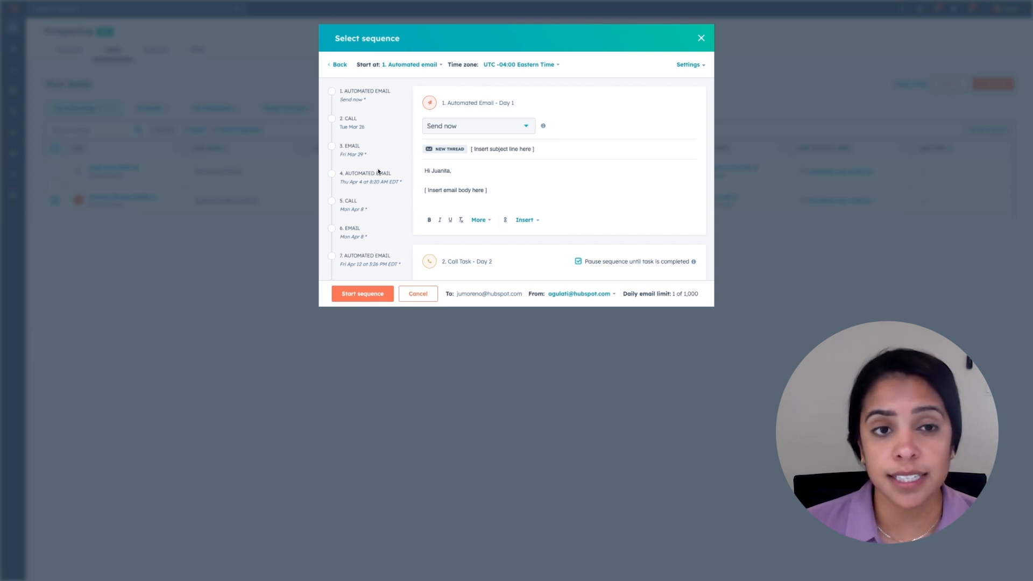
mouse_move(385, 136)
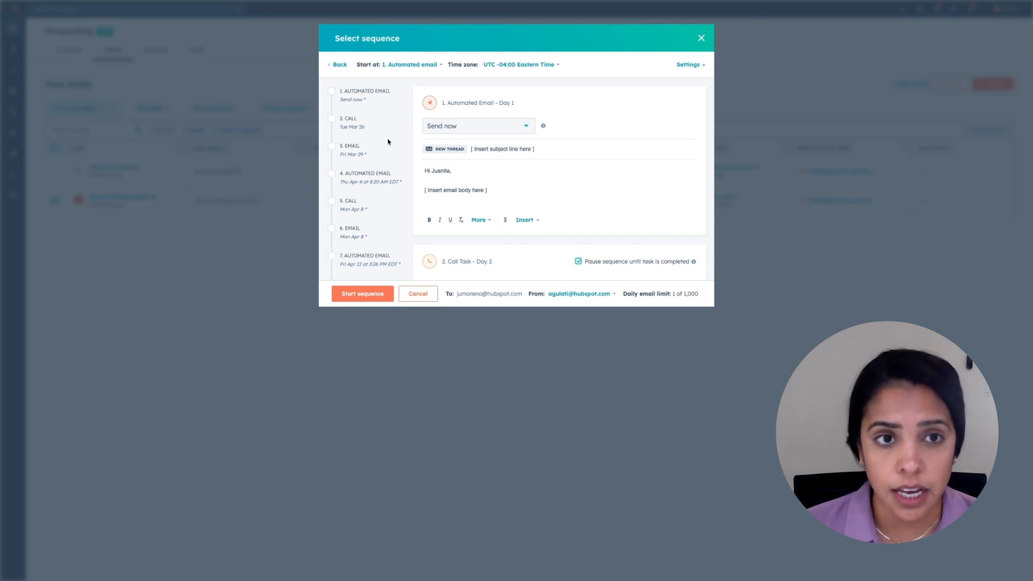
mouse_move(363, 103)
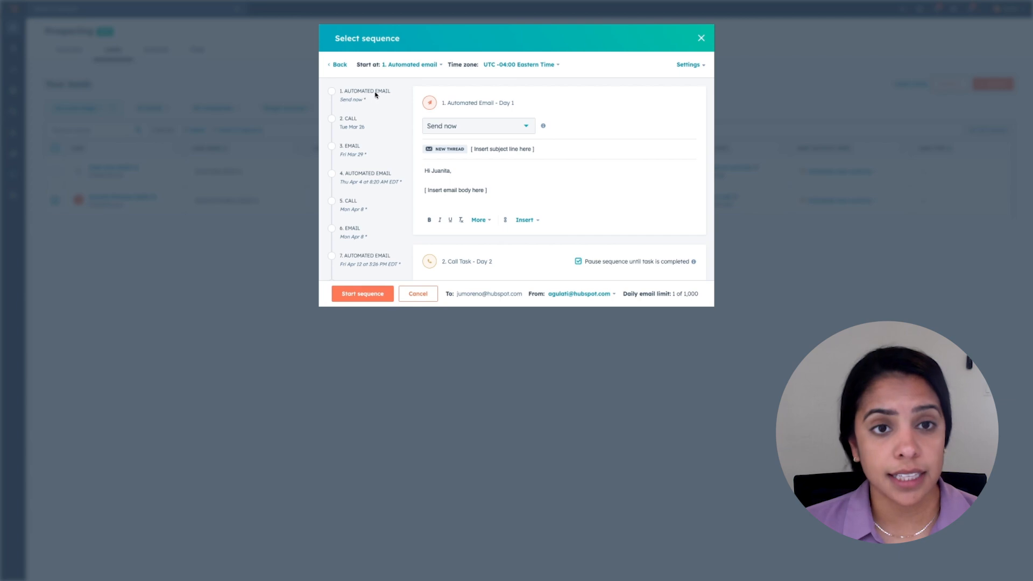
scroll(down, 3)
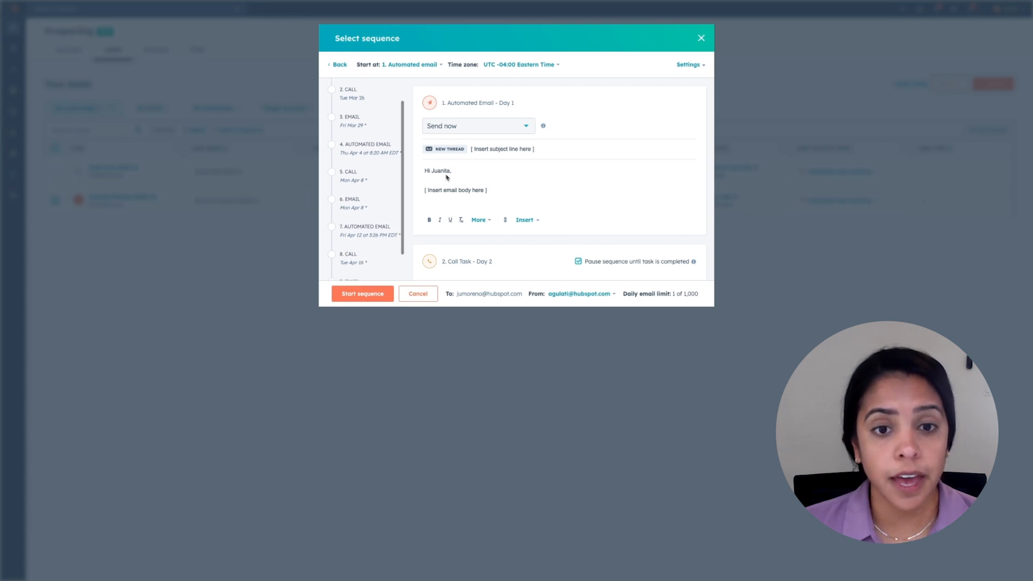
scroll(down, 3)
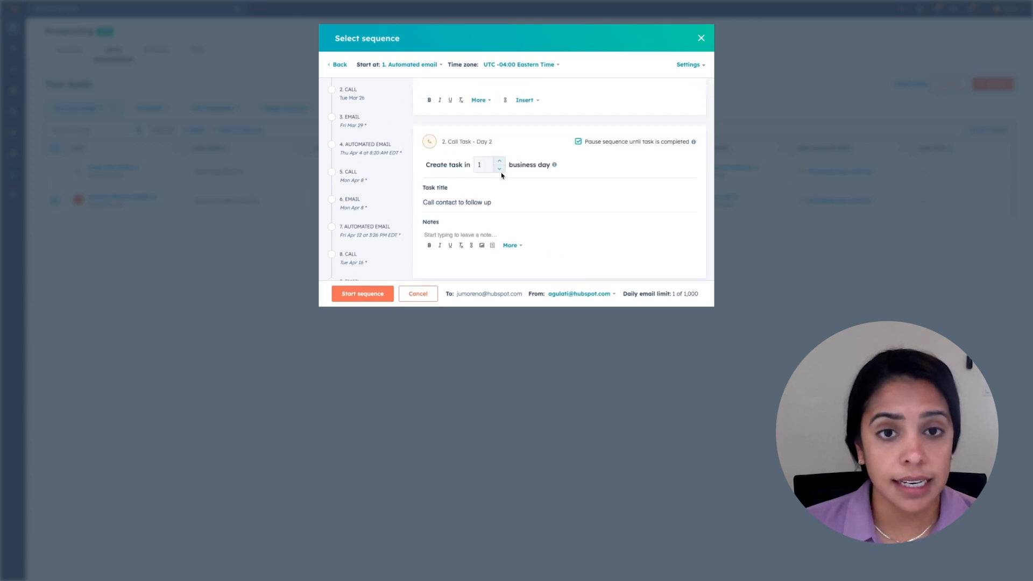
scroll(down, 3)
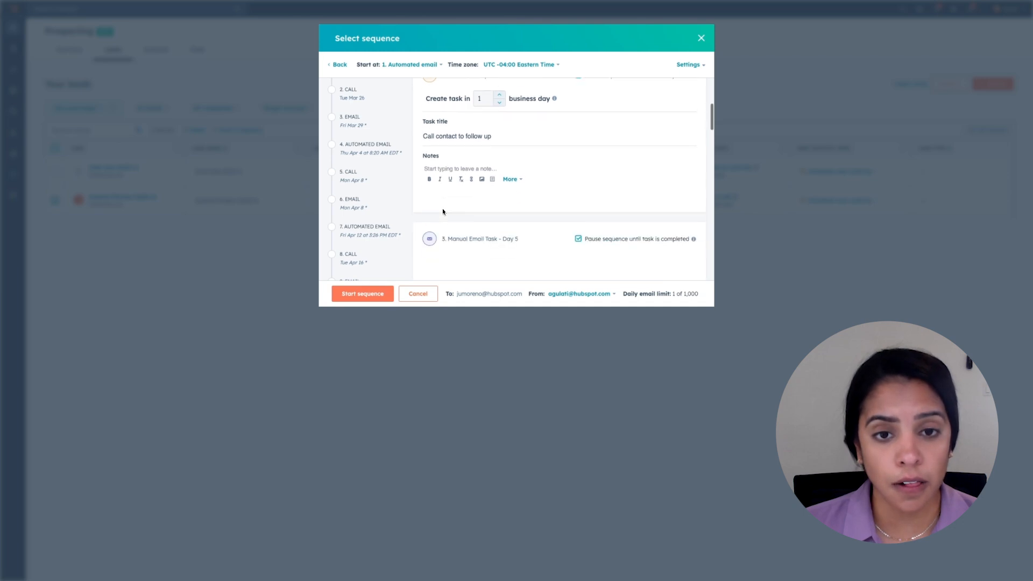
scroll(down, 3)
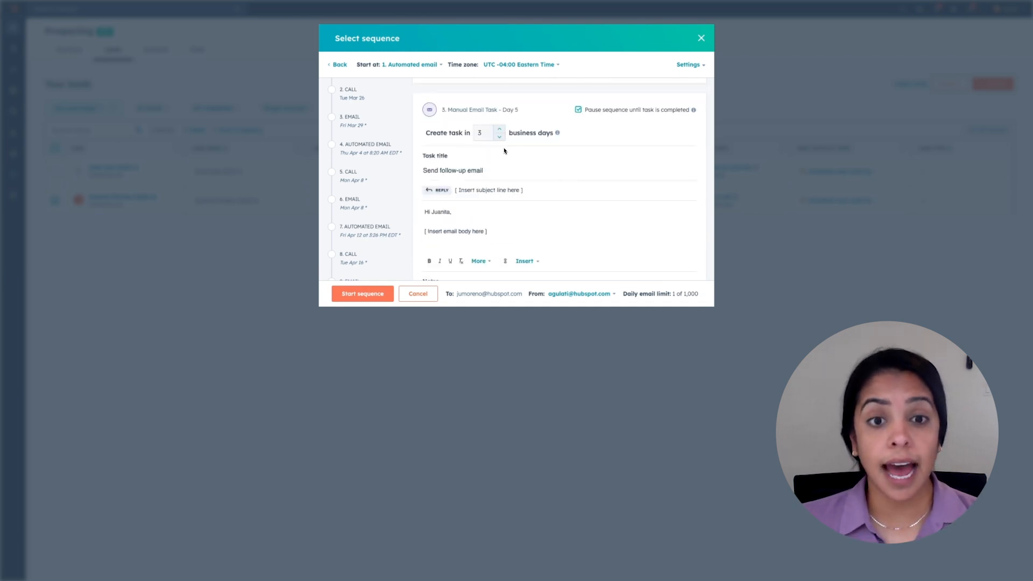
mouse_move(528, 228)
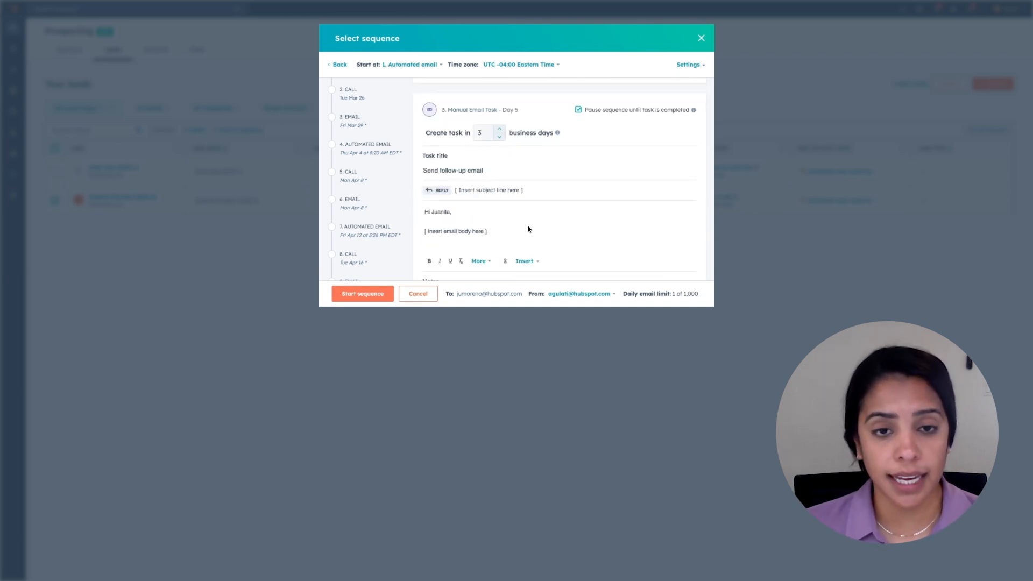
scroll(down, 3)
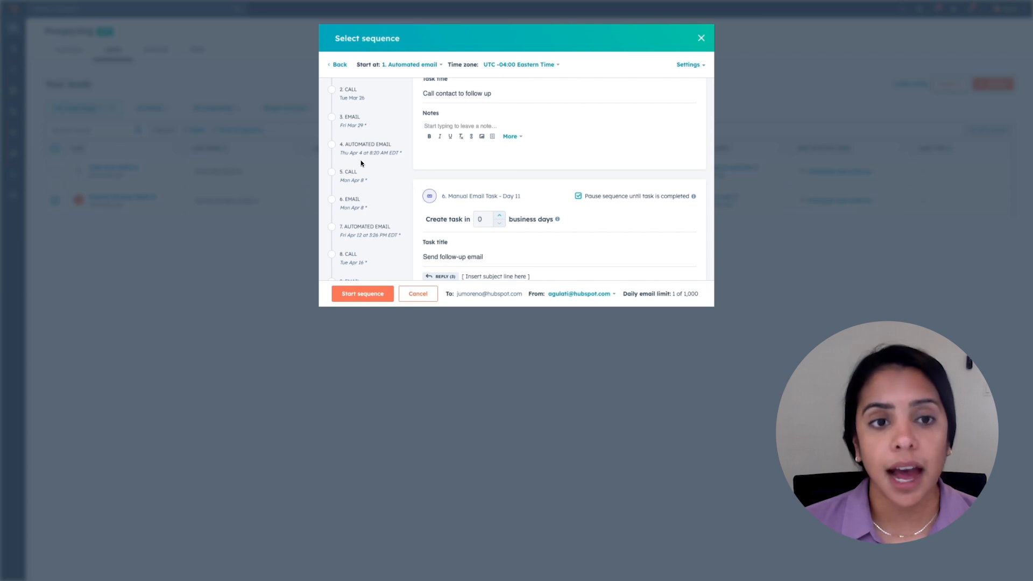
mouse_move(356, 163)
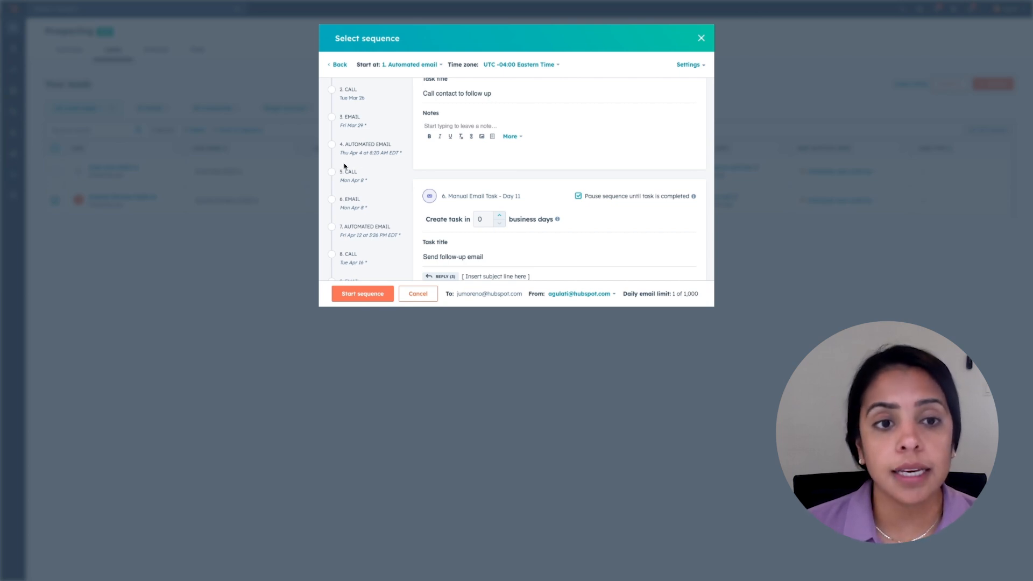
scroll(down, 3)
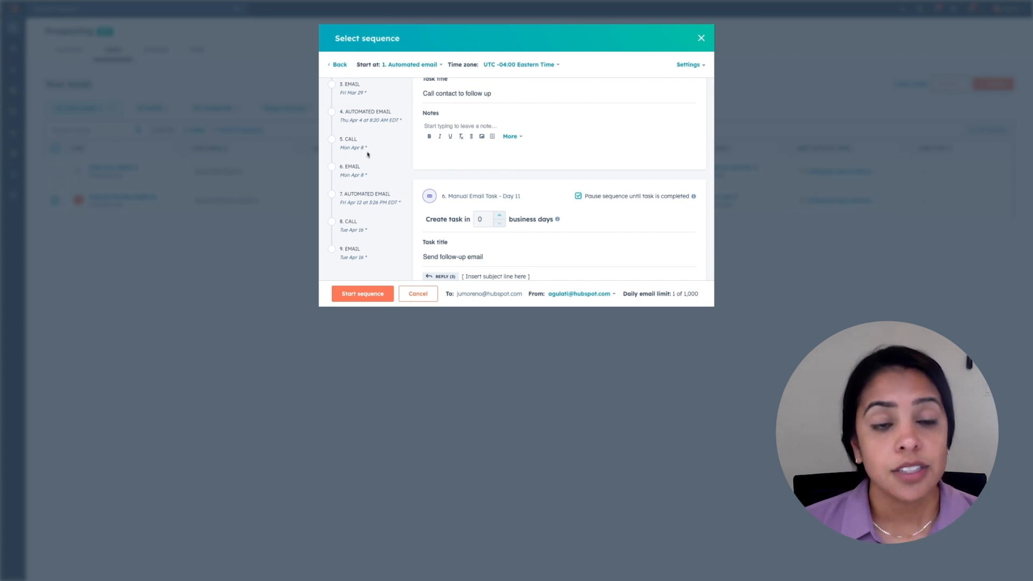
scroll(up, 3)
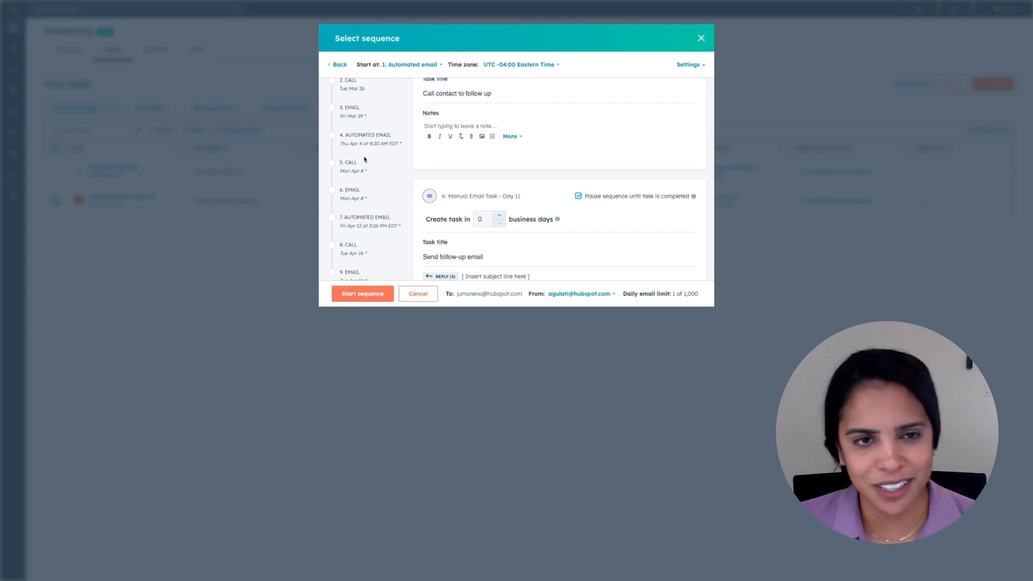
Step: Return to leads, then navigate through Automations to the Sequences tool
click(418, 293)
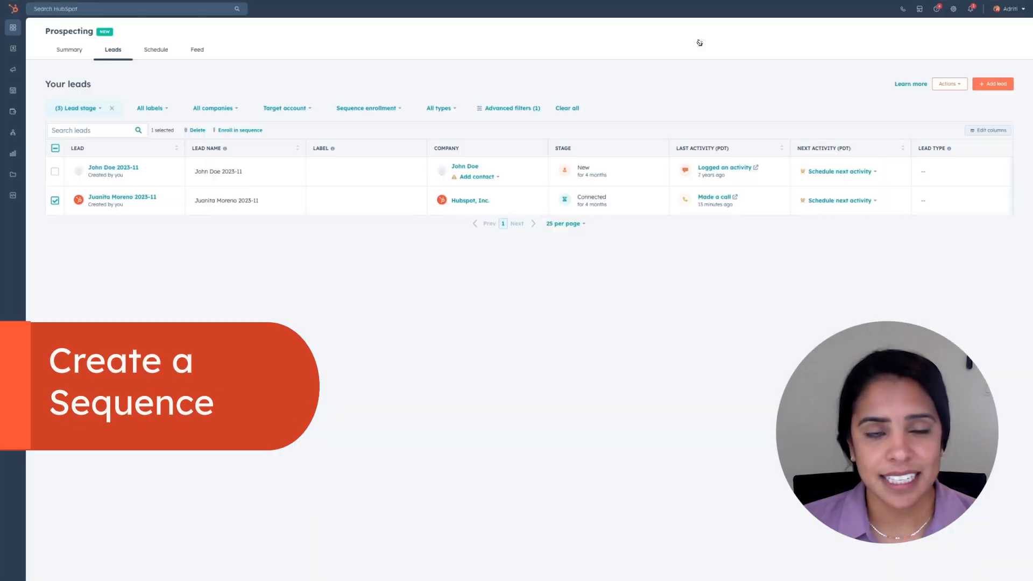
click(13, 26)
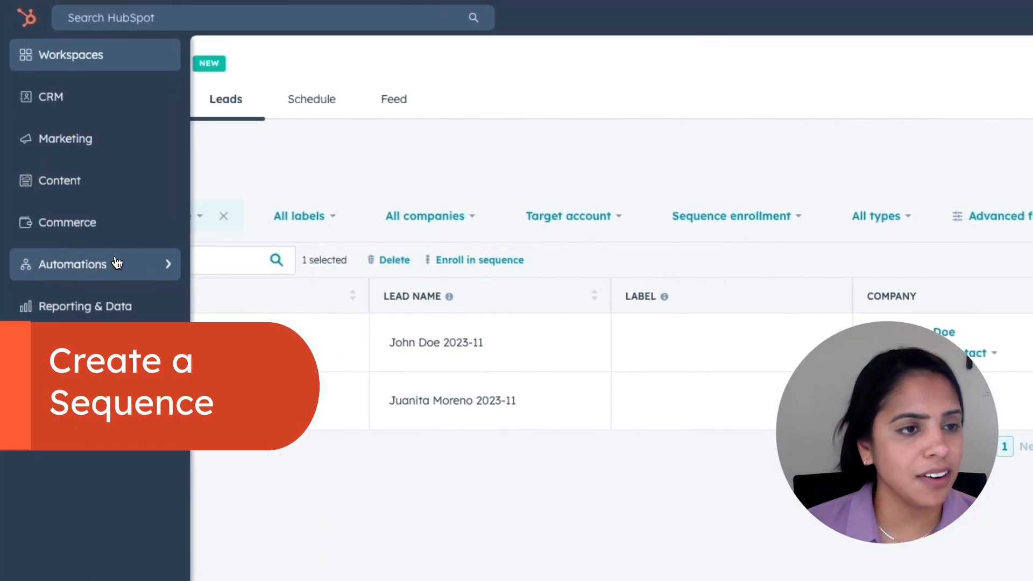
click(72, 265)
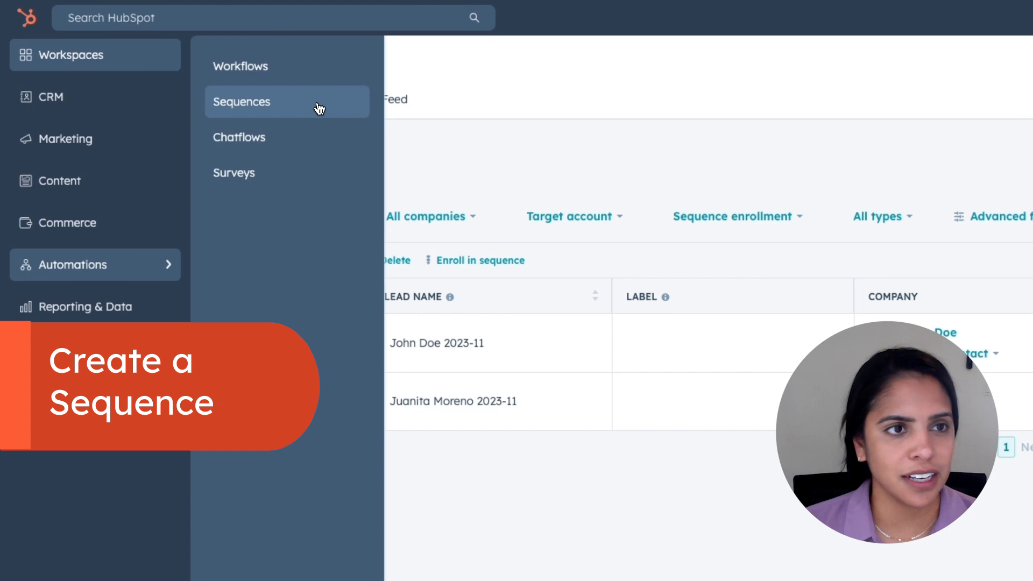
click(242, 101)
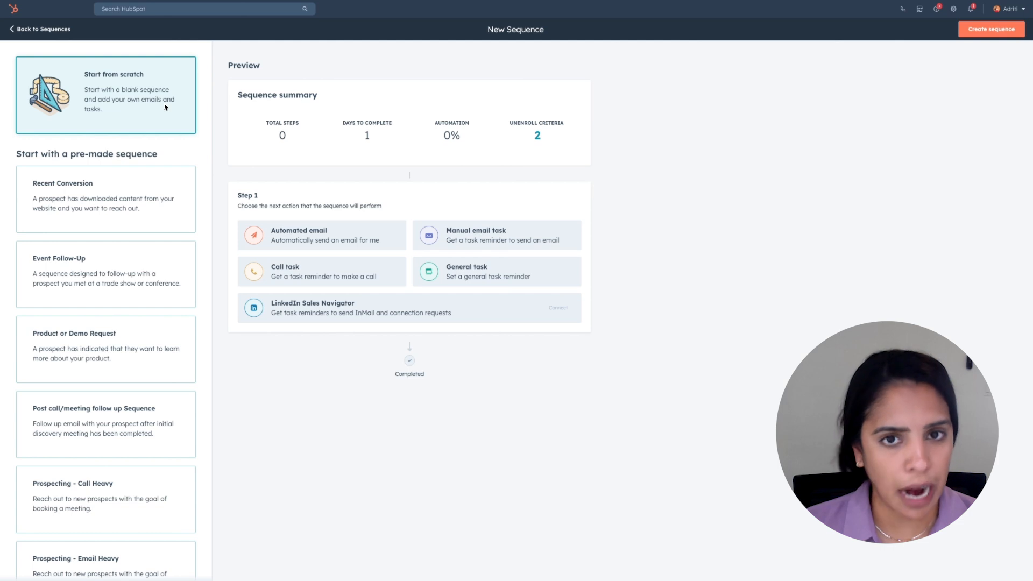
mouse_move(614, 312)
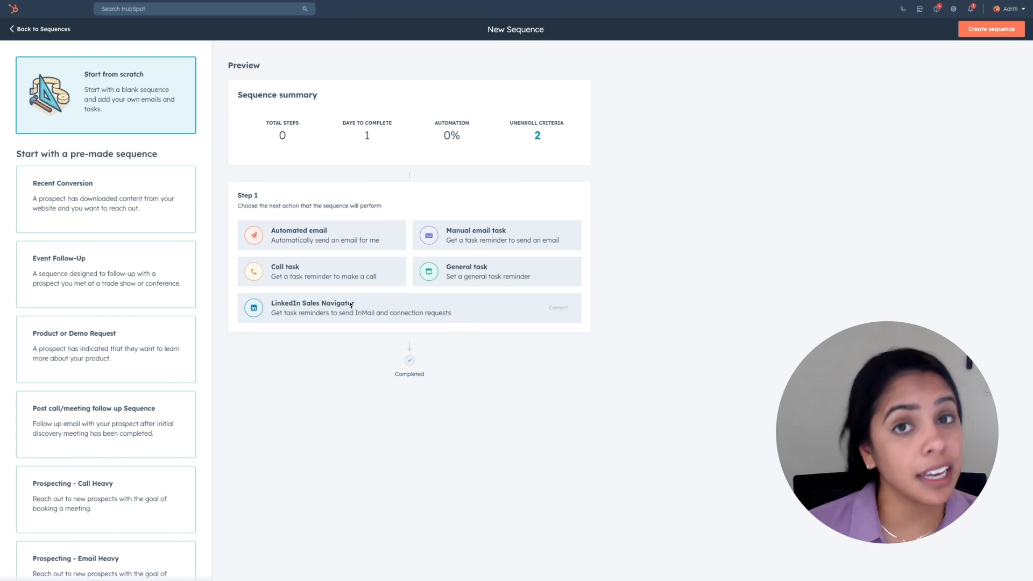
mouse_move(344, 339)
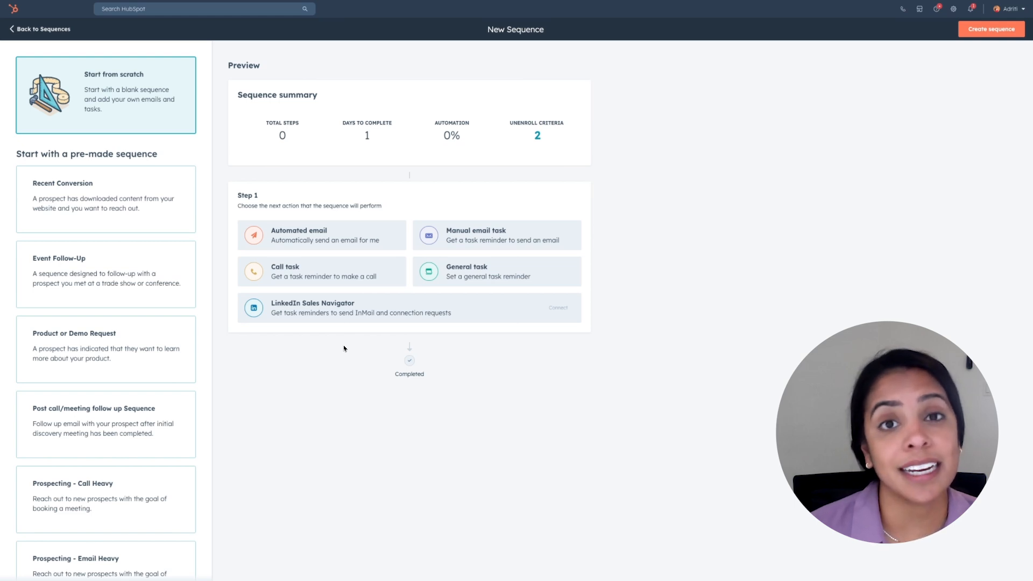
mouse_move(861, 130)
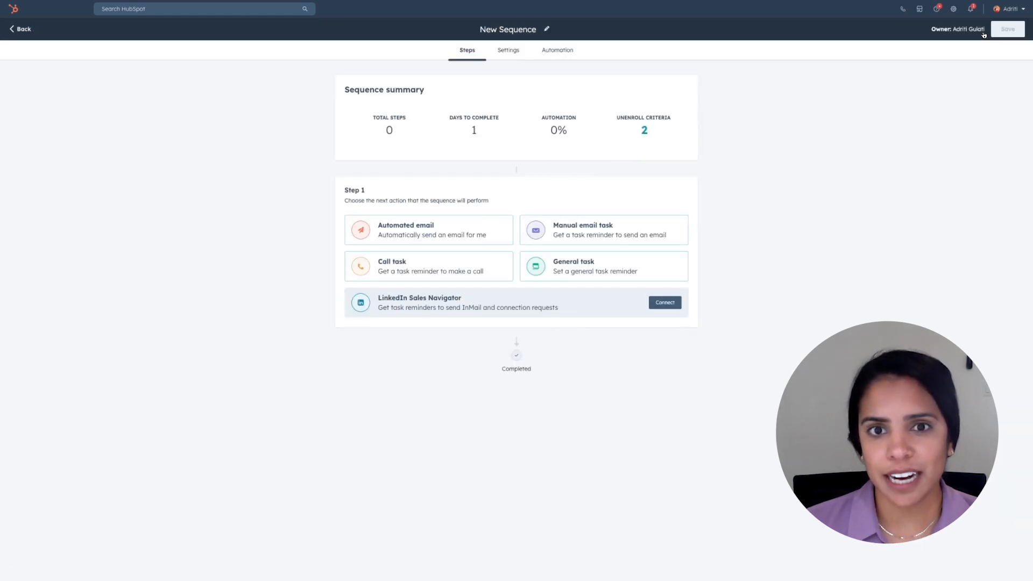
mouse_move(428, 230)
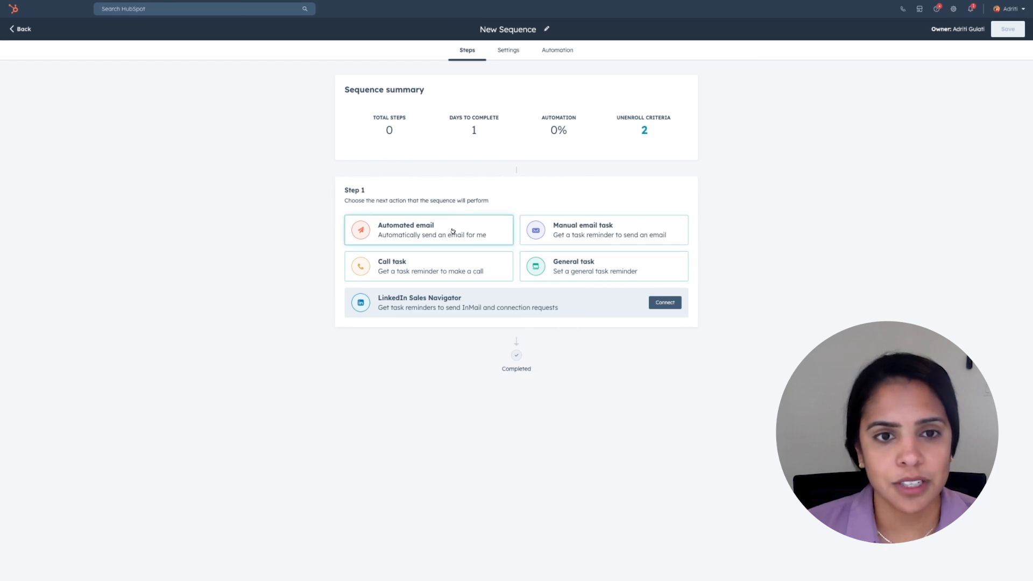
Step: Add step 1 as a new-thread automated email using Prospecting - Email Heavy (Email #1)
click(429, 230)
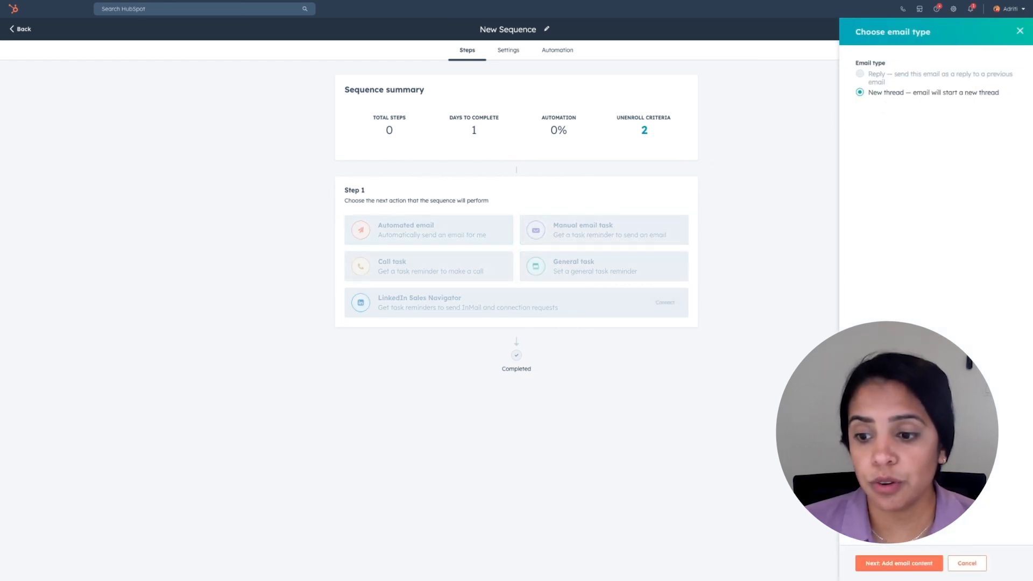
click(897, 562)
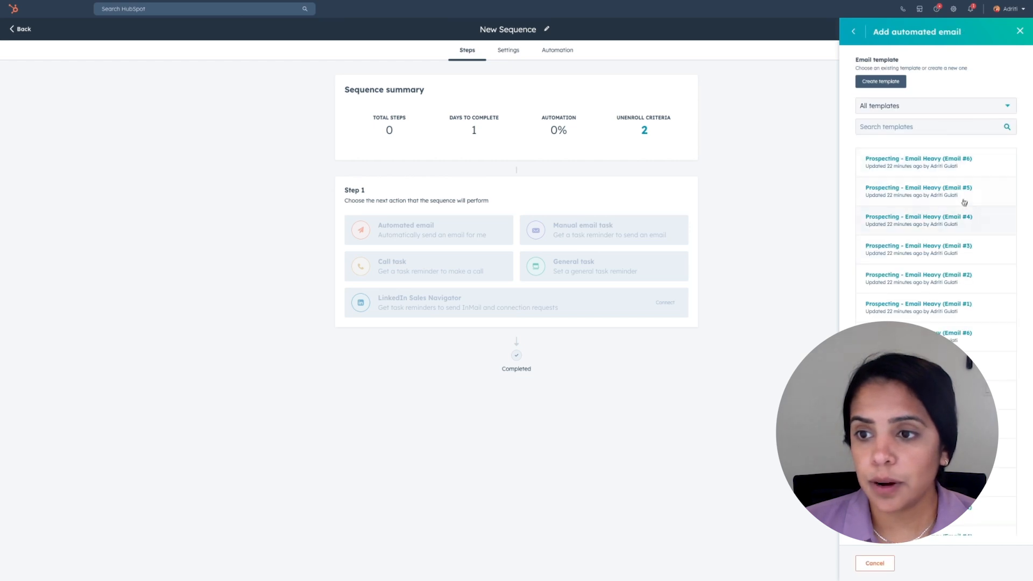
click(918, 303)
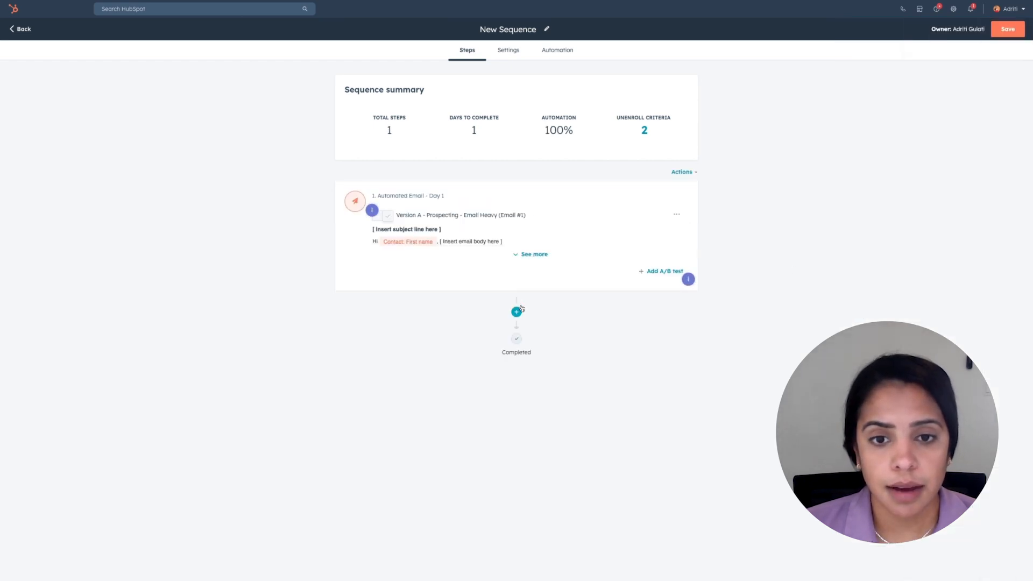
Step: Add step 2 as a reply automated email using Prospecting - Email Heavy (Email #2)
click(516, 312)
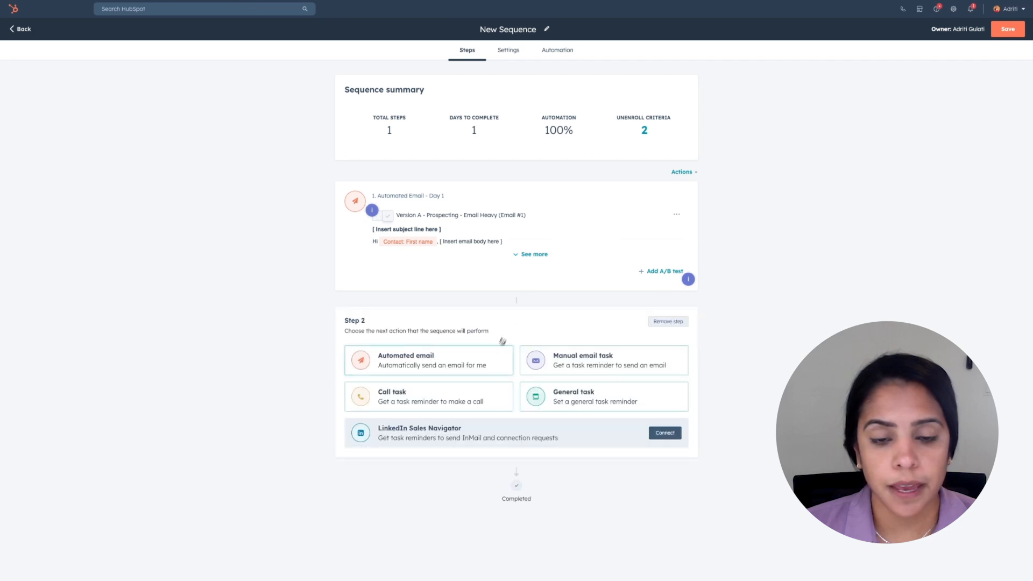
click(407, 360)
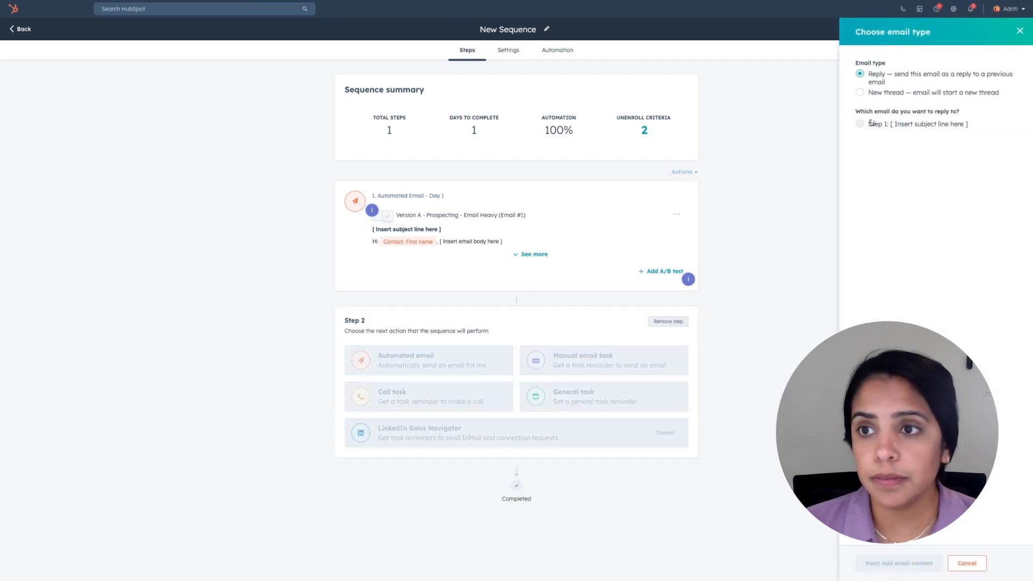
click(898, 563)
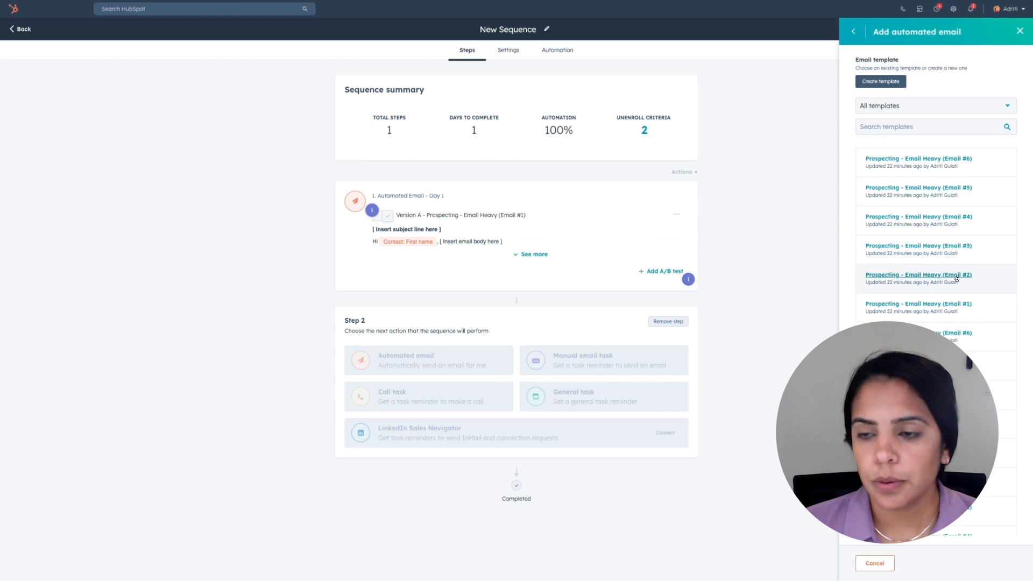
click(917, 274)
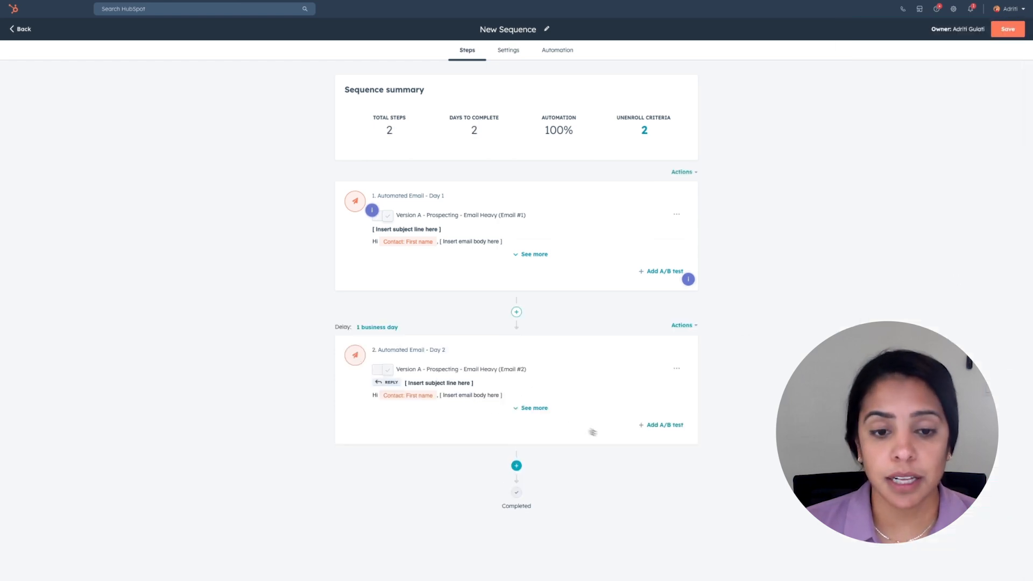
mouse_move(654, 447)
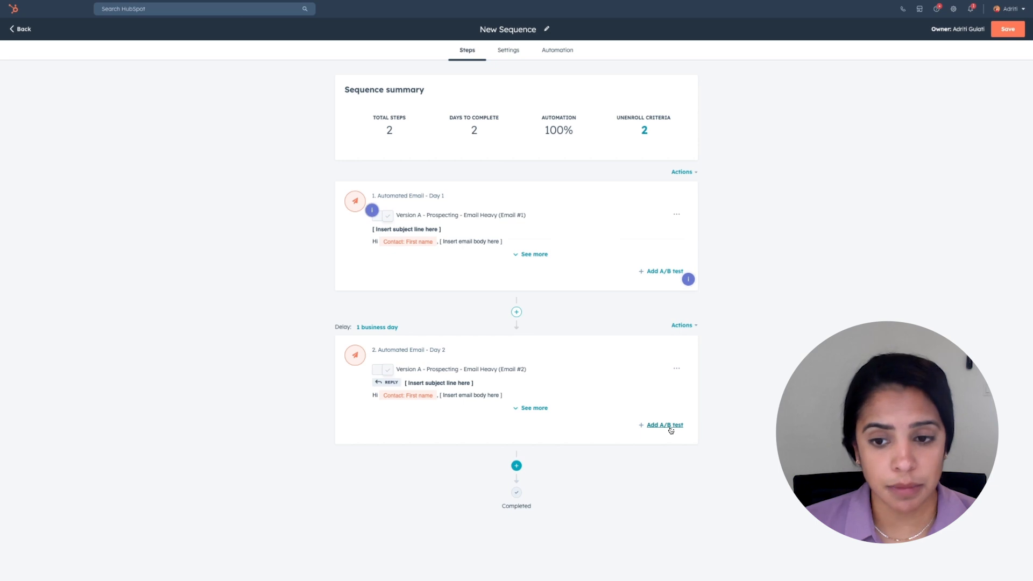
Step: Start an A/B test of the second email, then begin a call task as step 3
click(663, 423)
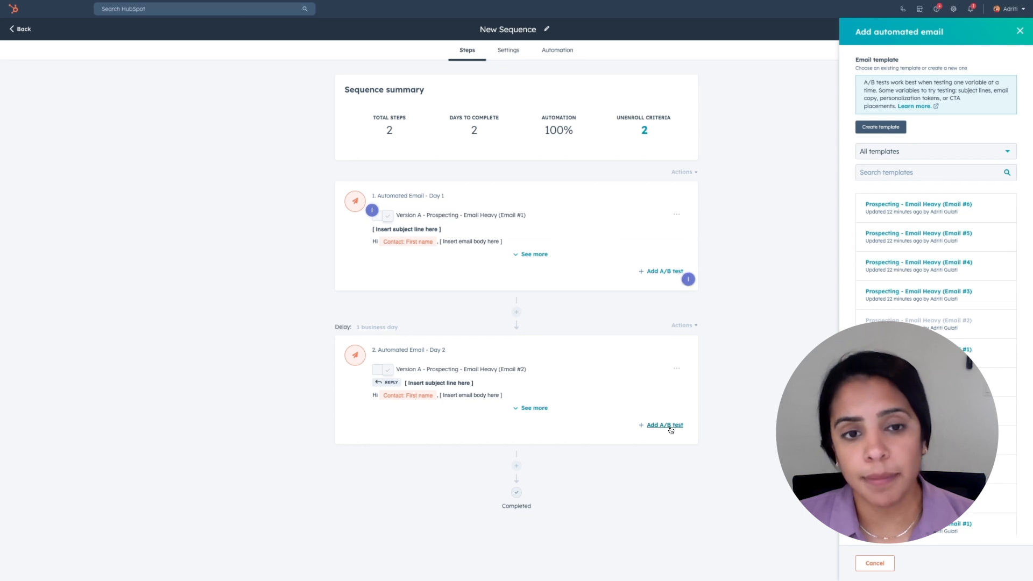
click(428, 463)
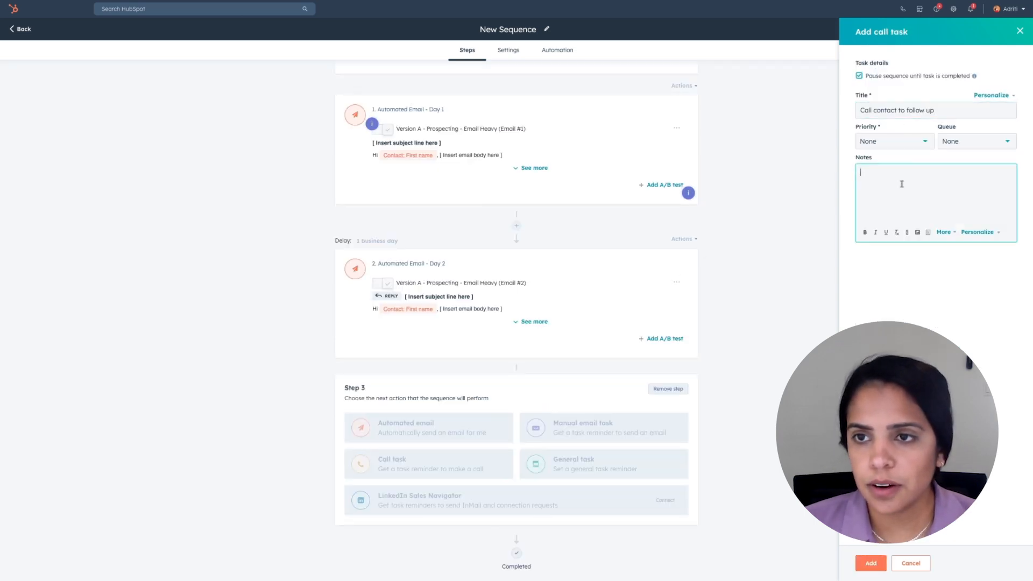
Step: Add the follow-up call task and set its delay to 2 business days
click(870, 562)
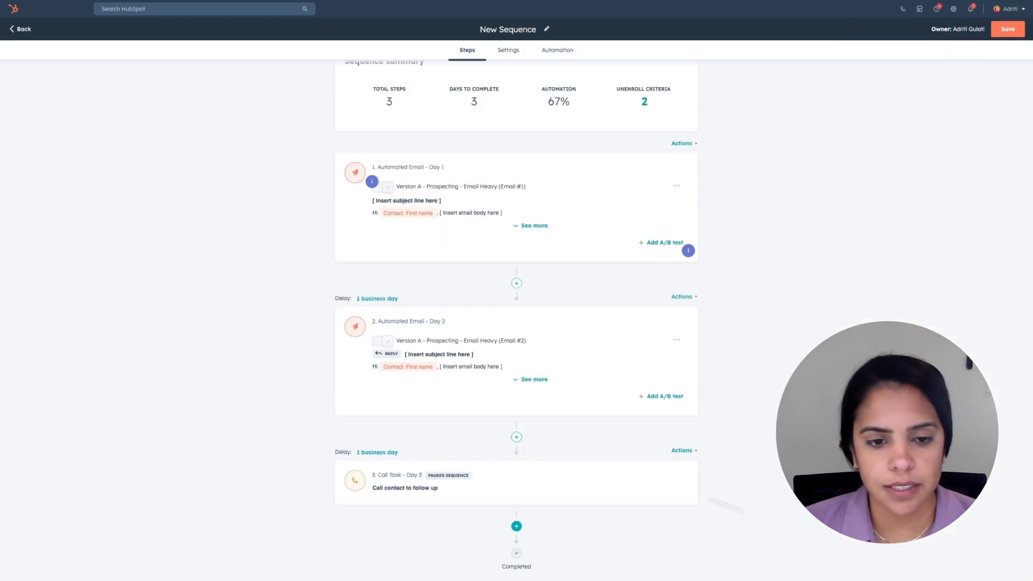
click(377, 452)
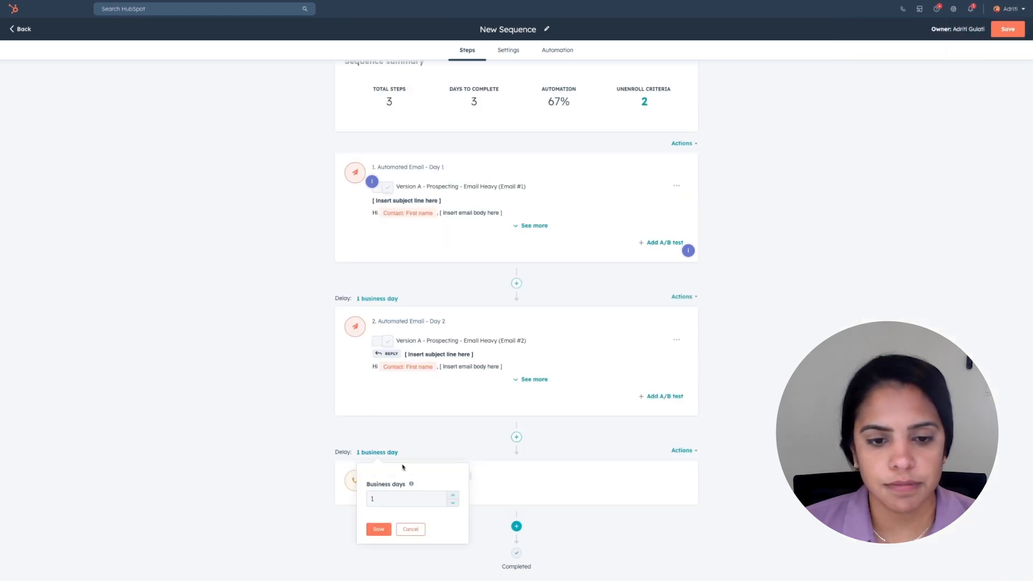
click(378, 529)
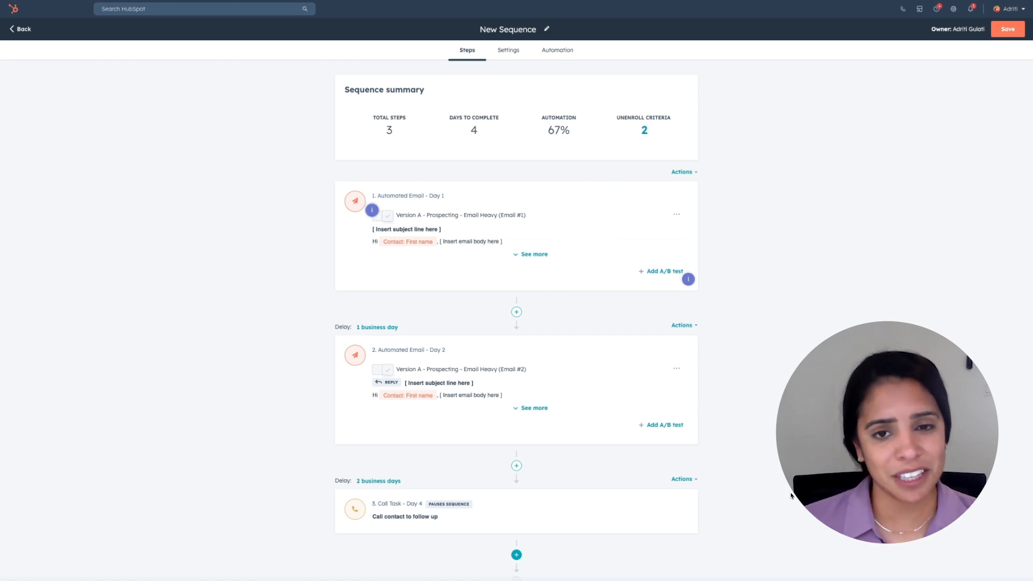
click(22, 28)
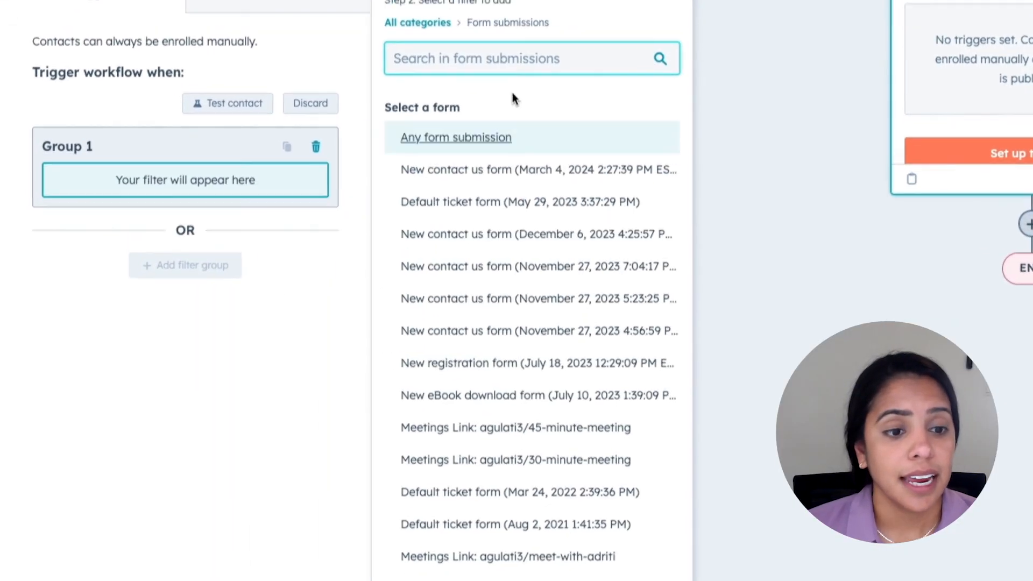
Step: Add an Enroll in a sequence action for Service sequence with a specific sender address, and save it
scroll(down, 3)
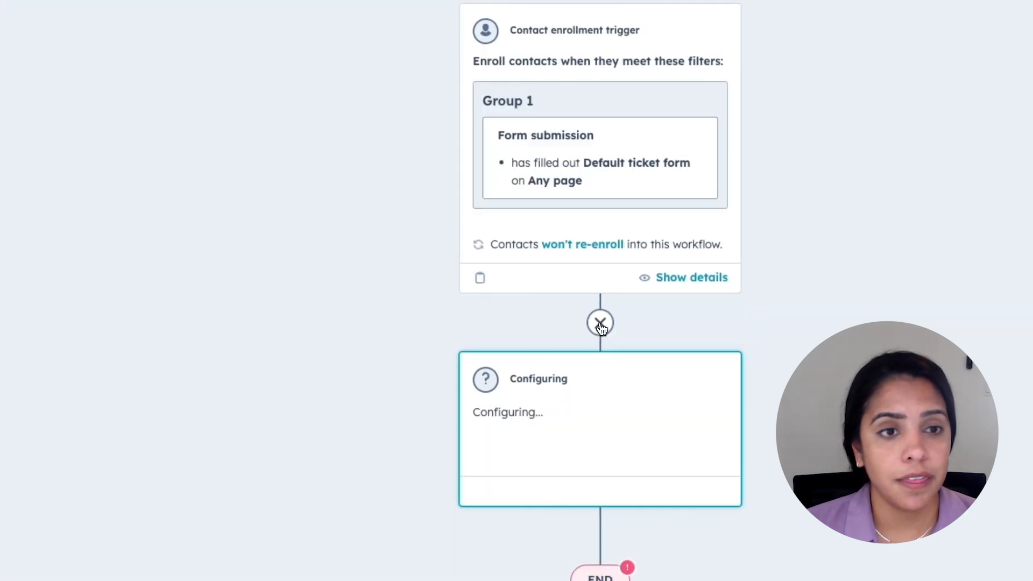
click(600, 323)
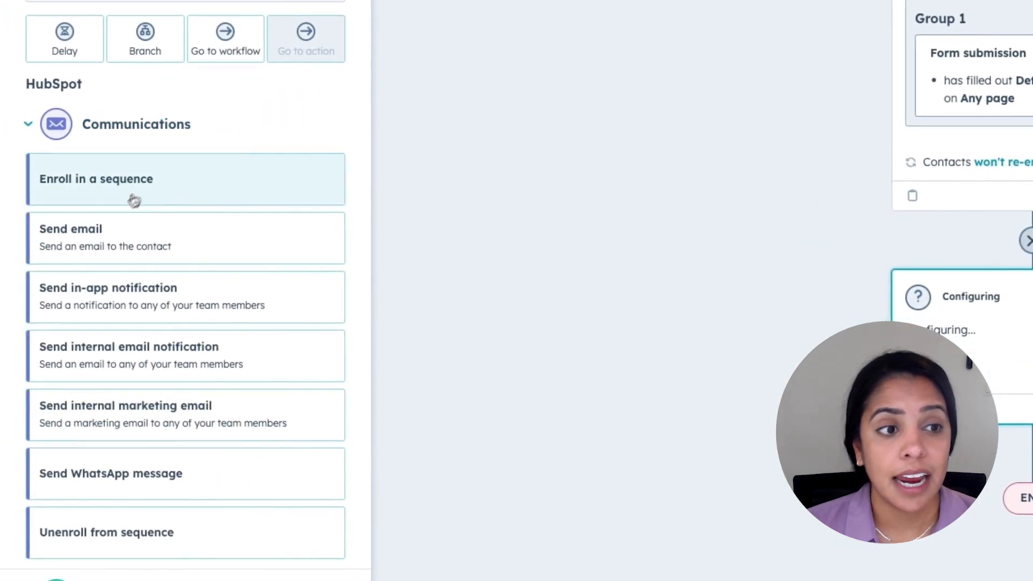
click(185, 179)
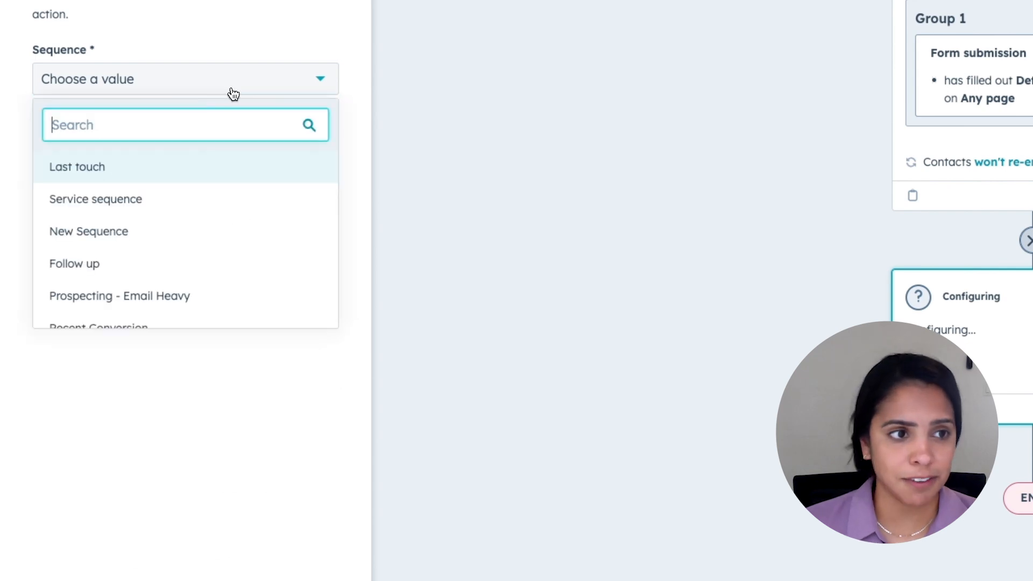
click(95, 199)
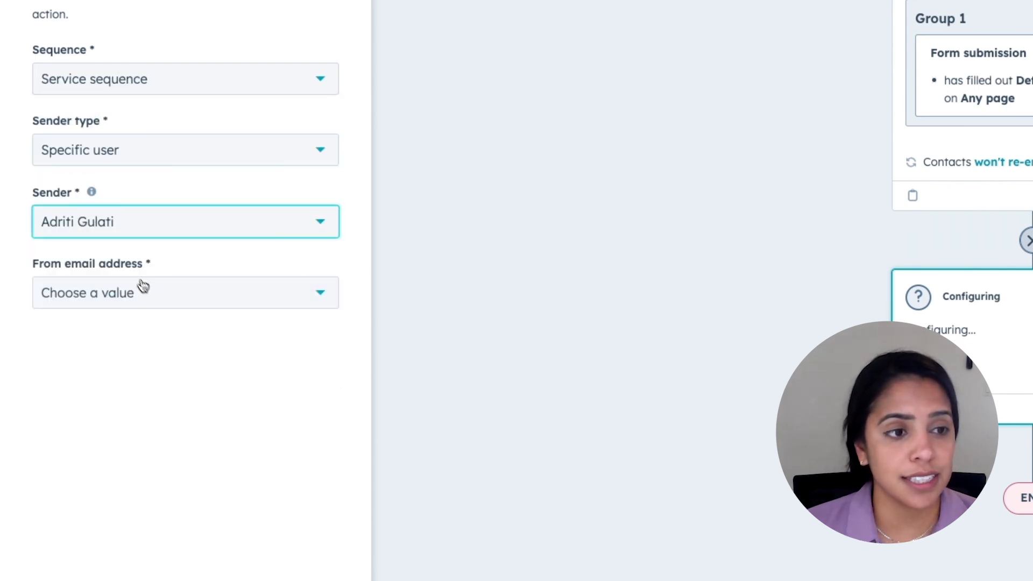
click(185, 293)
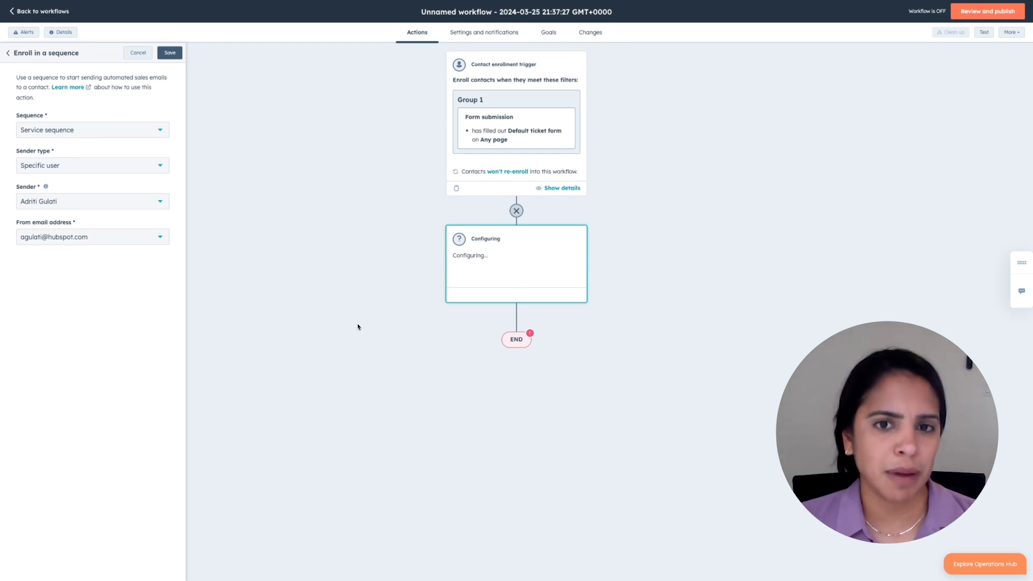
click(41, 11)
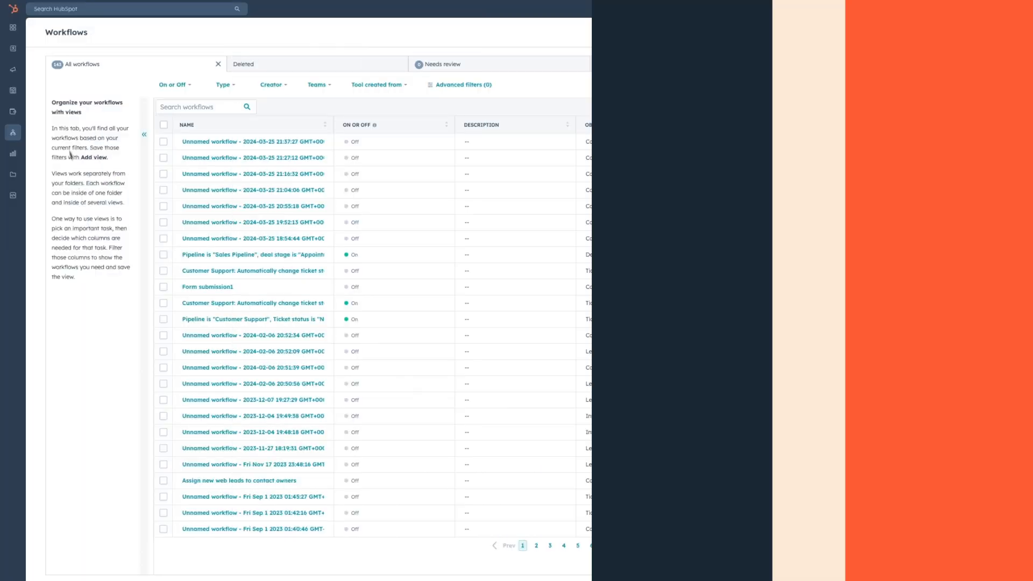
click(13, 132)
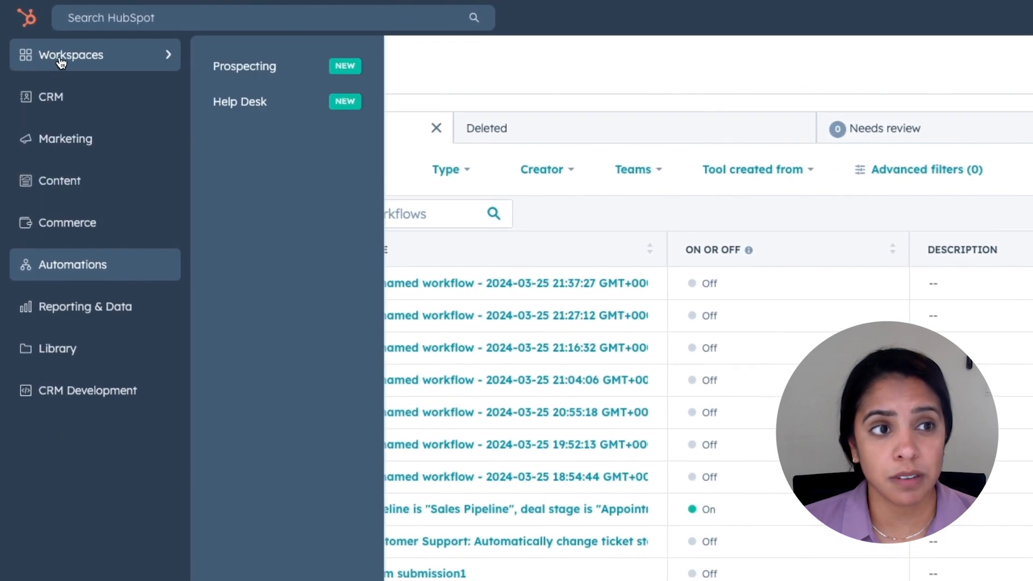
click(245, 66)
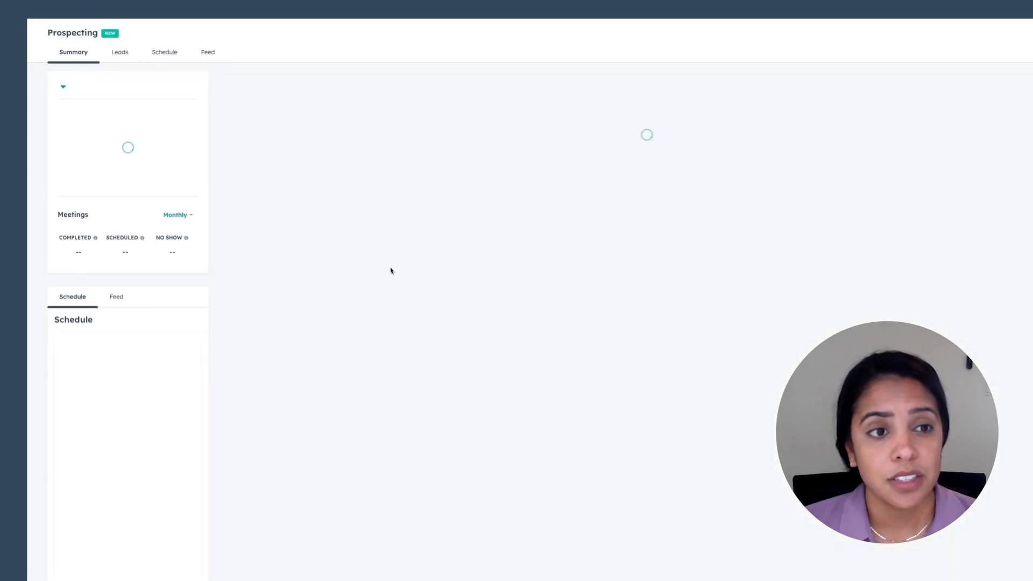
click(119, 52)
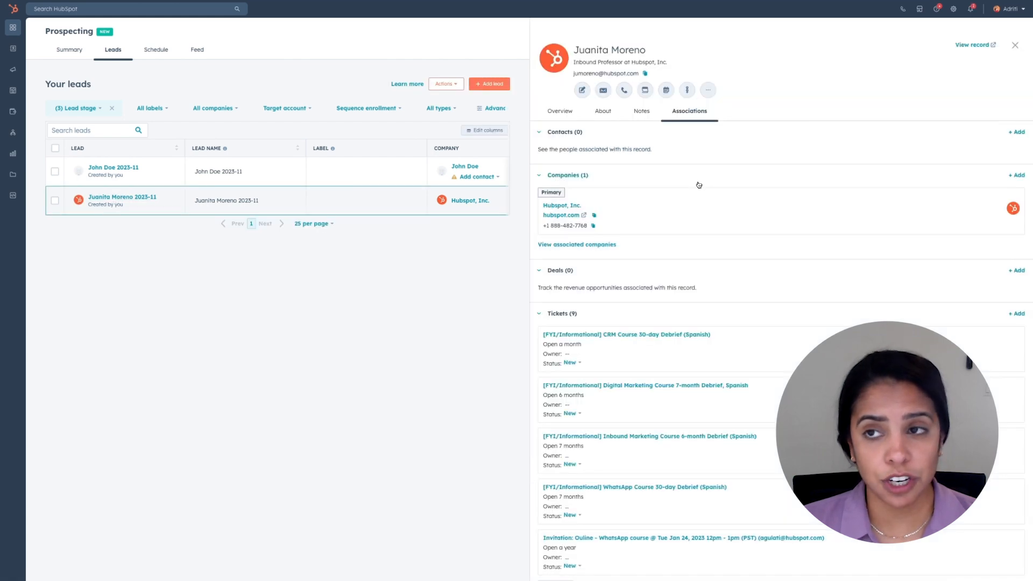
click(976, 45)
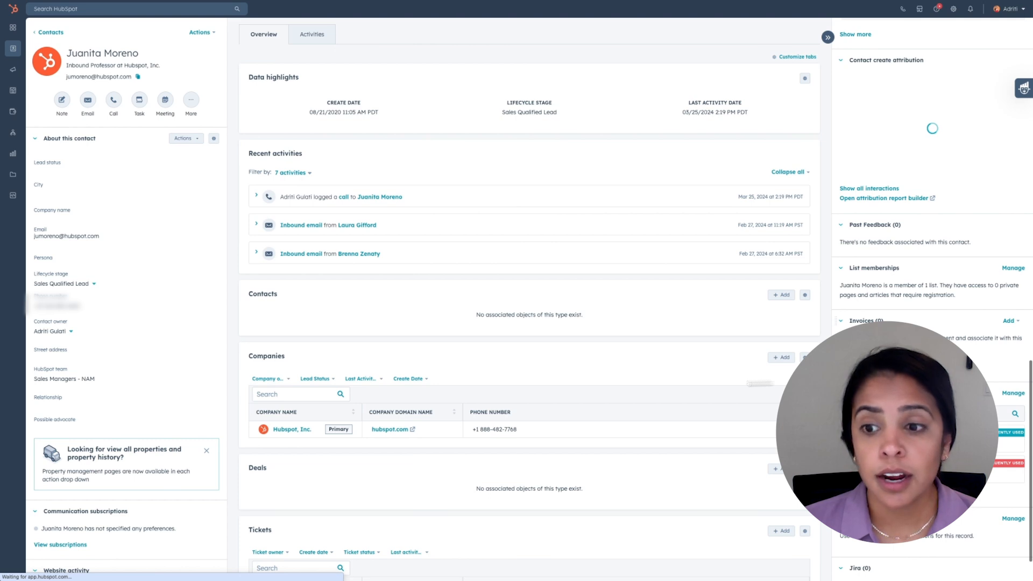
scroll(down, 3)
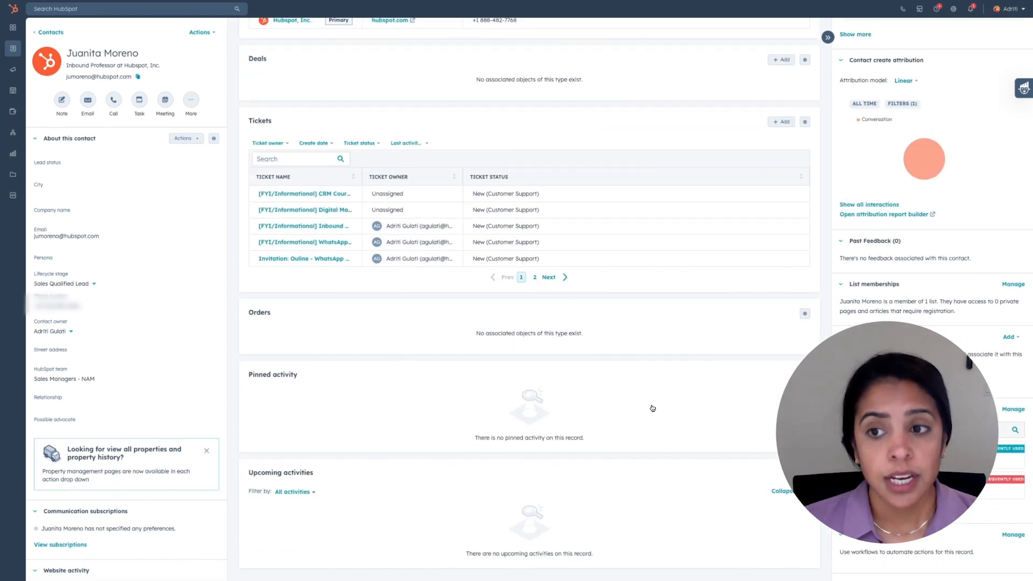
scroll(up, 3)
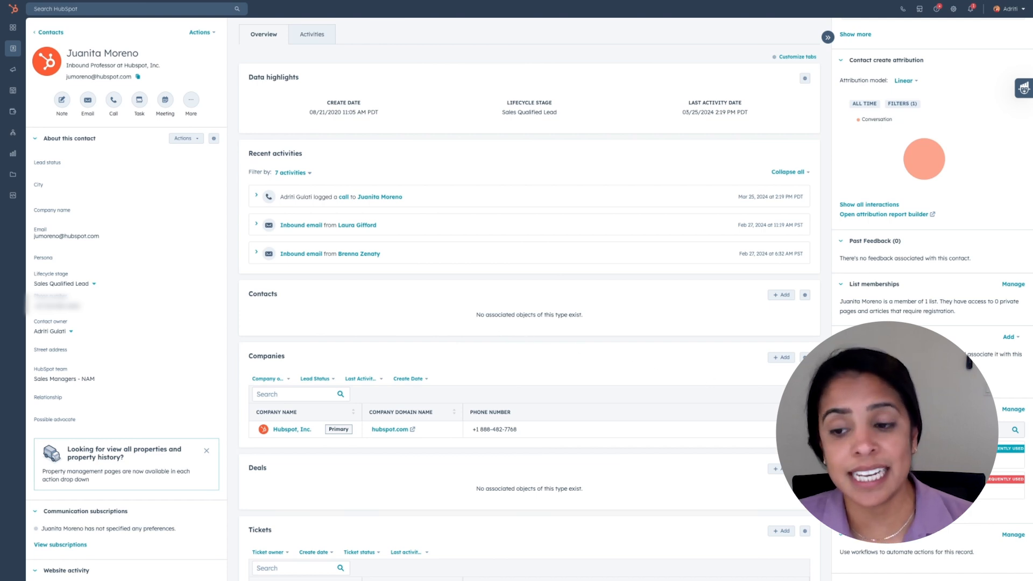
scroll(down, 3)
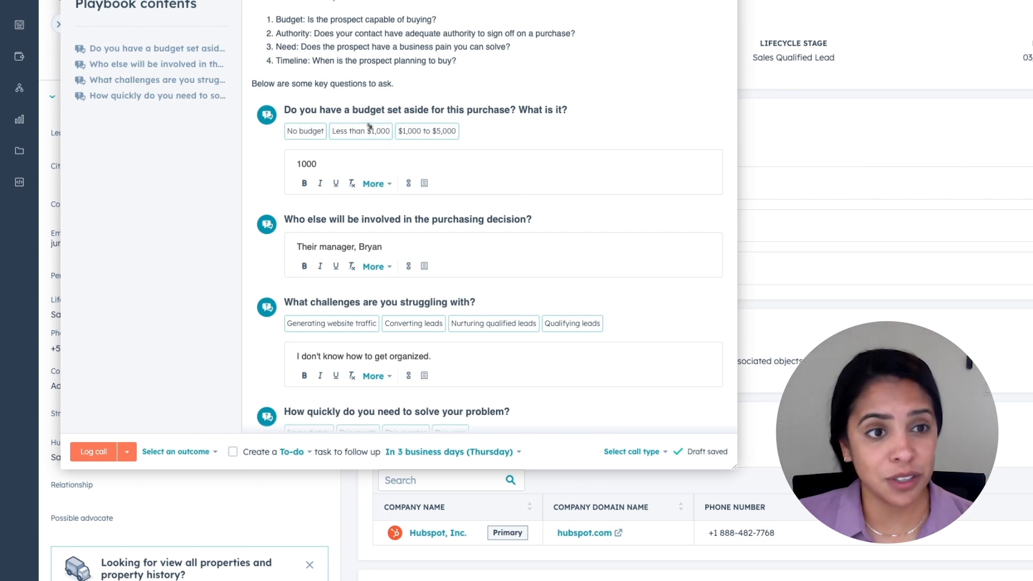
mouse_move(406, 183)
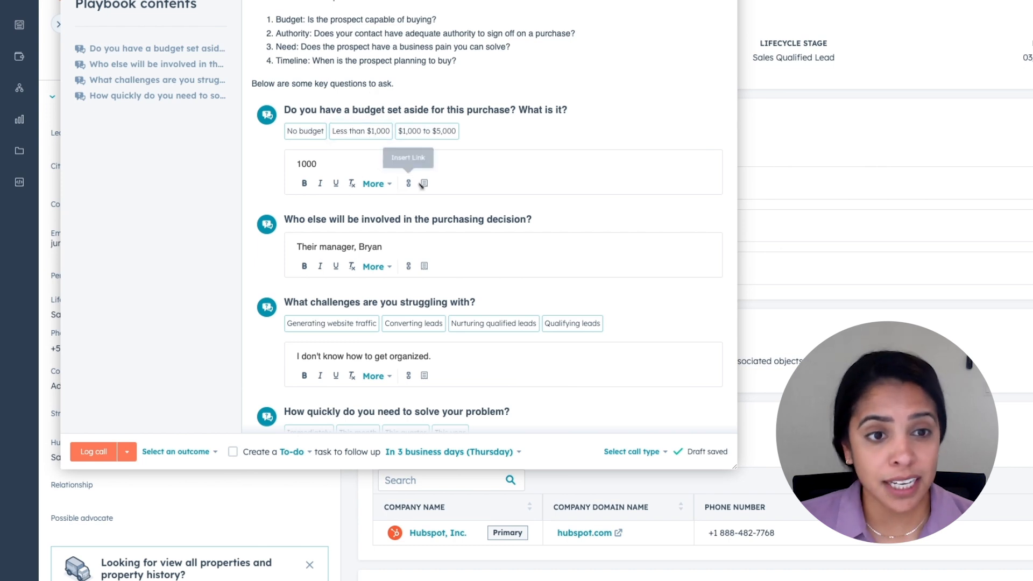
Step: Review the Qualification Playbook notes in Juanita's call log before logging it
scroll(down, 3)
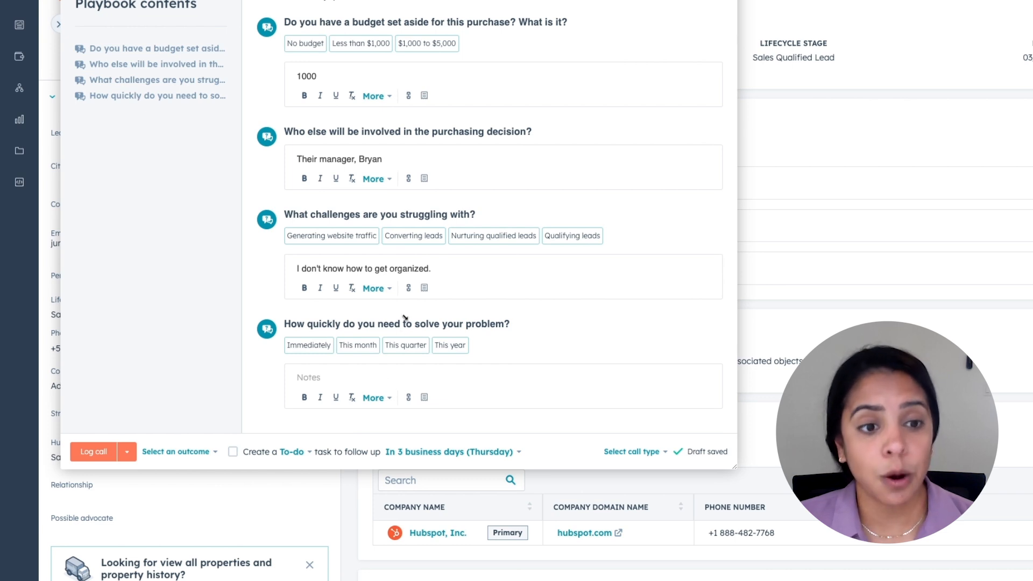
mouse_move(415, 324)
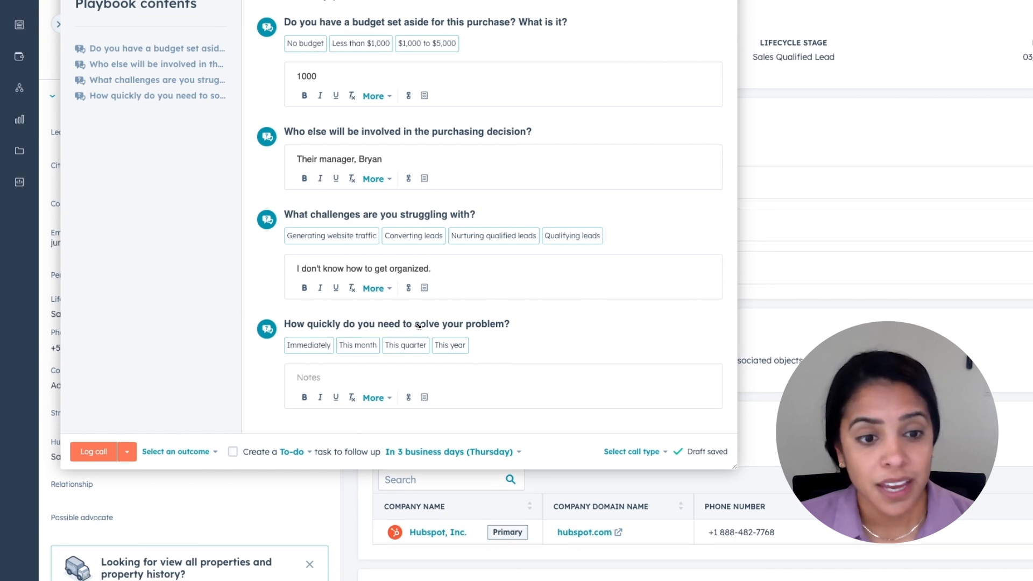
scroll(up, 3)
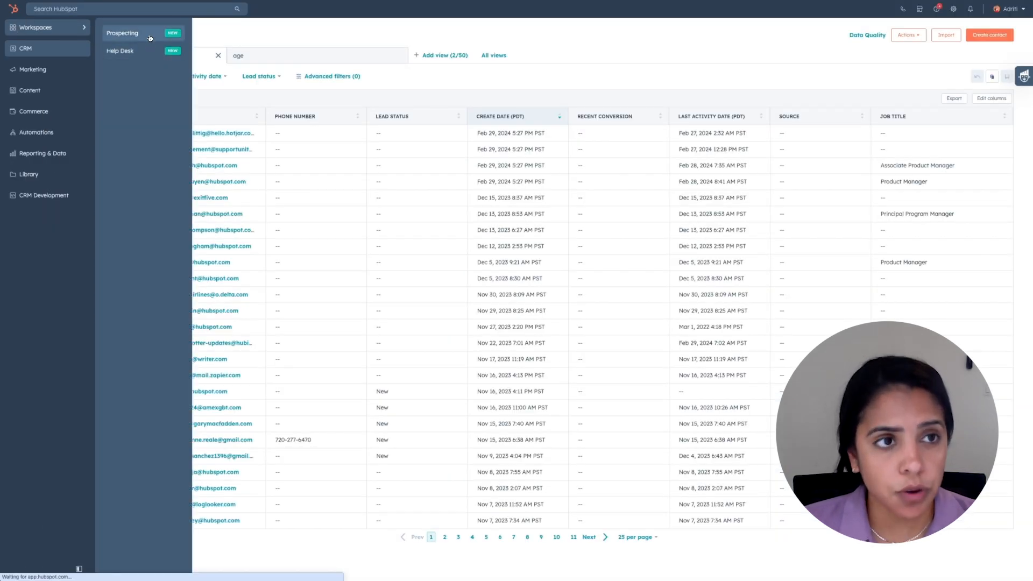
click(122, 33)
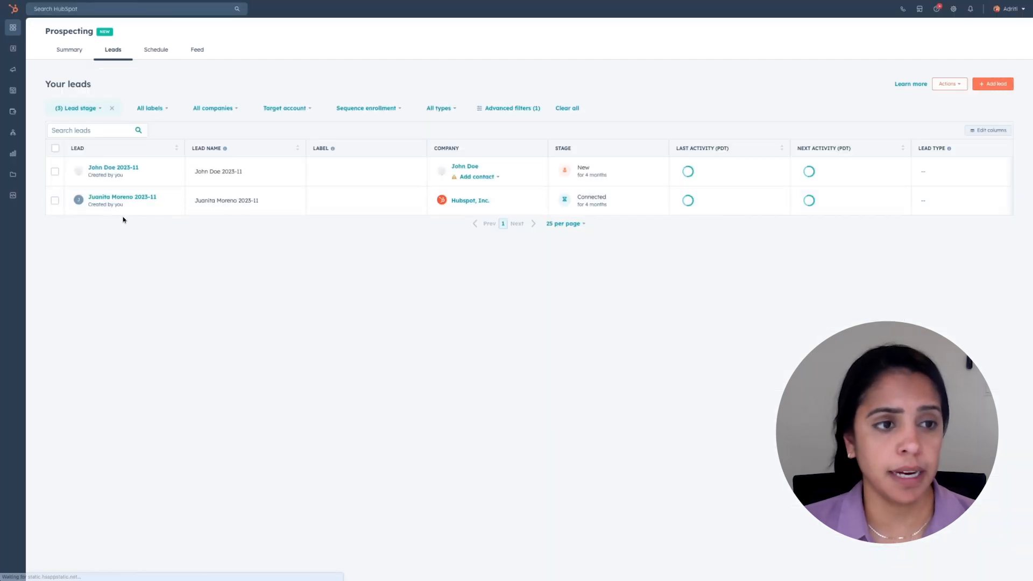
click(122, 196)
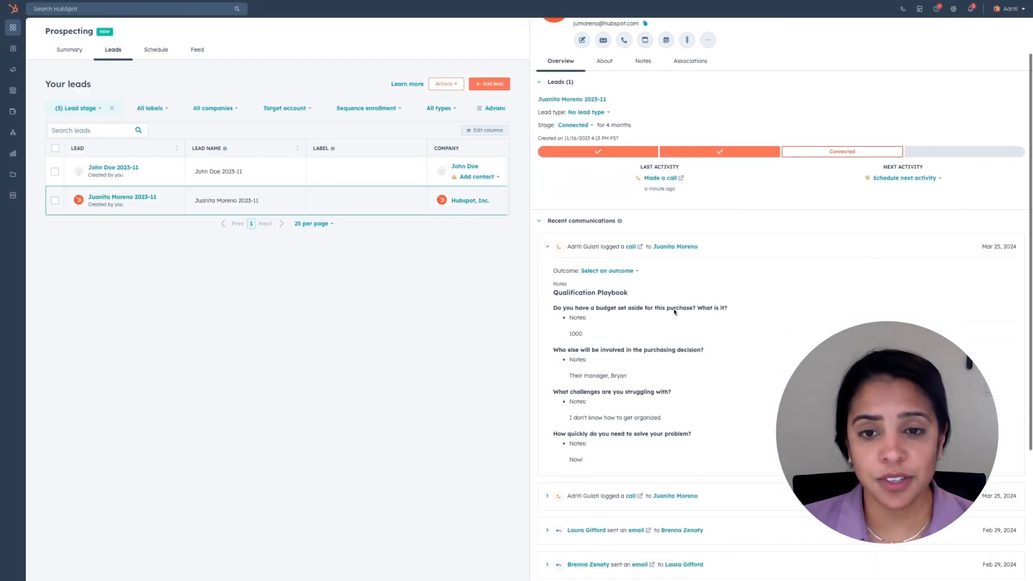
mouse_move(842, 150)
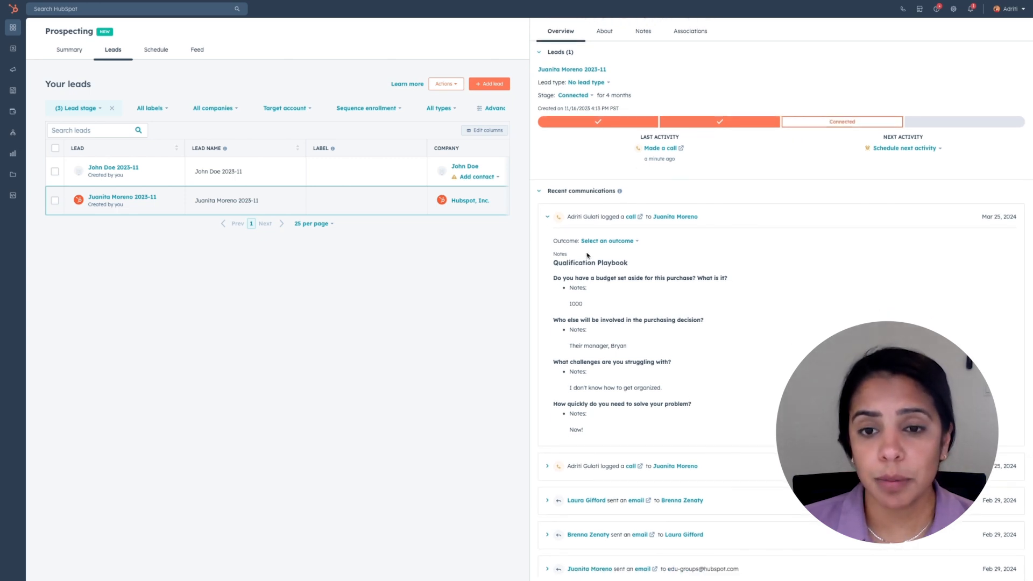
mouse_move(629, 225)
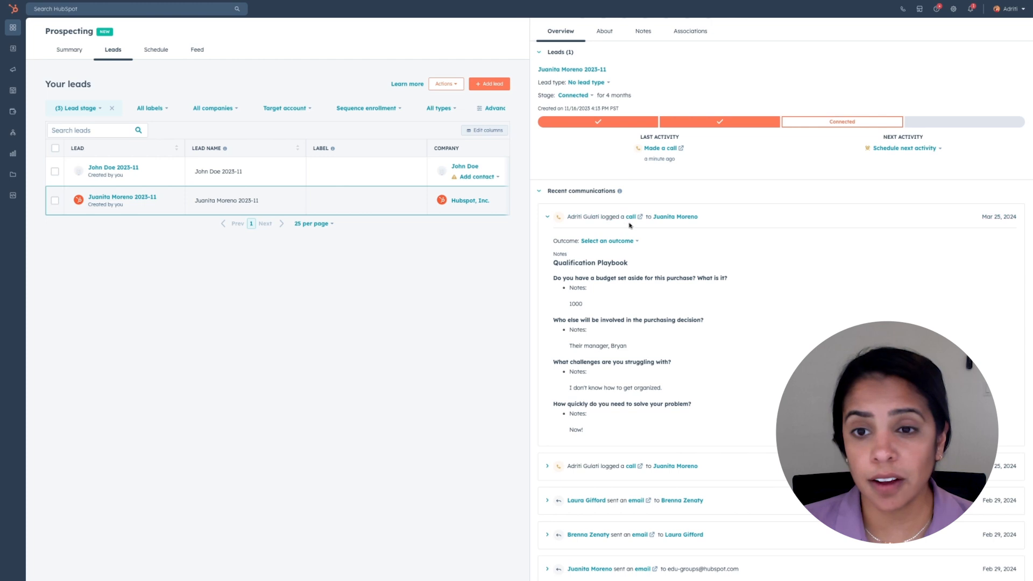
mouse_move(578, 378)
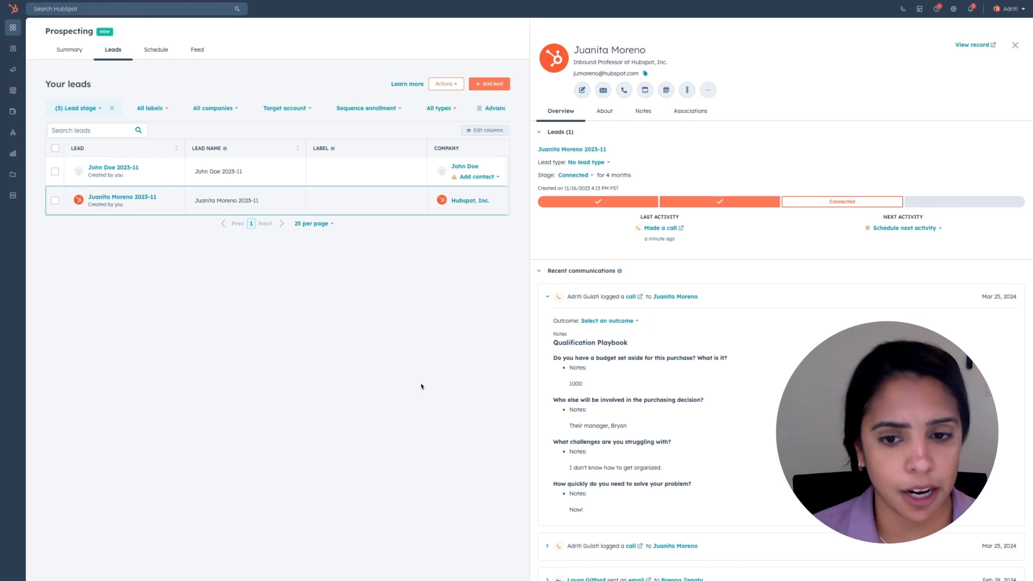
click(1015, 45)
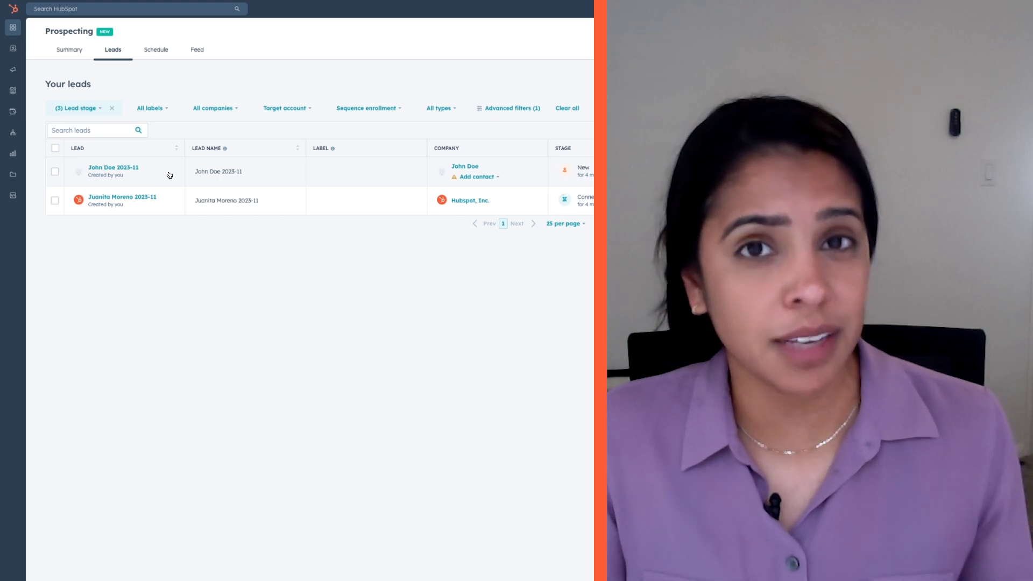
Step: Create a new deal named Juanita from the Deals list
click(12, 27)
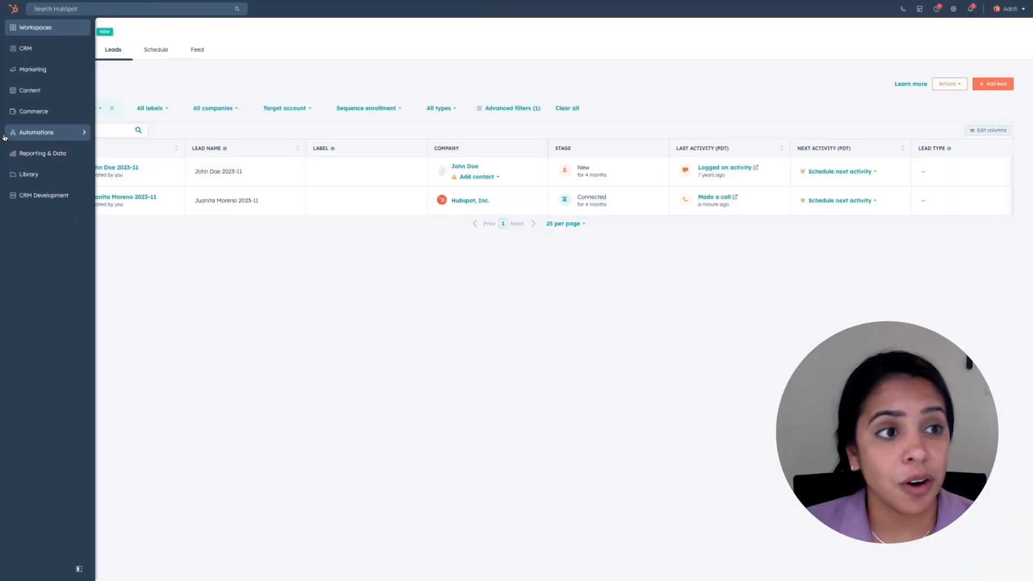
mouse_move(37, 110)
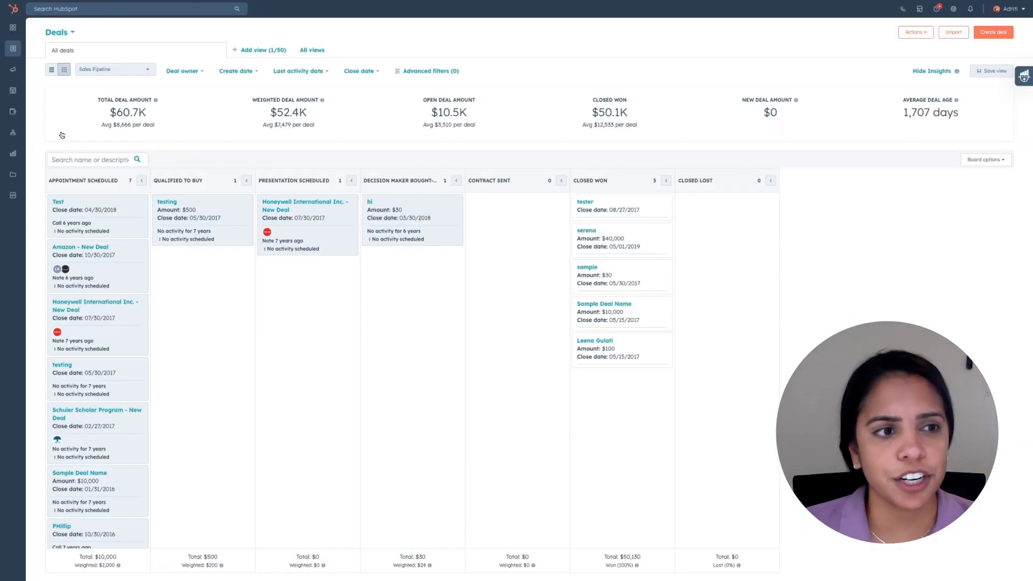
mouse_move(703, 136)
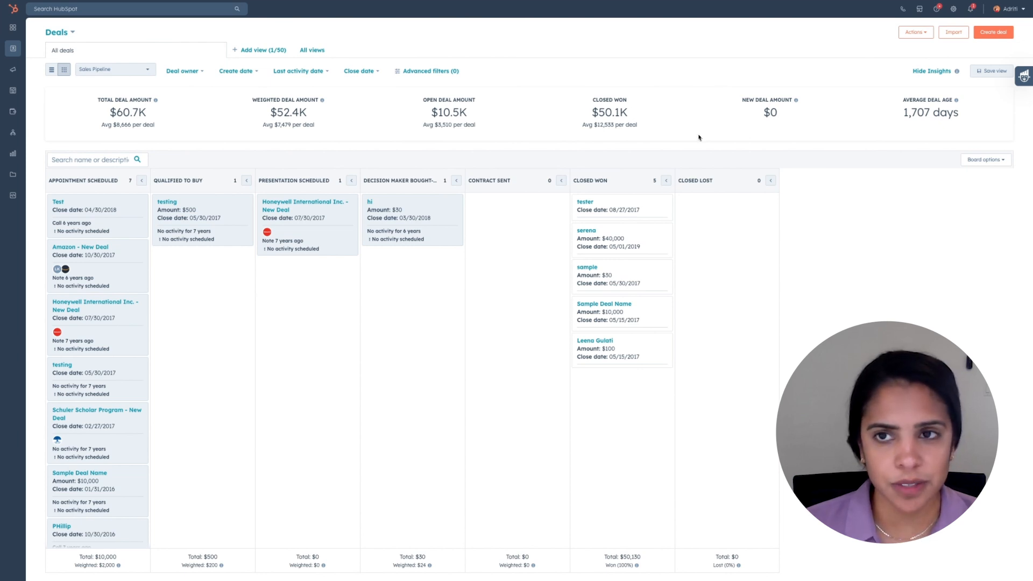
click(992, 31)
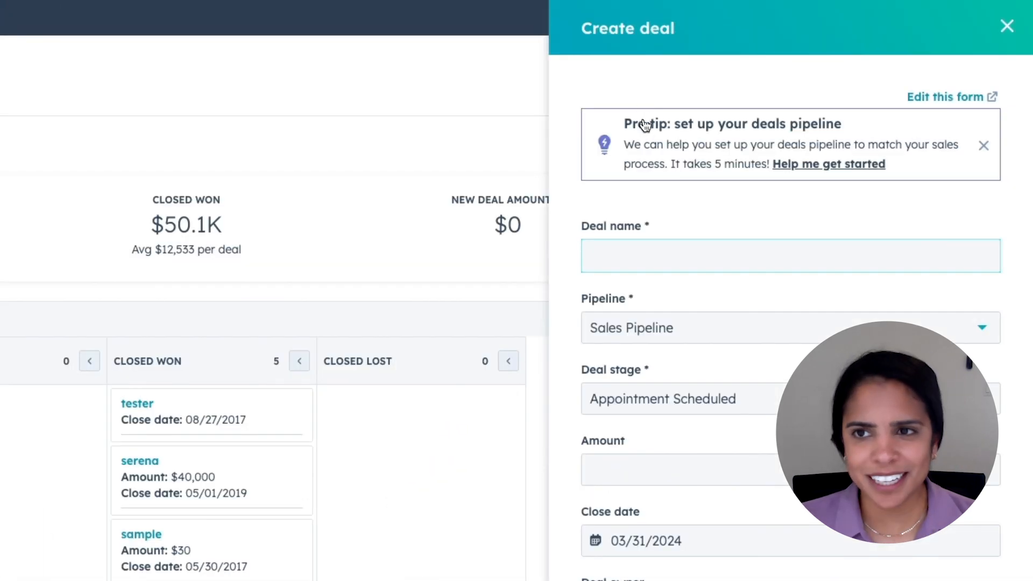
text(Juanita)
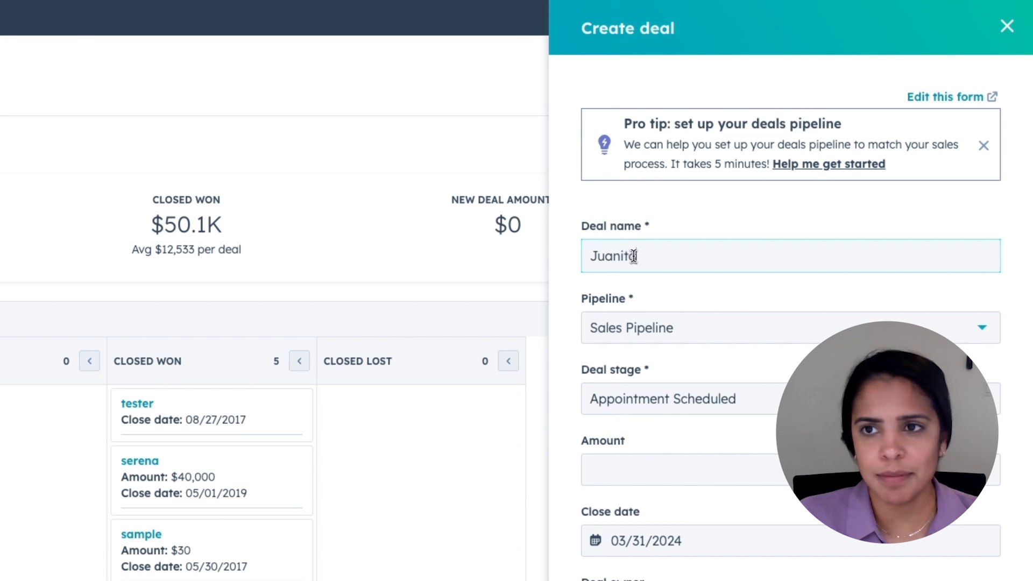
click(1006, 26)
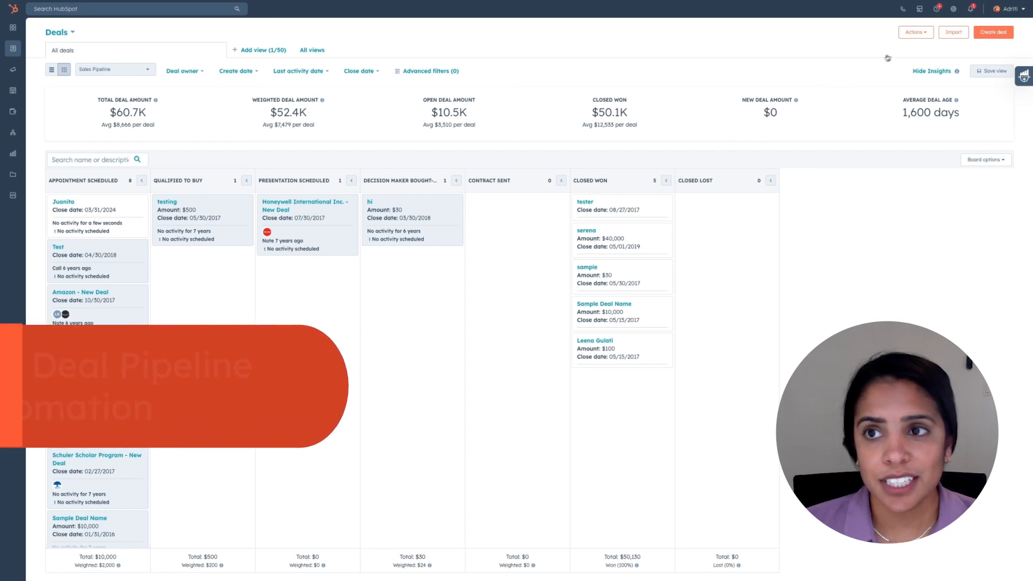
Step: Start a pipeline automation workflow for the Contract Sent deal stage
click(914, 32)
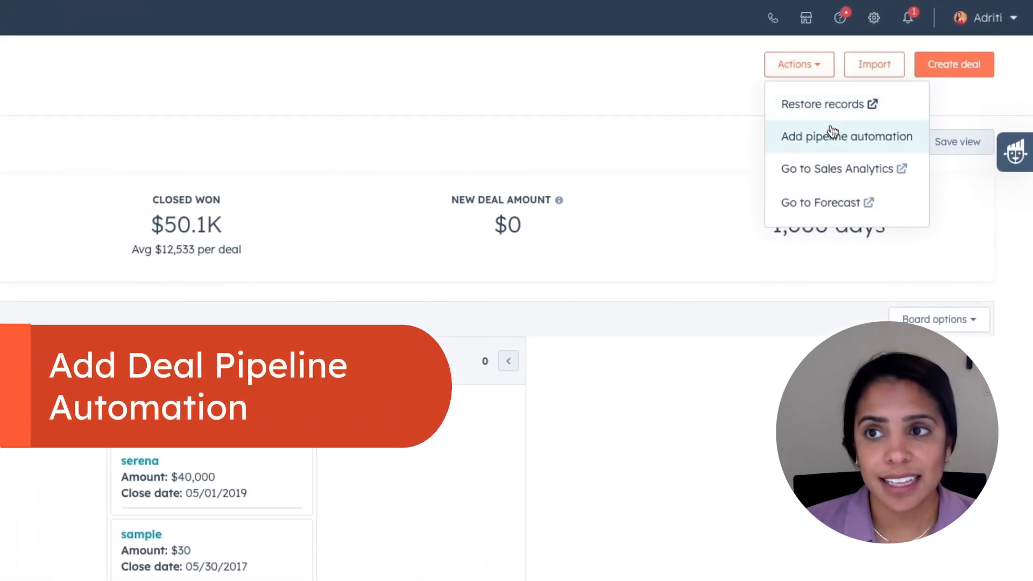
click(846, 137)
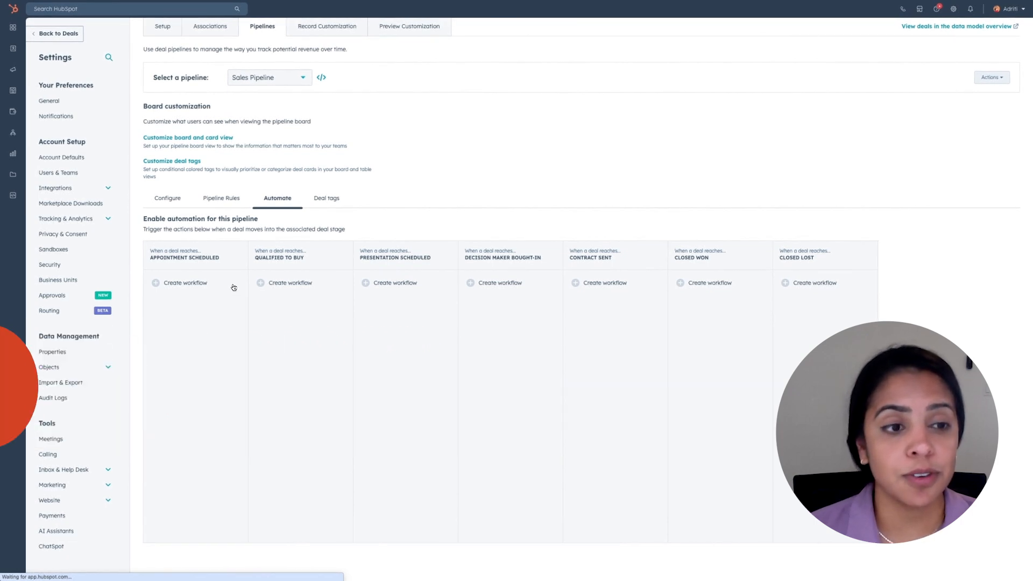
mouse_move(342, 337)
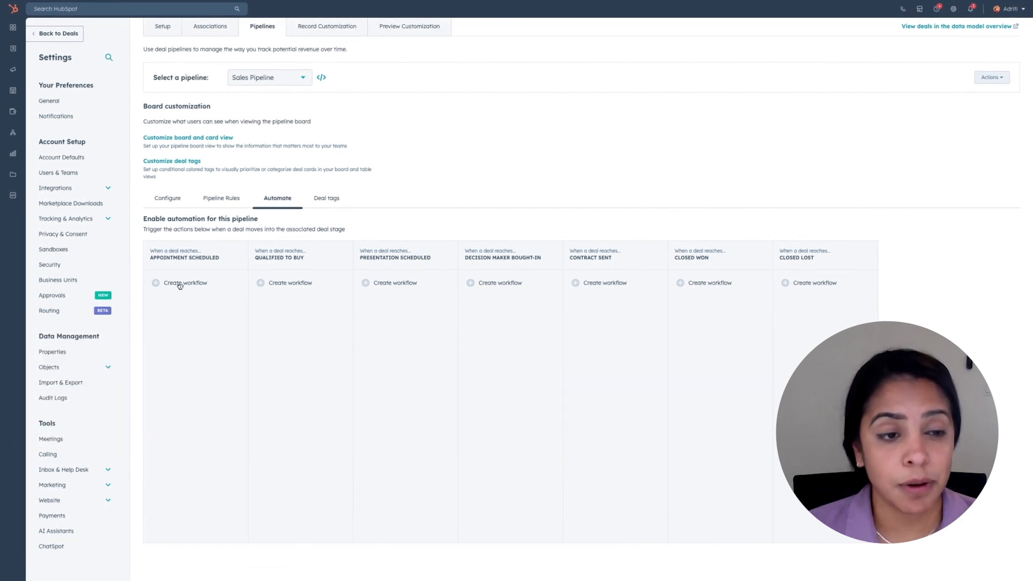
mouse_move(285, 300)
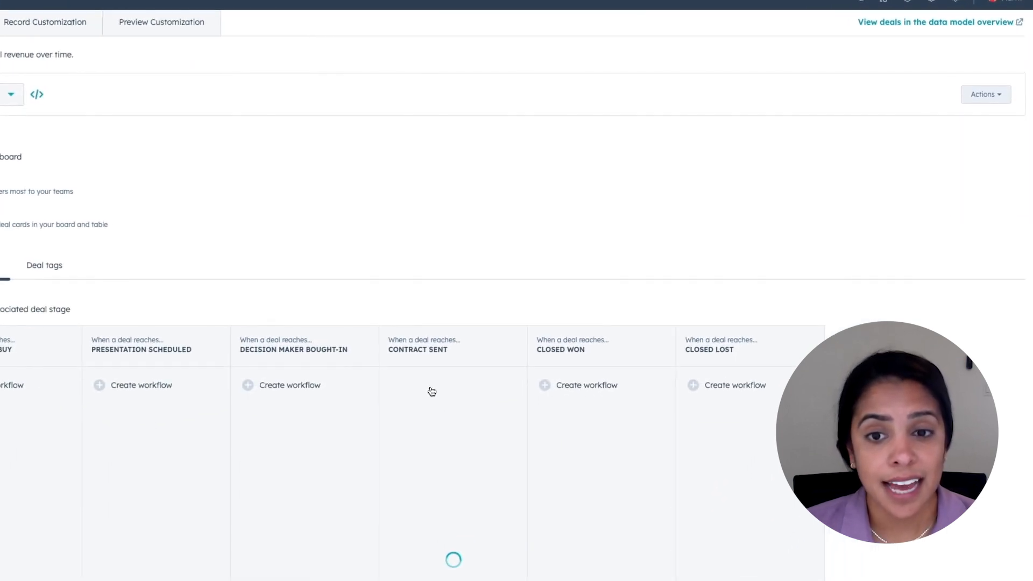
click(417, 386)
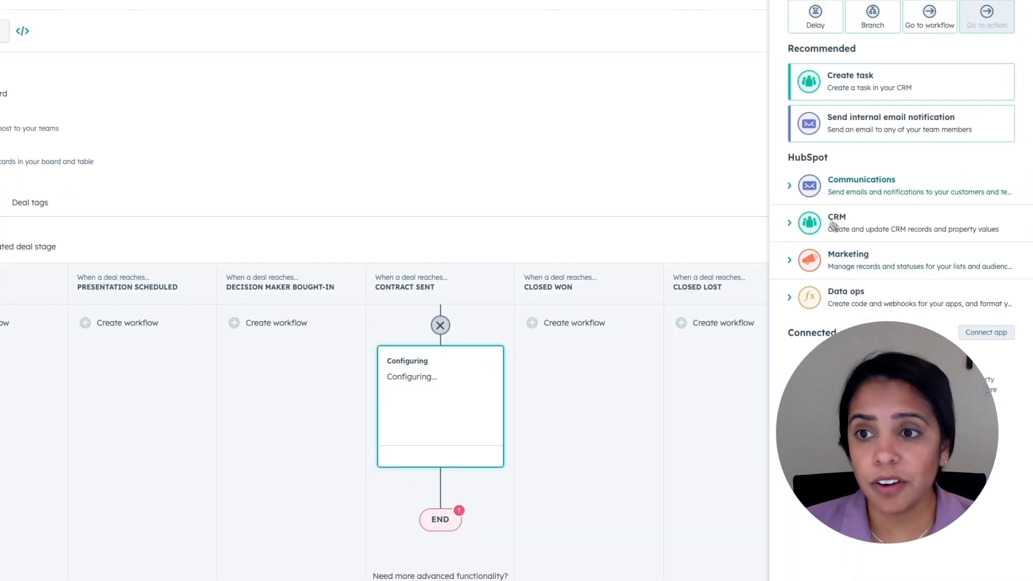
Step: Add a create-task action titled 'Follow up with the contac'
click(861, 185)
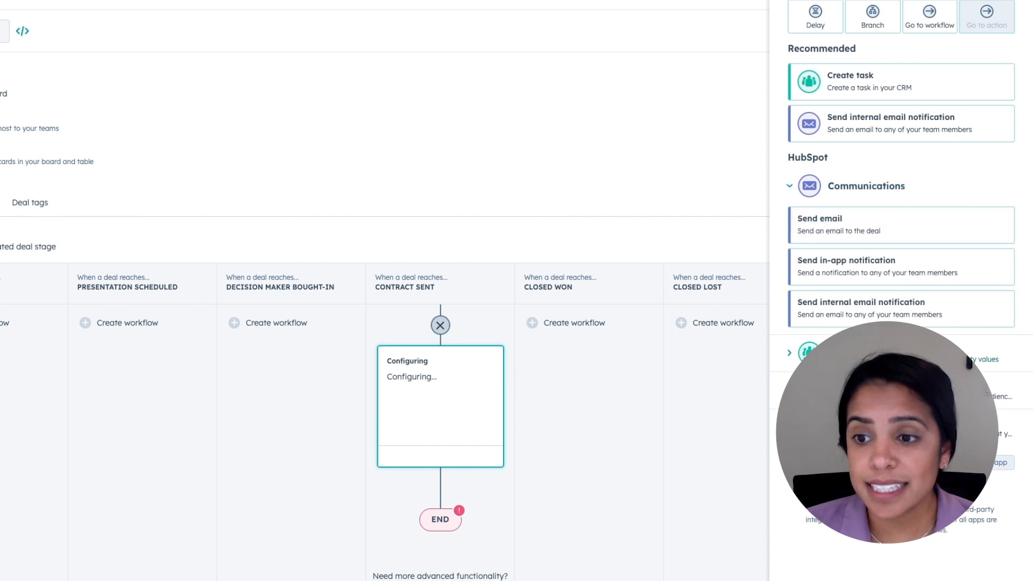
click(899, 82)
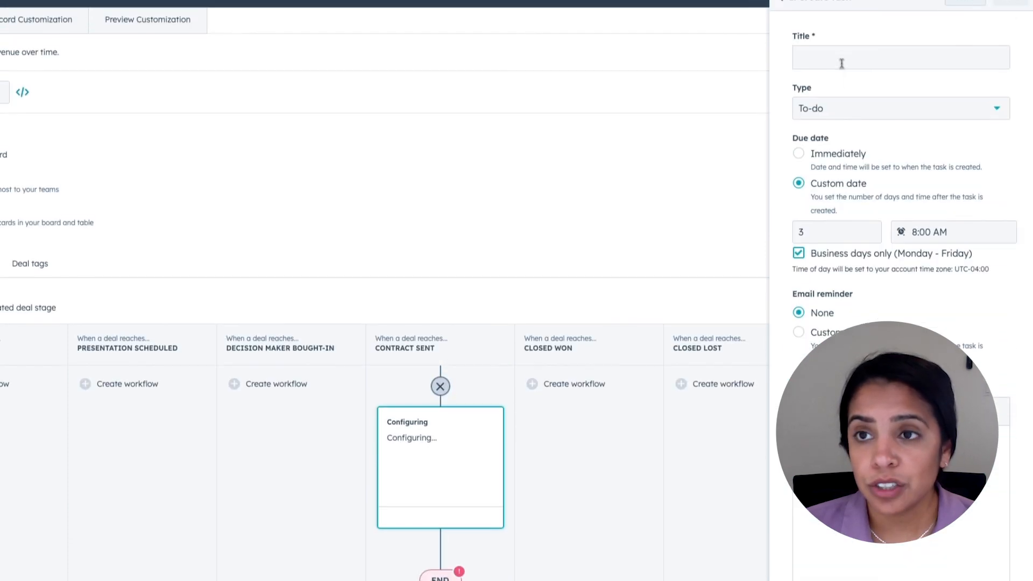
text(Follow up with the contac)
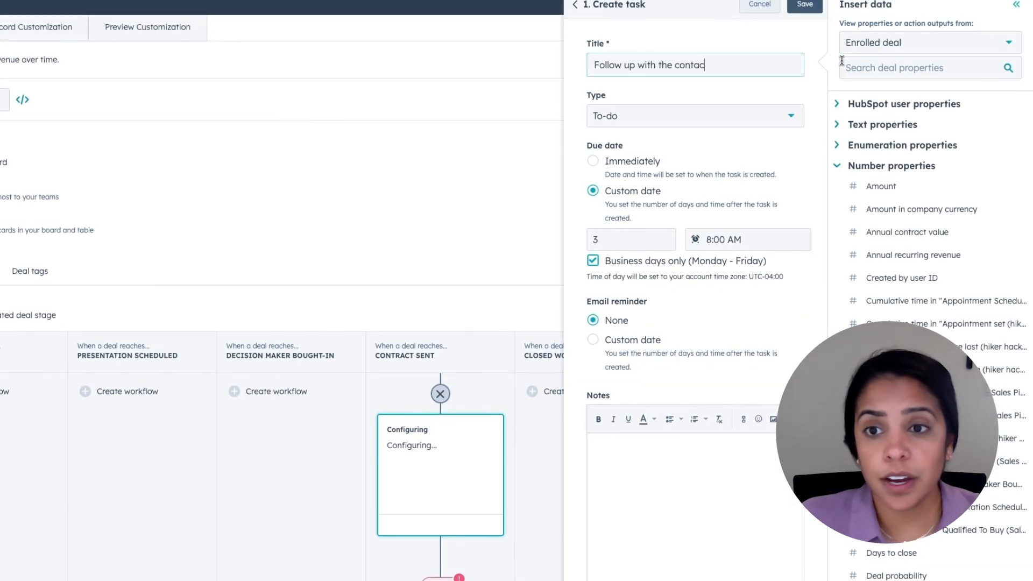